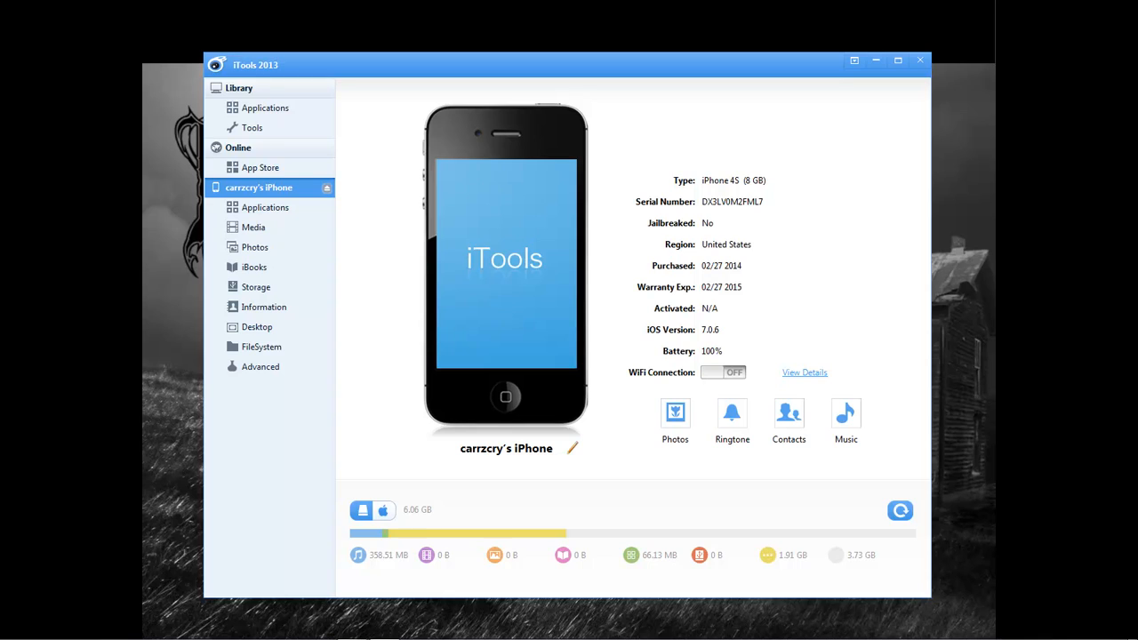
{"action": "mouse_move", "coordinate": [683, 374]}
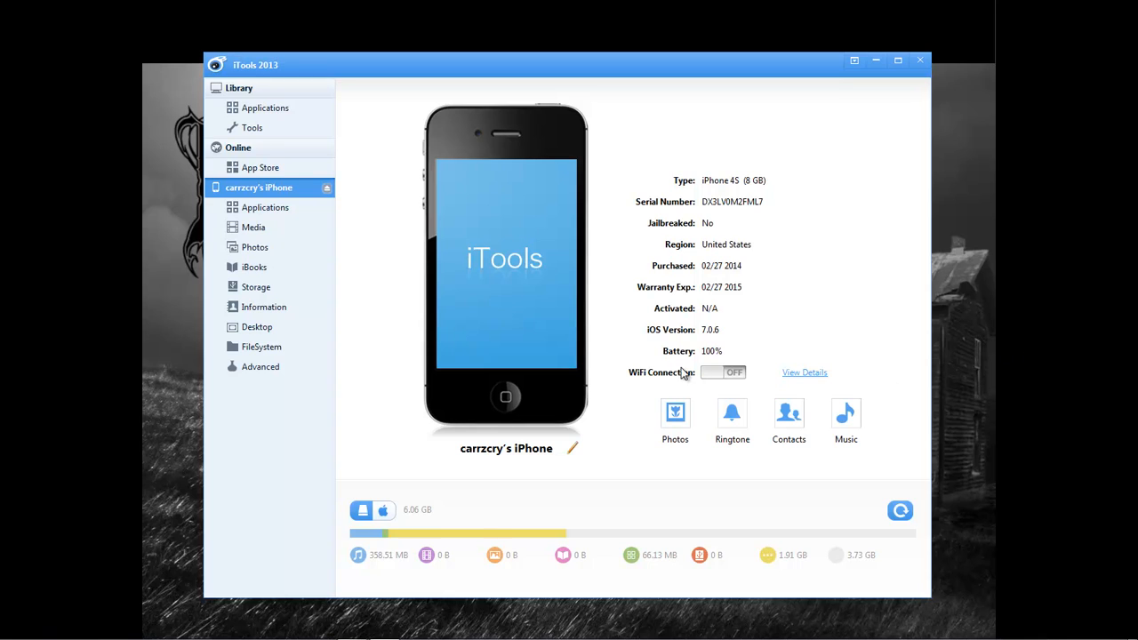
{"action": "mouse_move", "coordinate": [263, 328]}
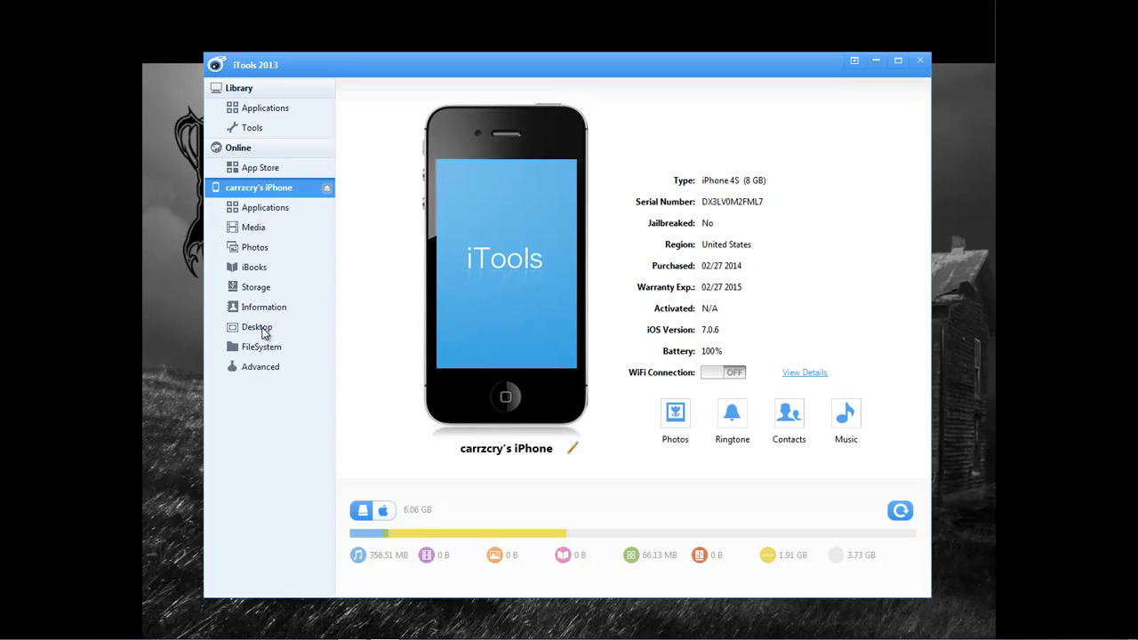
- View the Desktop icon layout, briefly group Maps and Stocks into a folder, then refresh to restore it
{"action": "left_click", "coordinate": [258, 328]}
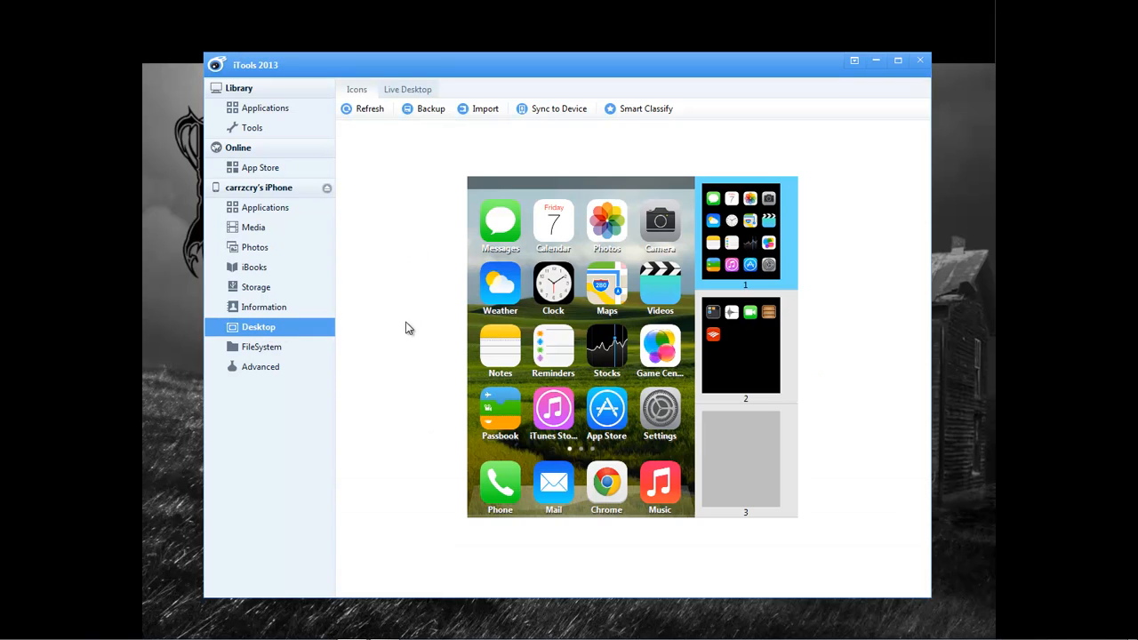
{"action": "mouse_move", "coordinate": [694, 259]}
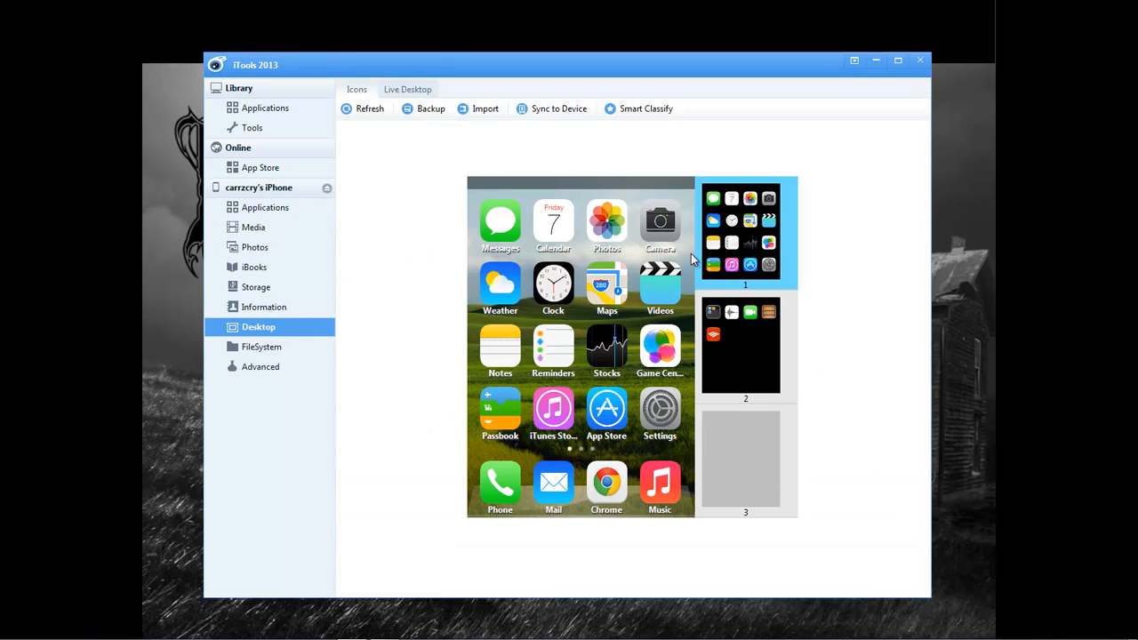
{"action": "left_click", "coordinate": [745, 347]}
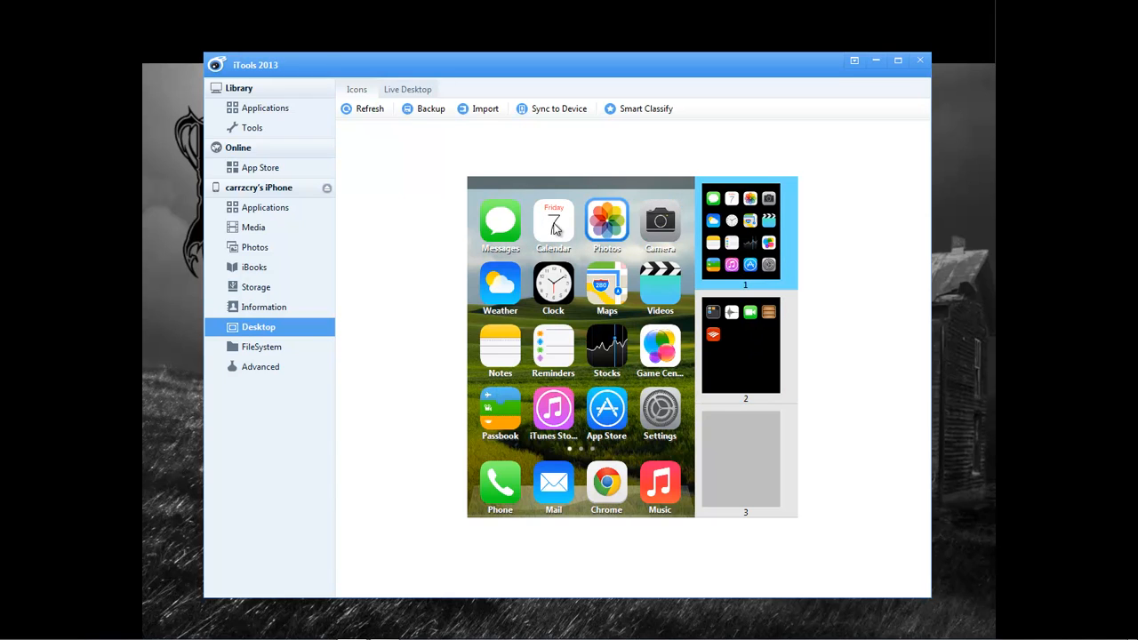
{"action": "mouse_move", "coordinate": [660, 285]}
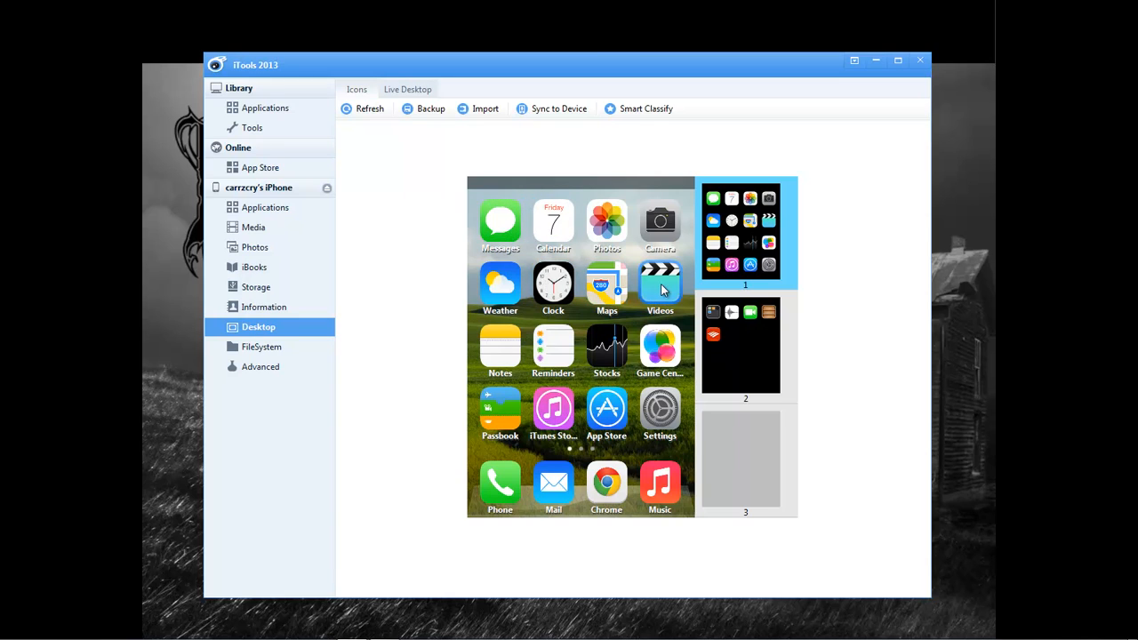
{"action": "left_click_drag", "start_coordinate": [660, 286], "coordinate": [606, 346]}
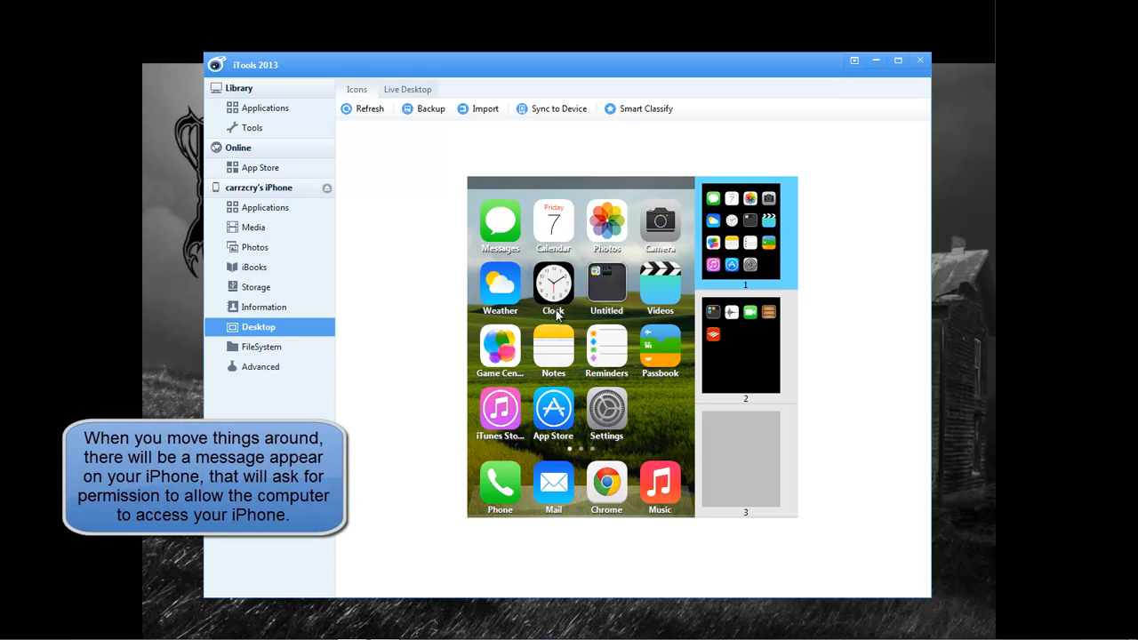
{"action": "mouse_move", "coordinate": [473, 139]}
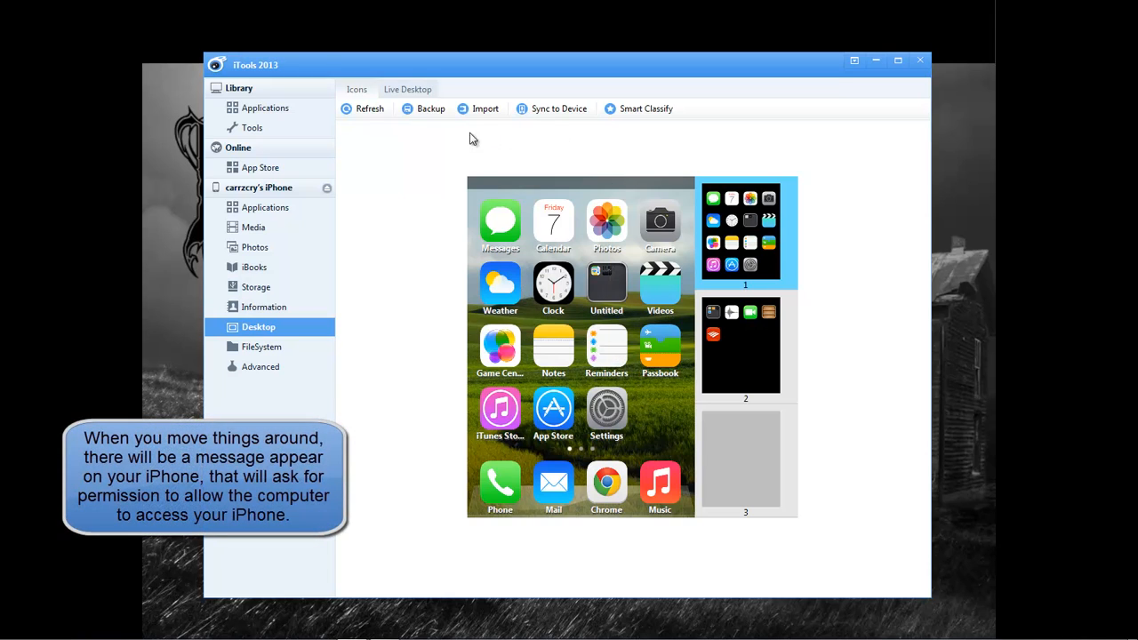
{"action": "left_click", "coordinate": [370, 109]}
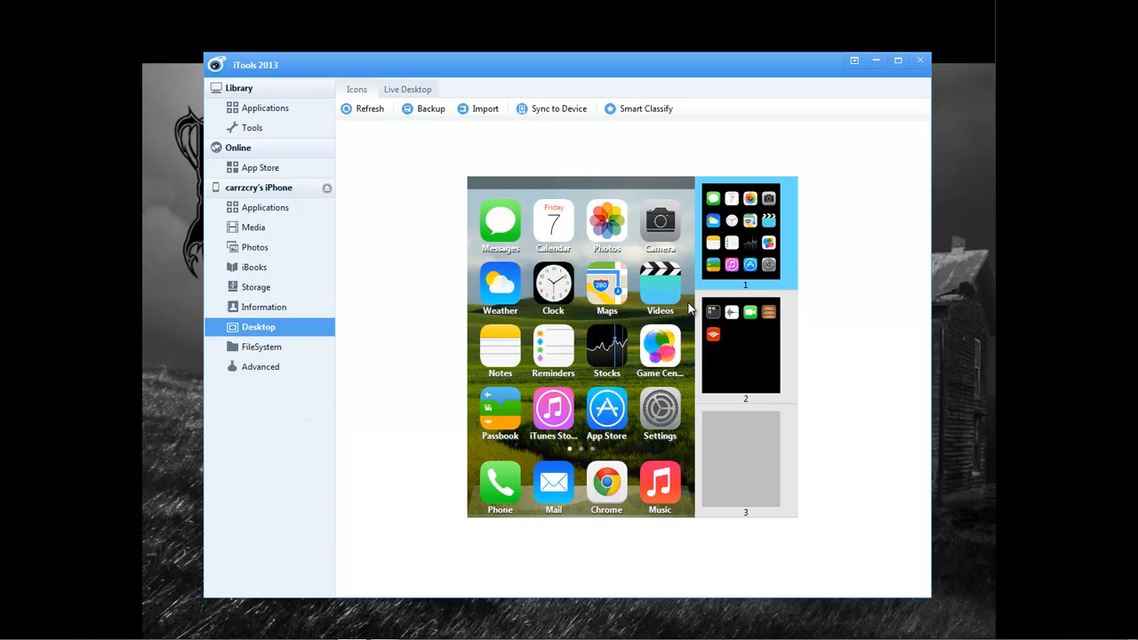
{"action": "mouse_move", "coordinate": [738, 146]}
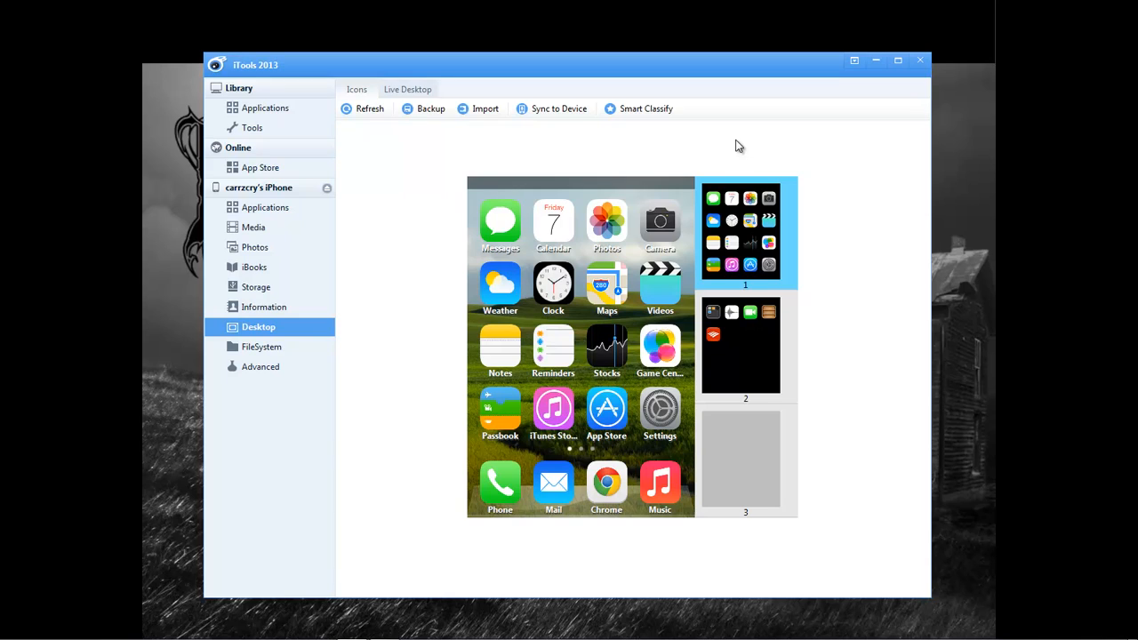
{"action": "mouse_move", "coordinate": [411, 155]}
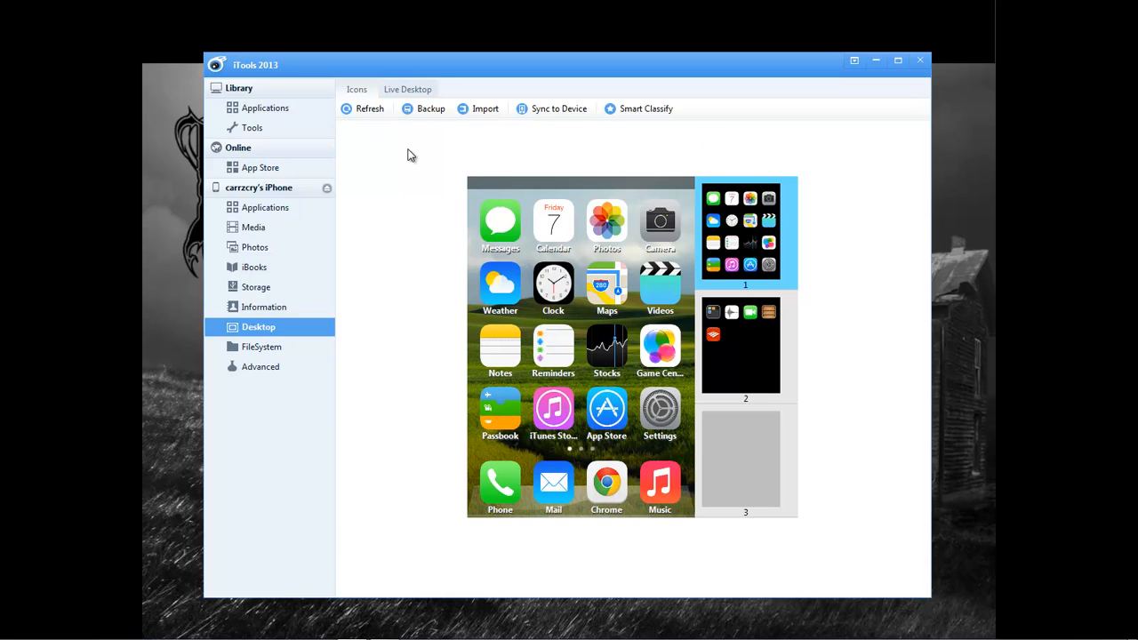
- Switch to Live Desktop to mirror the iPhone's screen as home pages are swiped
{"action": "left_click", "coordinate": [407, 89]}
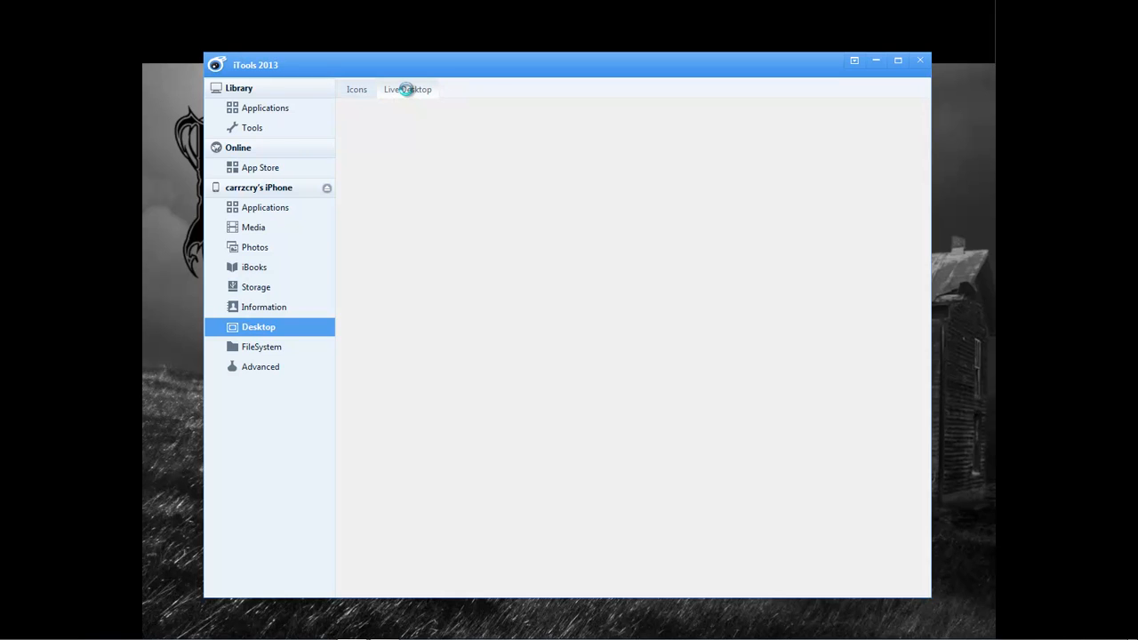
{"action": "left_click", "coordinate": [407, 89]}
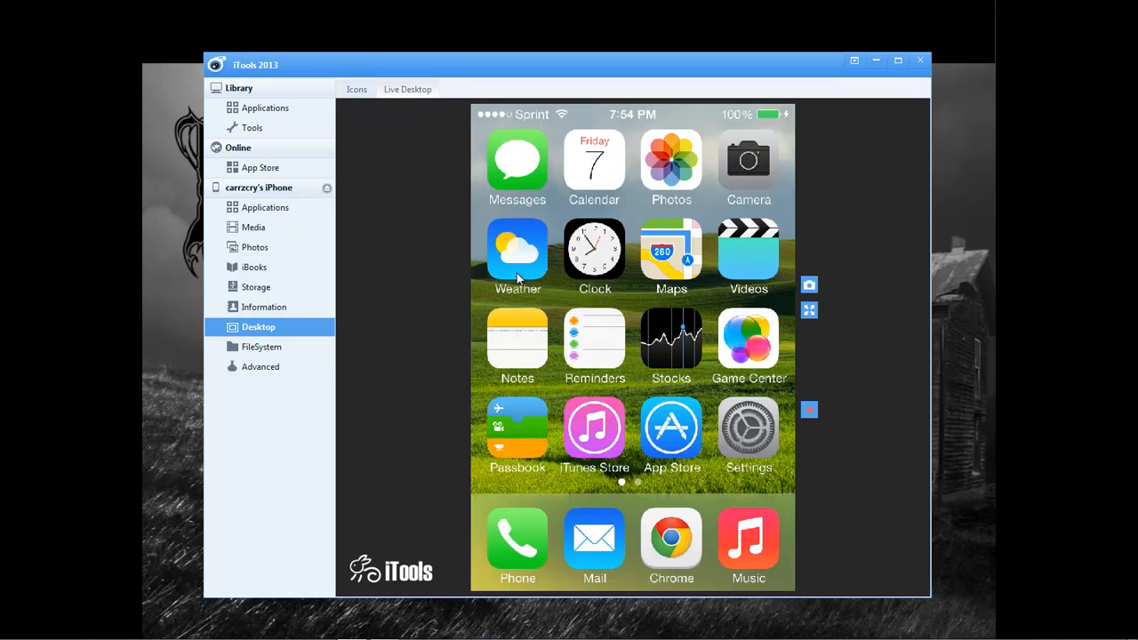
{"action": "mouse_move", "coordinate": [836, 249]}
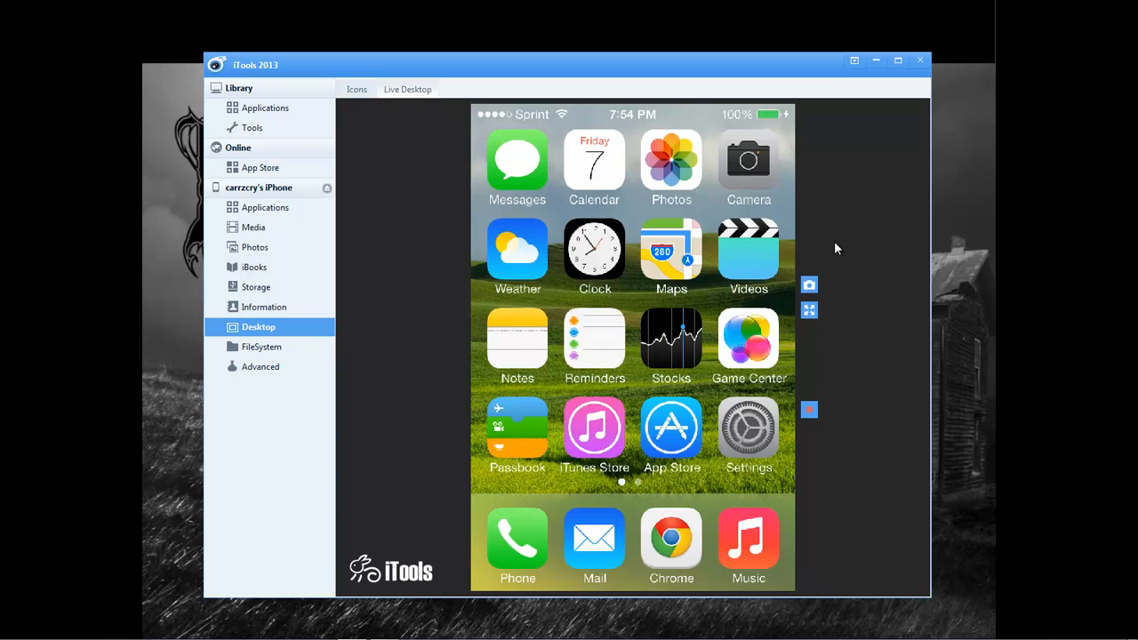
{"action": "mouse_move", "coordinate": [847, 225]}
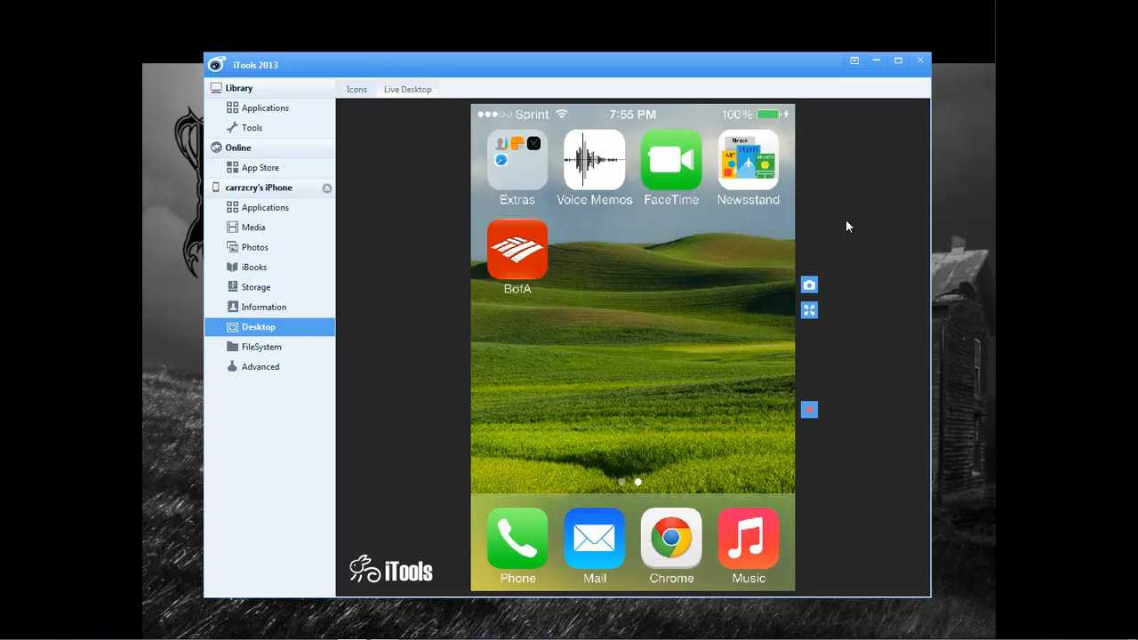
{"action": "mouse_move", "coordinate": [374, 237]}
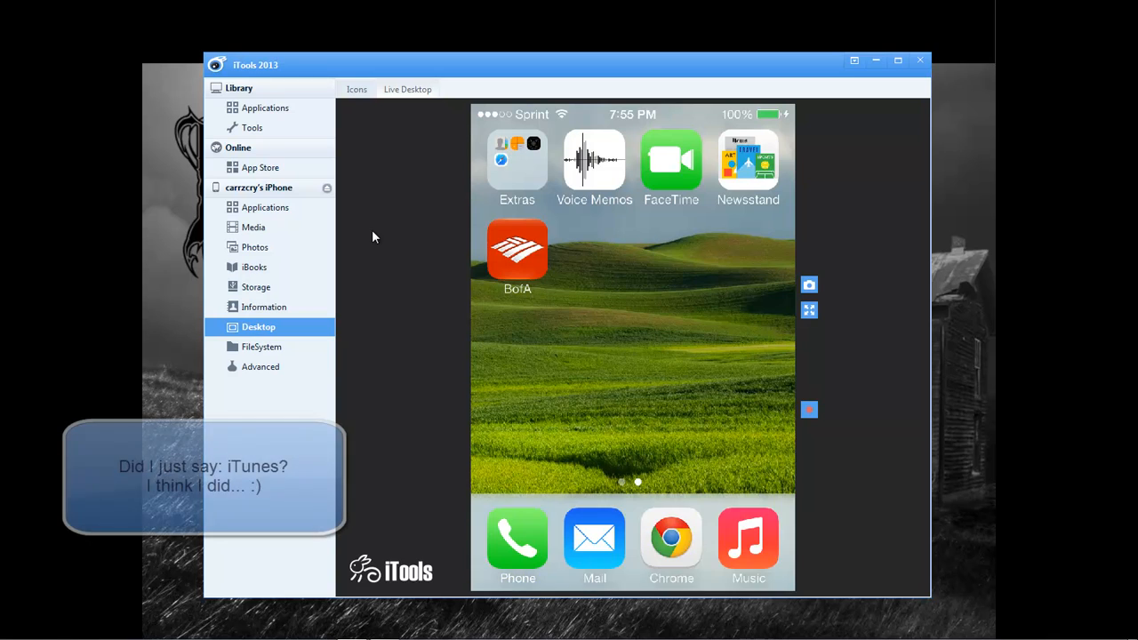
- Return to the Icons view, then list the installed Applications showing BofA and Chrome
{"action": "left_click", "coordinate": [355, 89]}
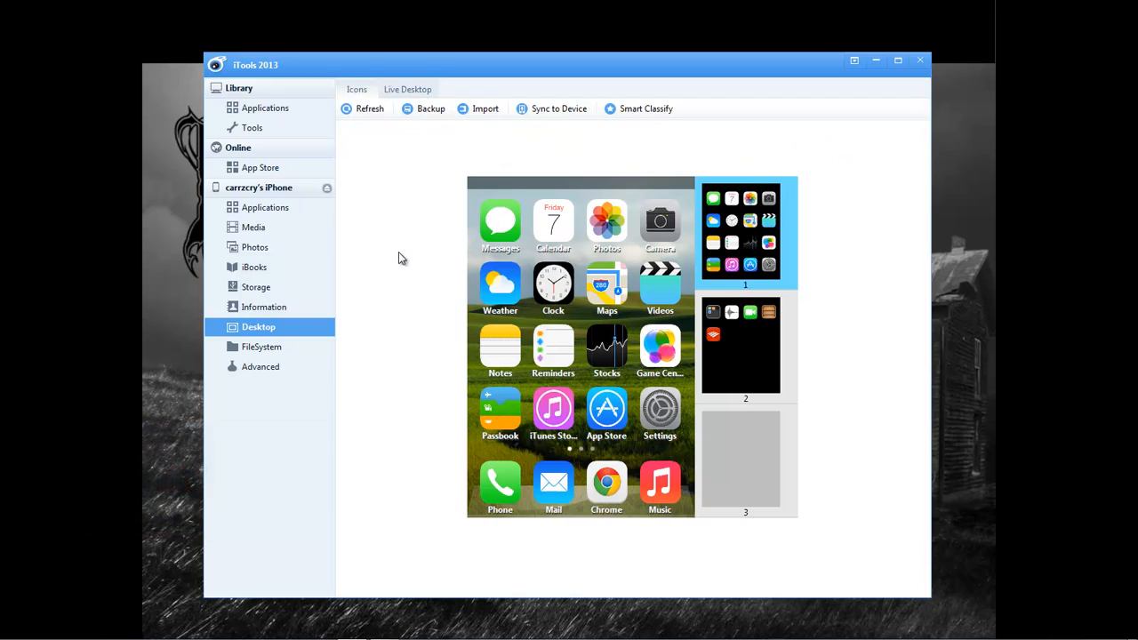
{"action": "mouse_move", "coordinate": [263, 213]}
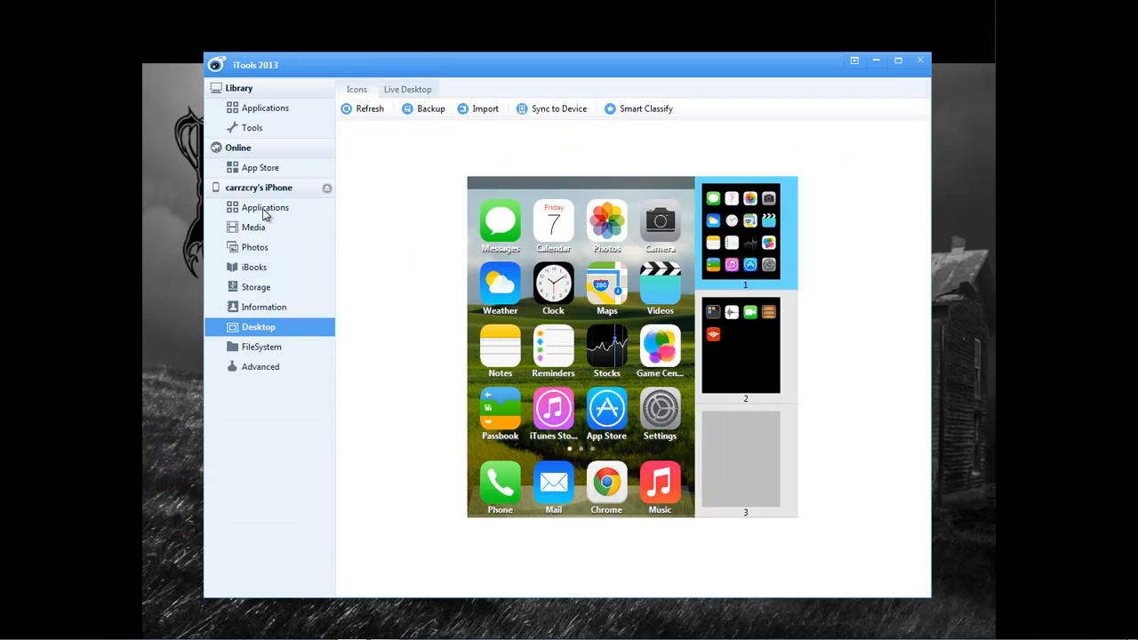
{"action": "left_click", "coordinate": [265, 206]}
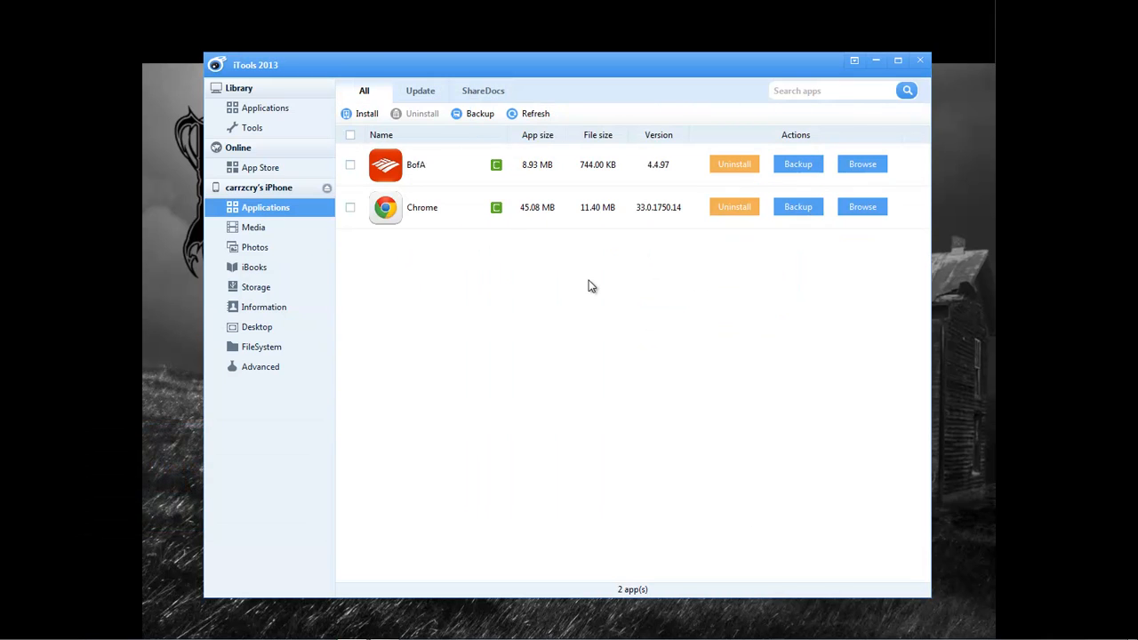
{"action": "mouse_move", "coordinate": [398, 247]}
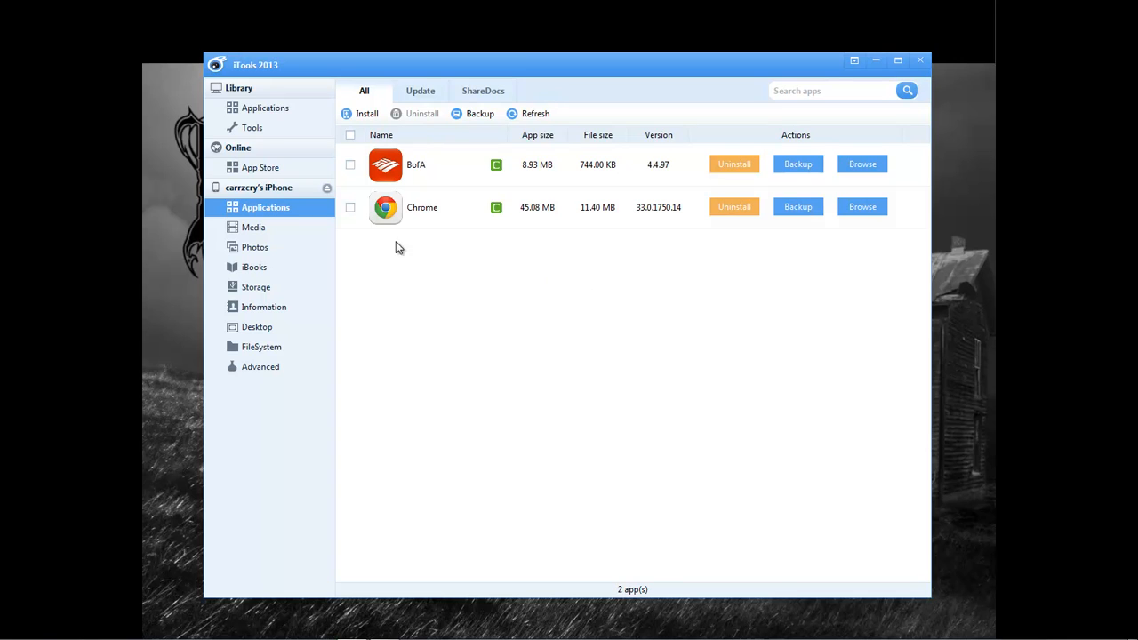
{"action": "left_click", "coordinate": [349, 164]}
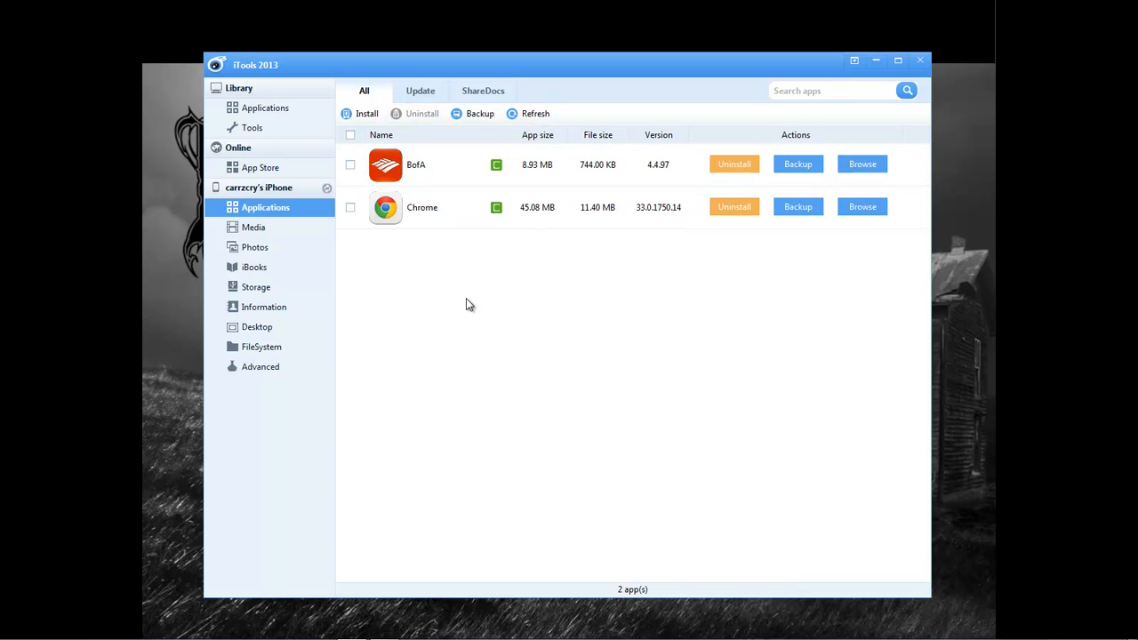
{"action": "mouse_move", "coordinate": [470, 302]}
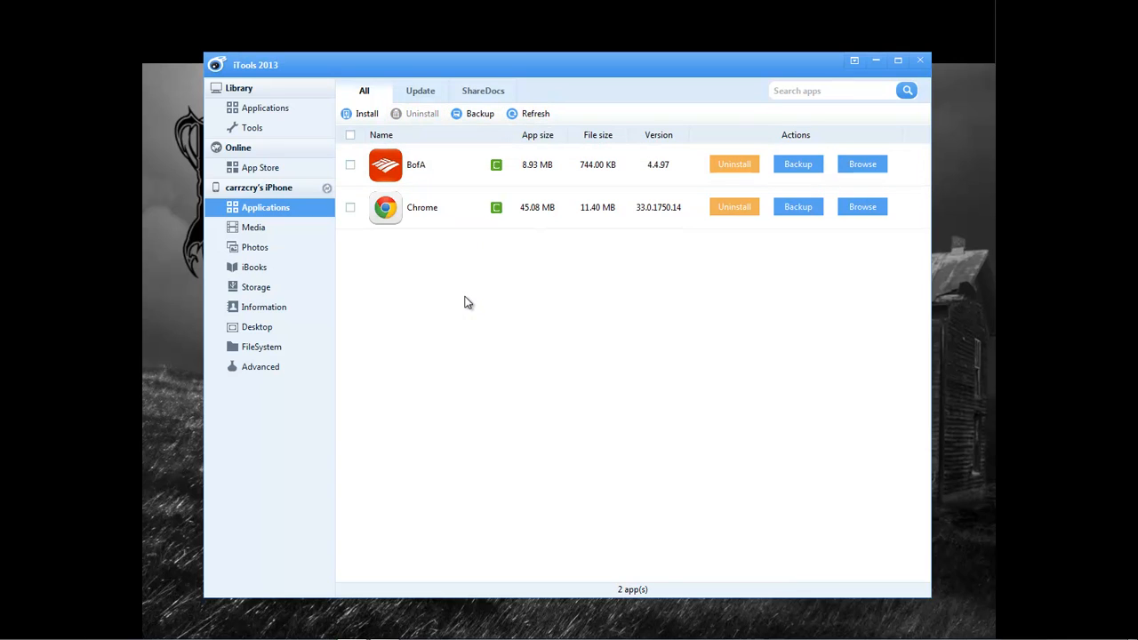
{"action": "mouse_move", "coordinate": [262, 235]}
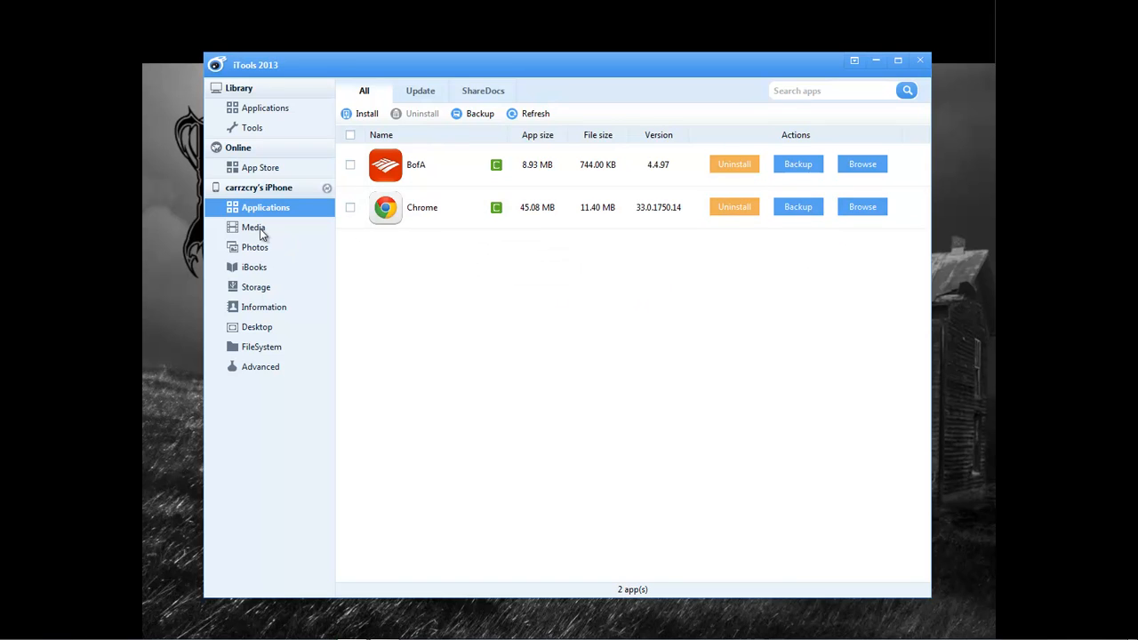
- Browse the Media library's Videos, iTunes U, Audio Books and Music Video genres
{"action": "left_click", "coordinate": [252, 228]}
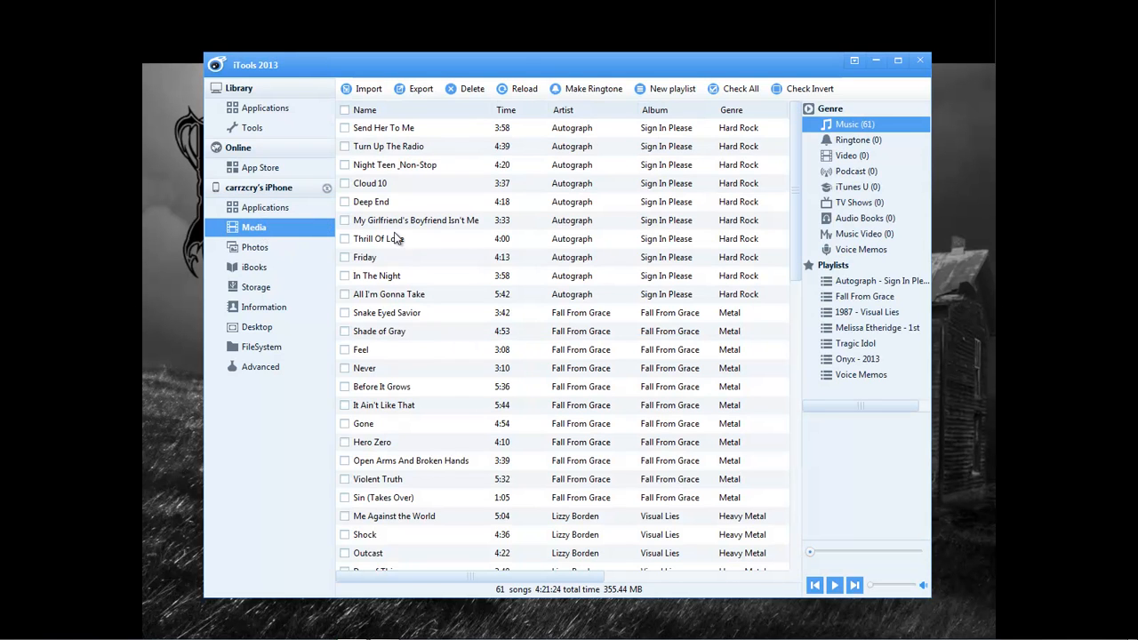
{"action": "scroll", "scroll_direction": "down", "scroll_amount": 3}
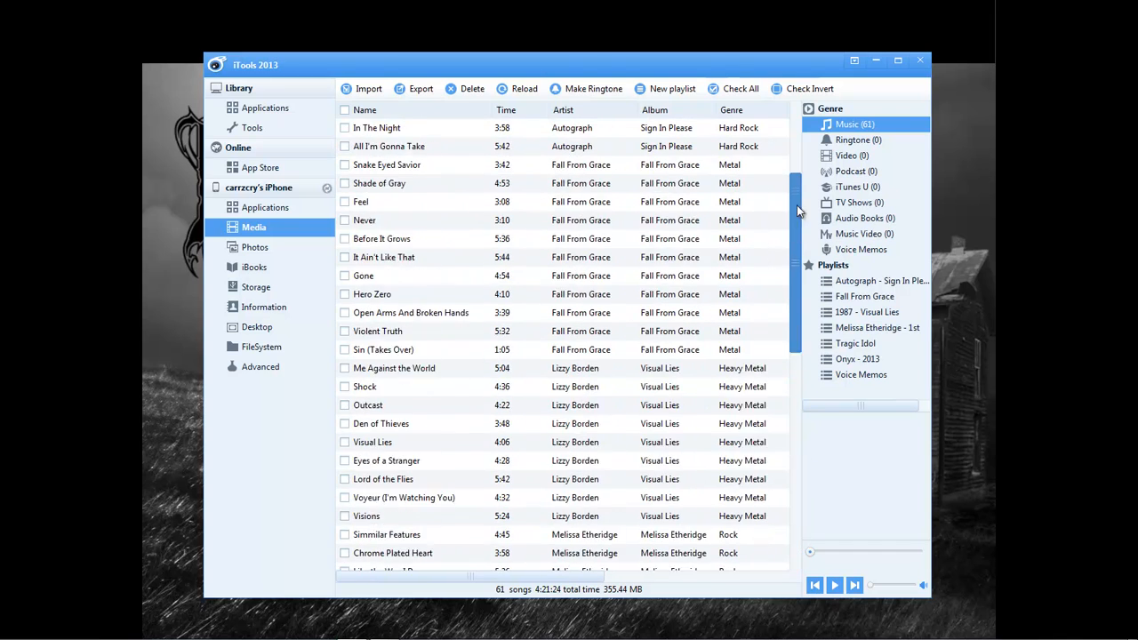
{"action": "left_click", "coordinate": [846, 156]}
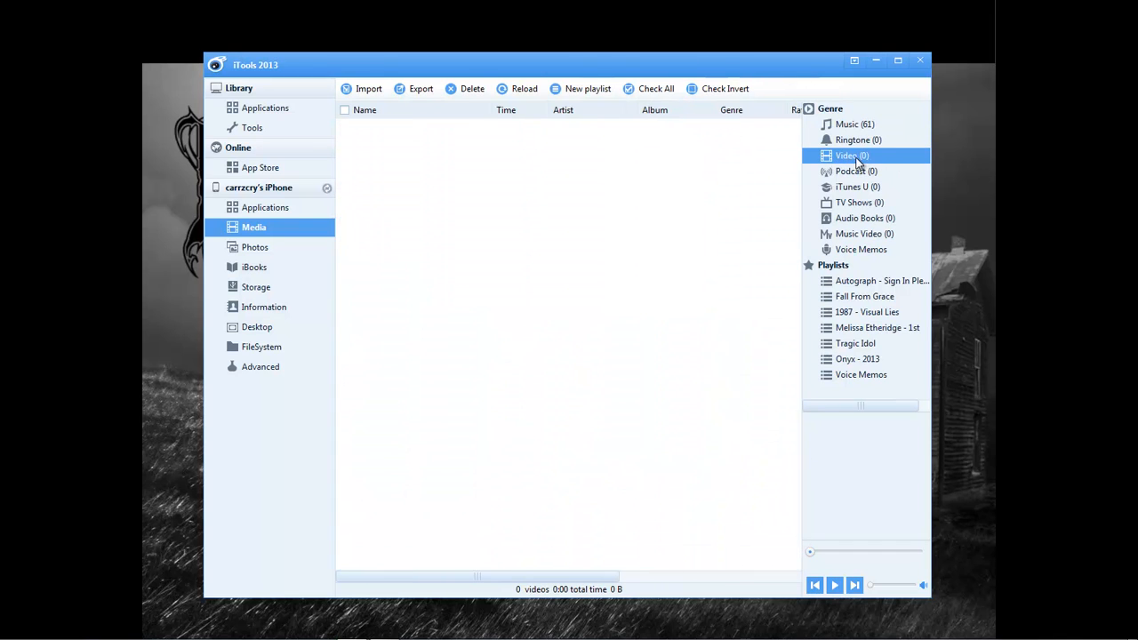
{"action": "left_click", "coordinate": [857, 187]}
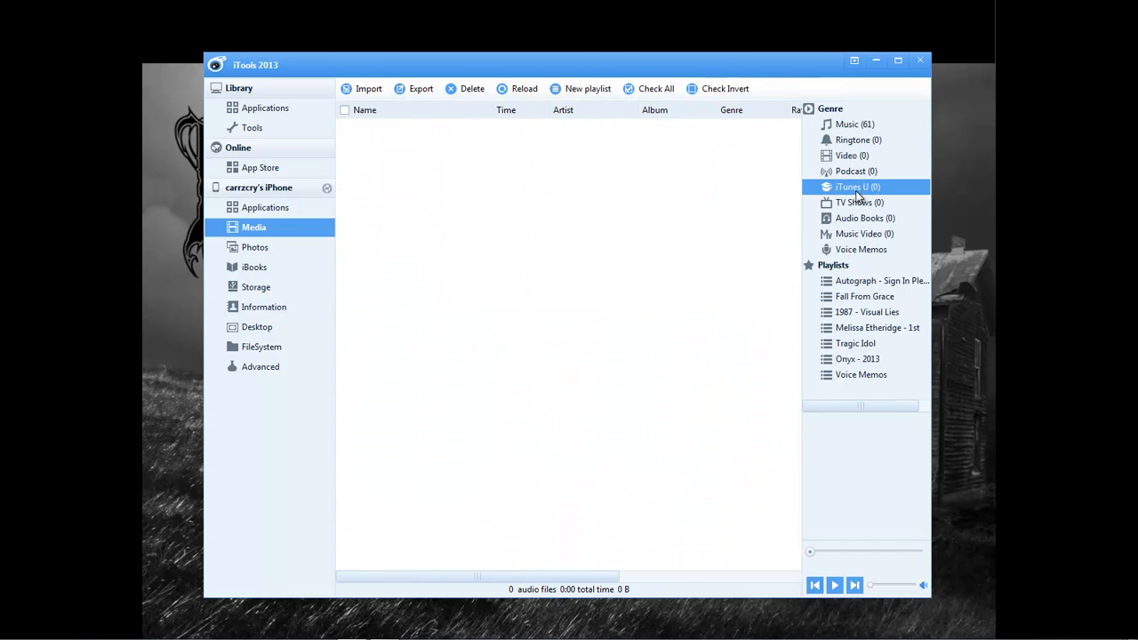
{"action": "left_click", "coordinate": [864, 217]}
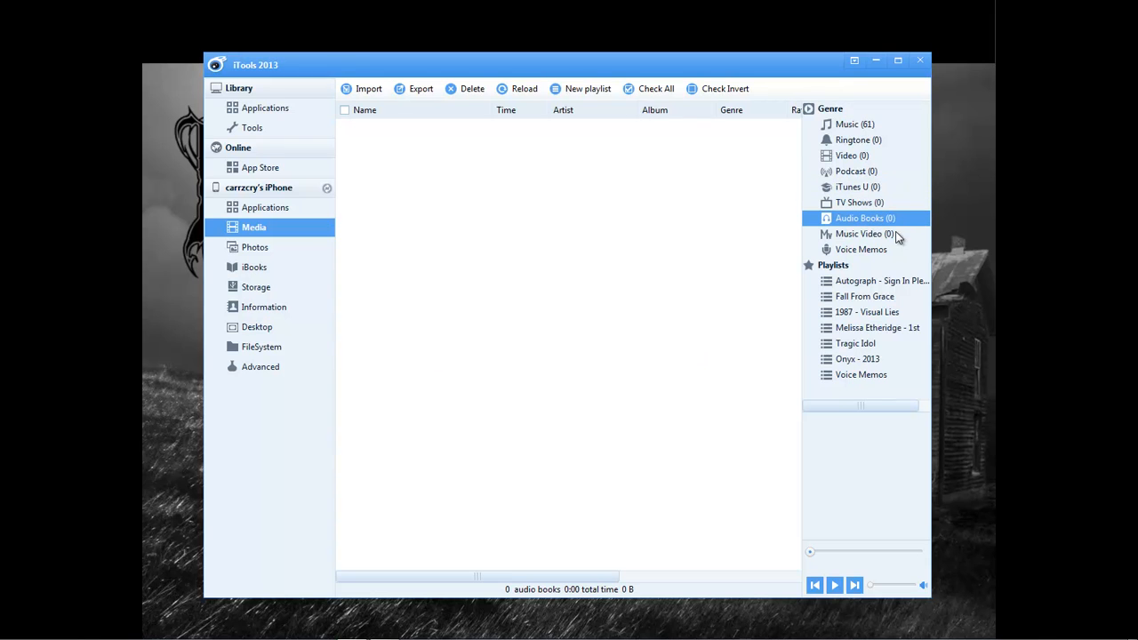
{"action": "left_click", "coordinate": [864, 235]}
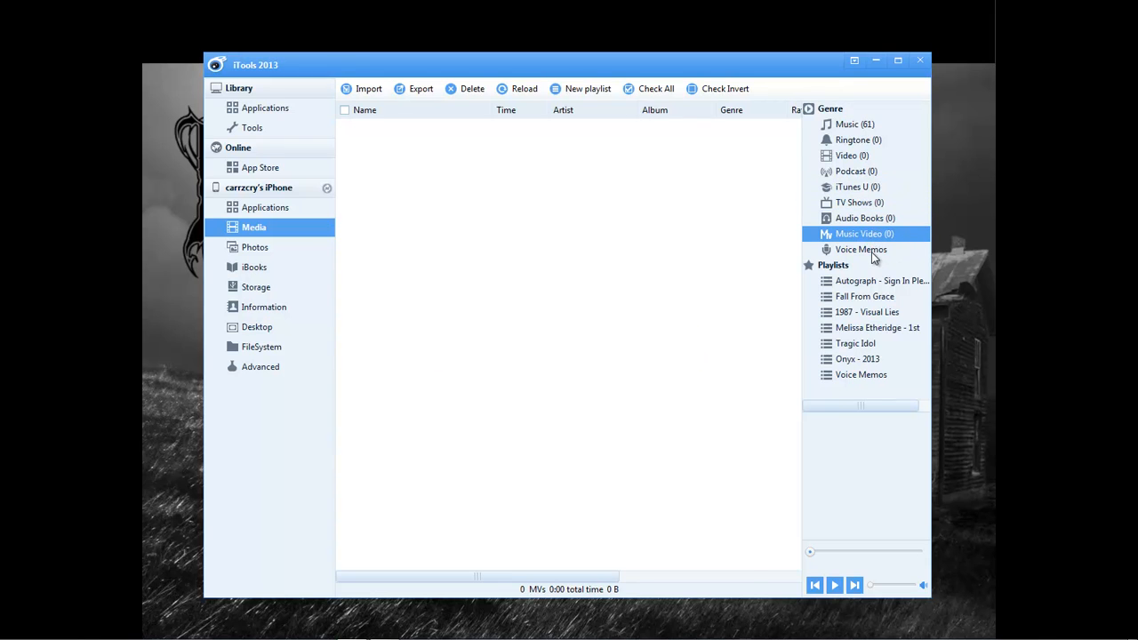
- List the 11 voice memos, then move on to the camera roll of photos and videos
{"action": "left_click", "coordinate": [861, 249]}
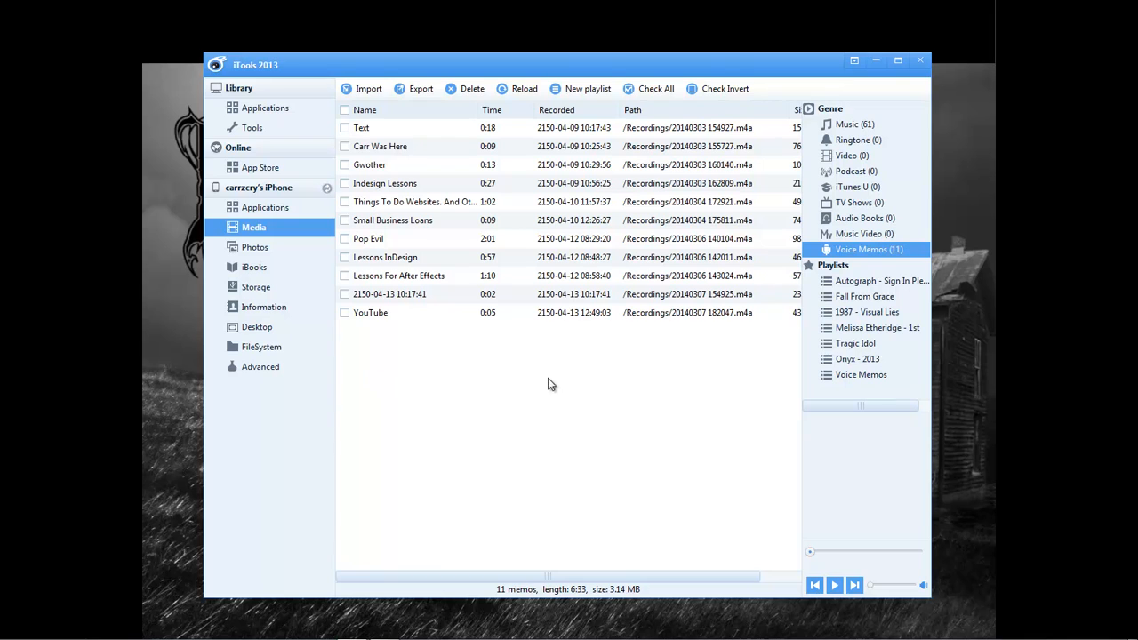
{"action": "left_click", "coordinate": [256, 248]}
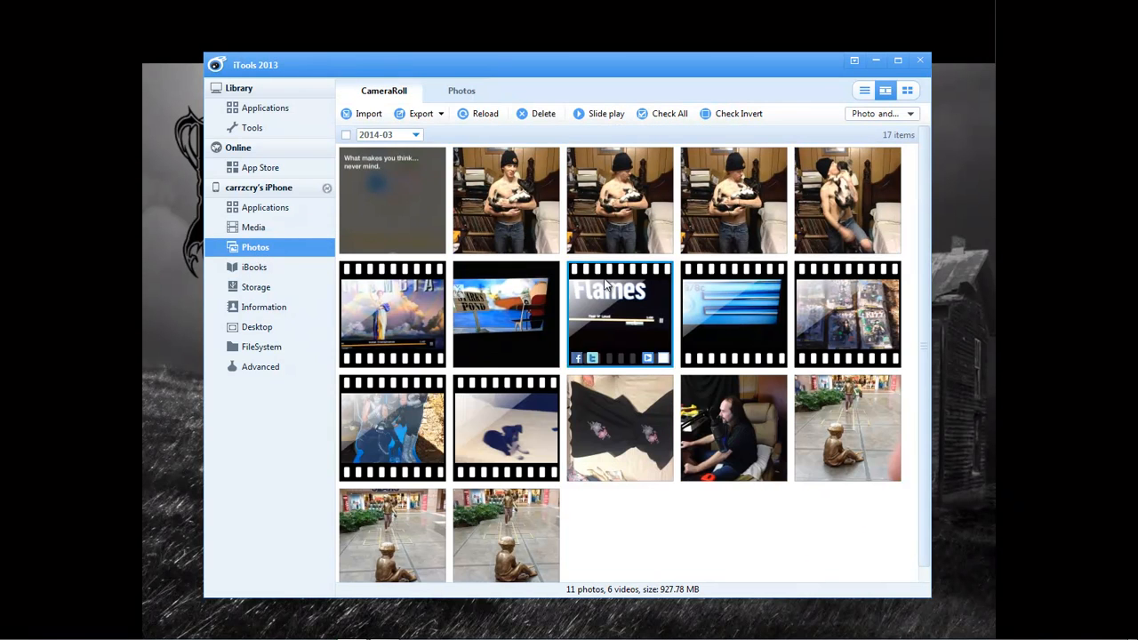
- Enter the iBooks section, accepting the AppStore download prompt; 0 books listed
{"action": "left_click", "coordinate": [254, 267]}
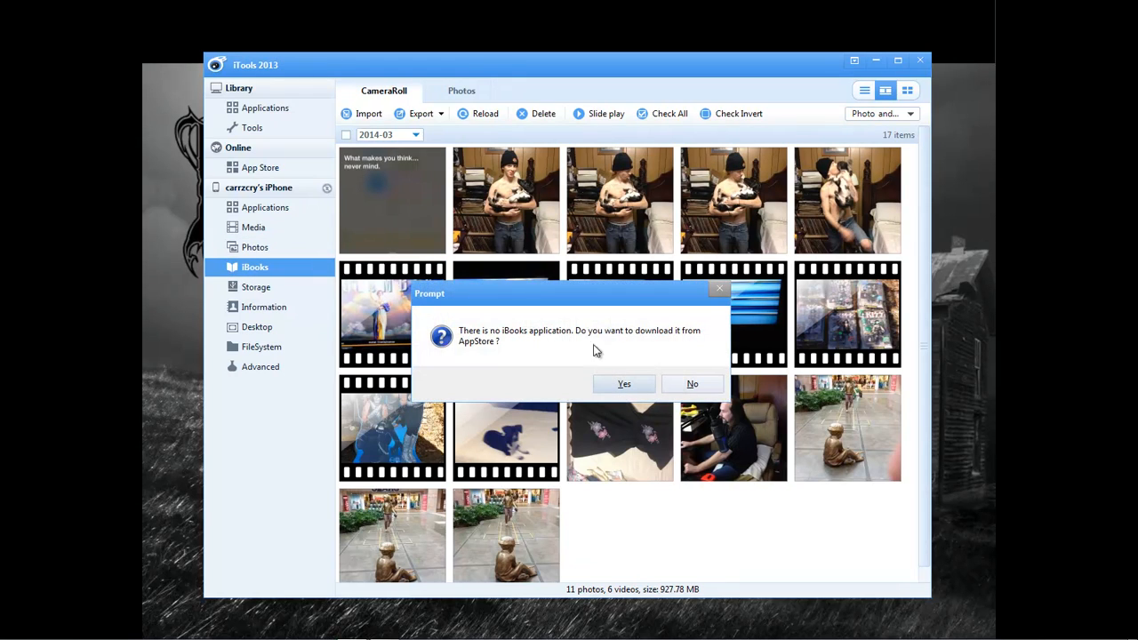
{"action": "mouse_move", "coordinate": [577, 345]}
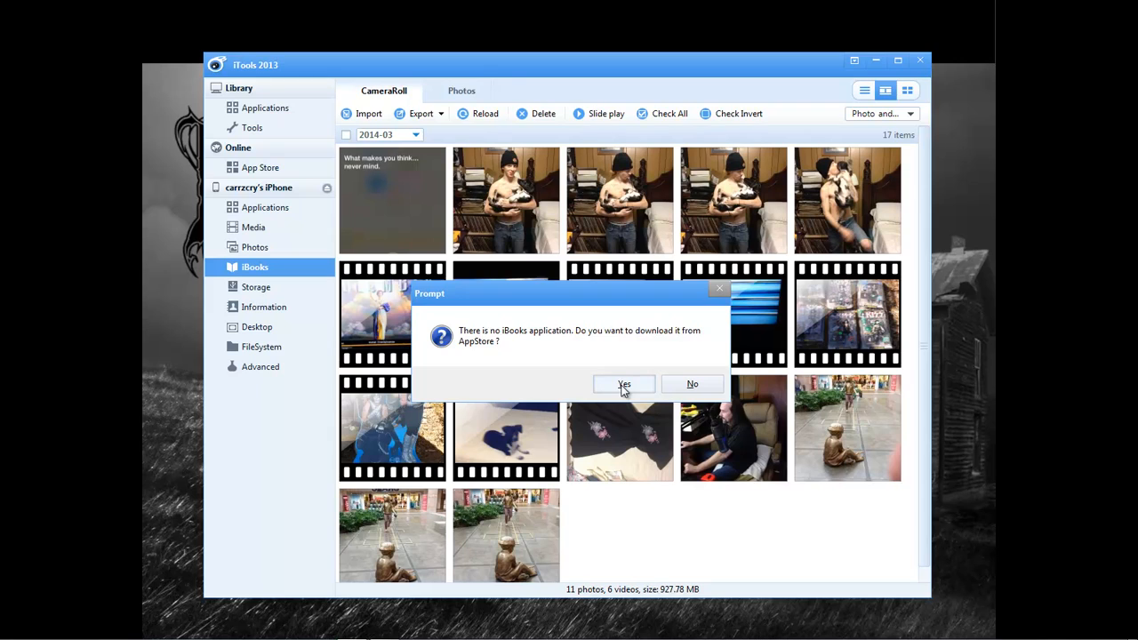
{"action": "left_click", "coordinate": [694, 385]}
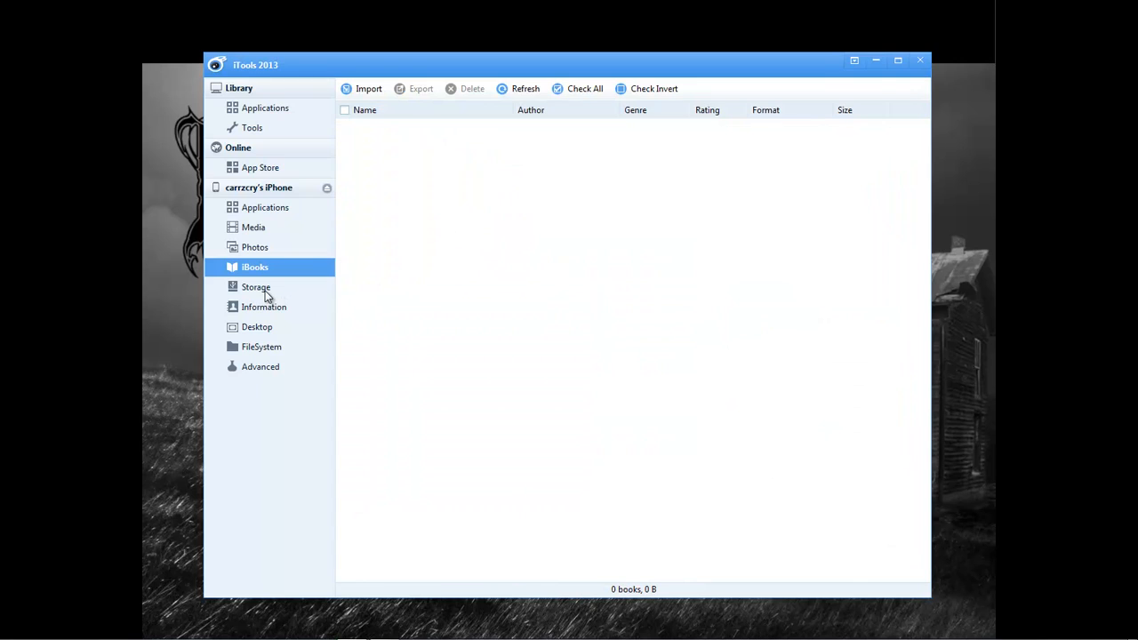
- Show the empty Storage area and peek at the Import File/Folder options
{"action": "left_click", "coordinate": [256, 287]}
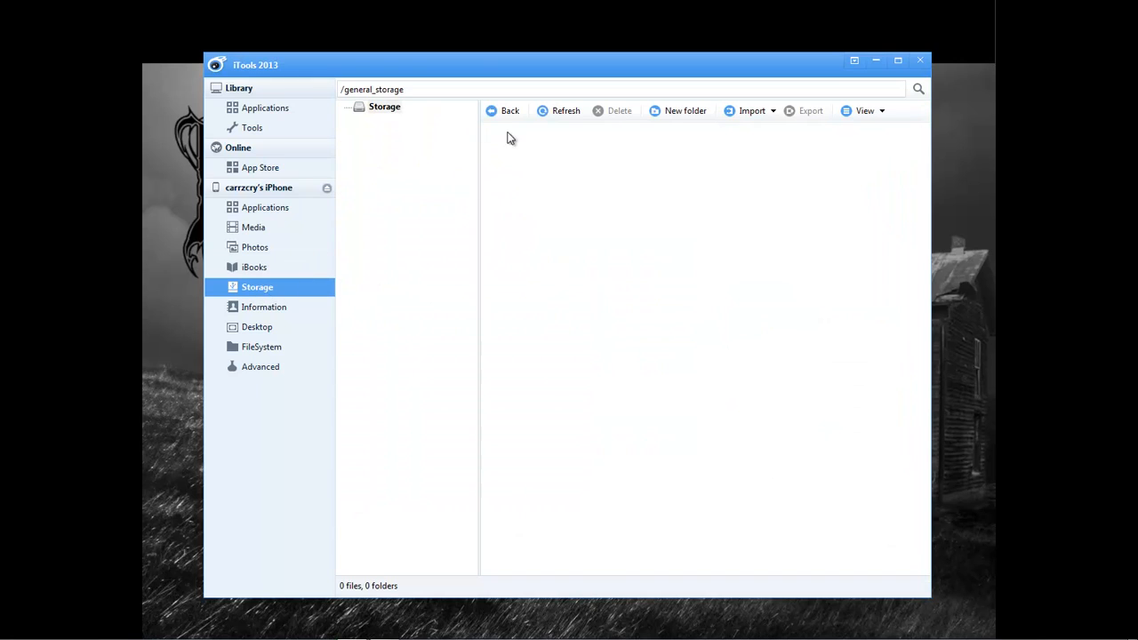
{"action": "mouse_move", "coordinate": [619, 157]}
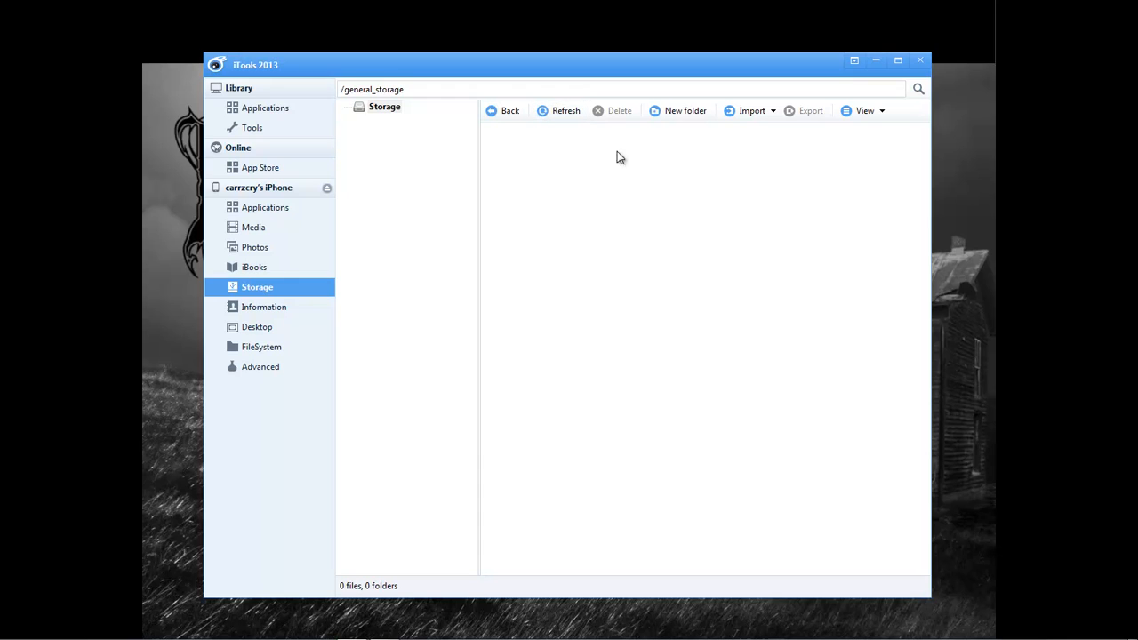
{"action": "left_click", "coordinate": [752, 110]}
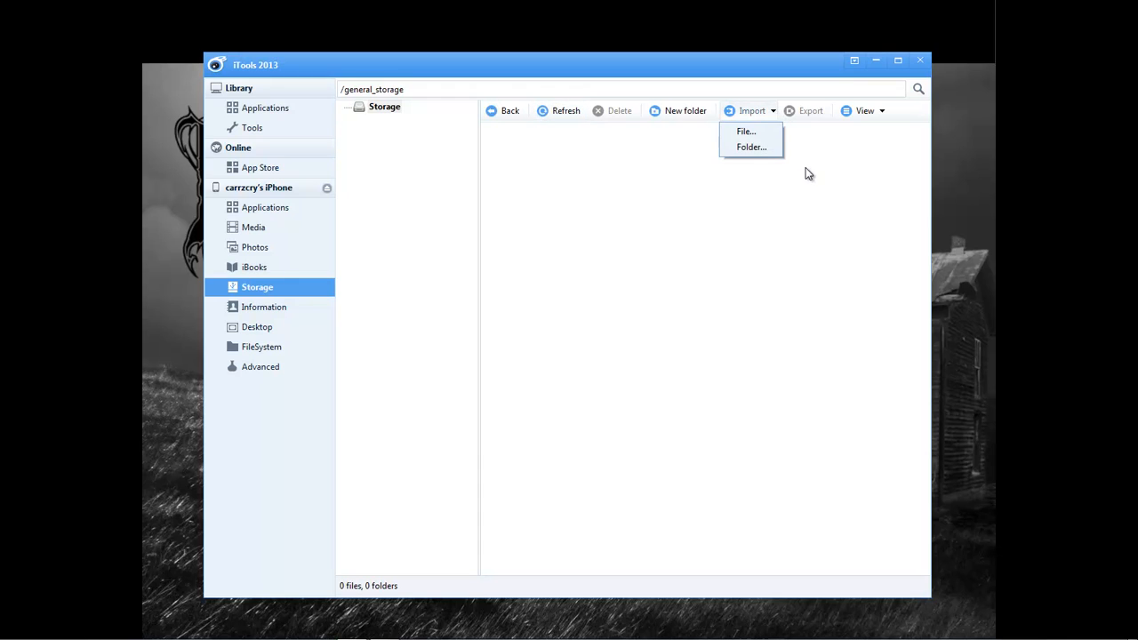
{"action": "left_click", "coordinate": [790, 178]}
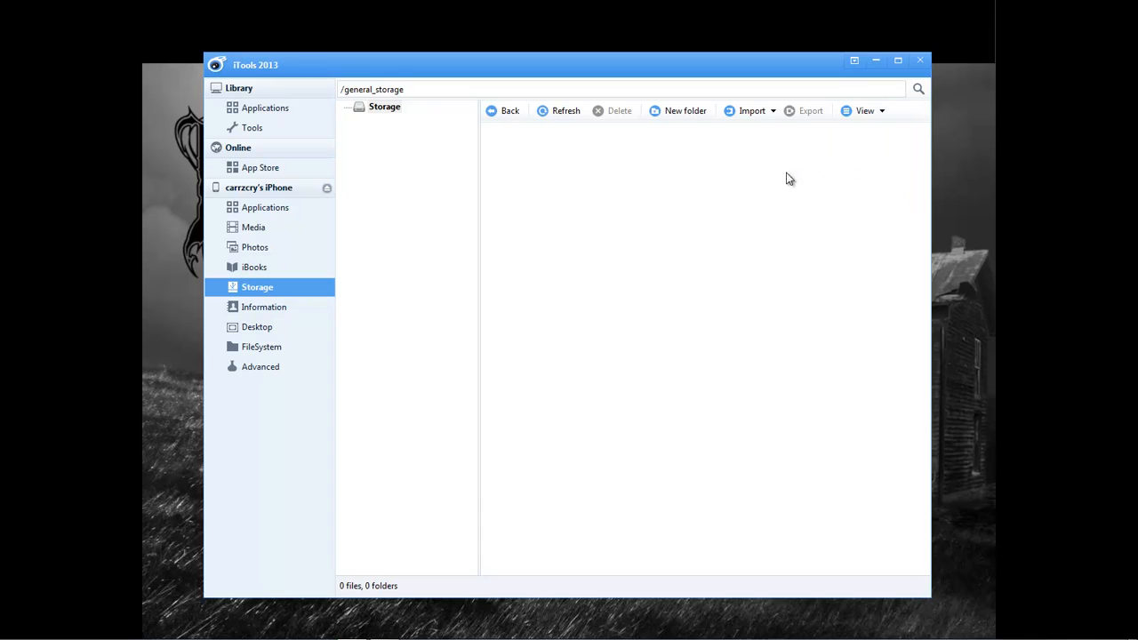
{"action": "mouse_move", "coordinate": [246, 313]}
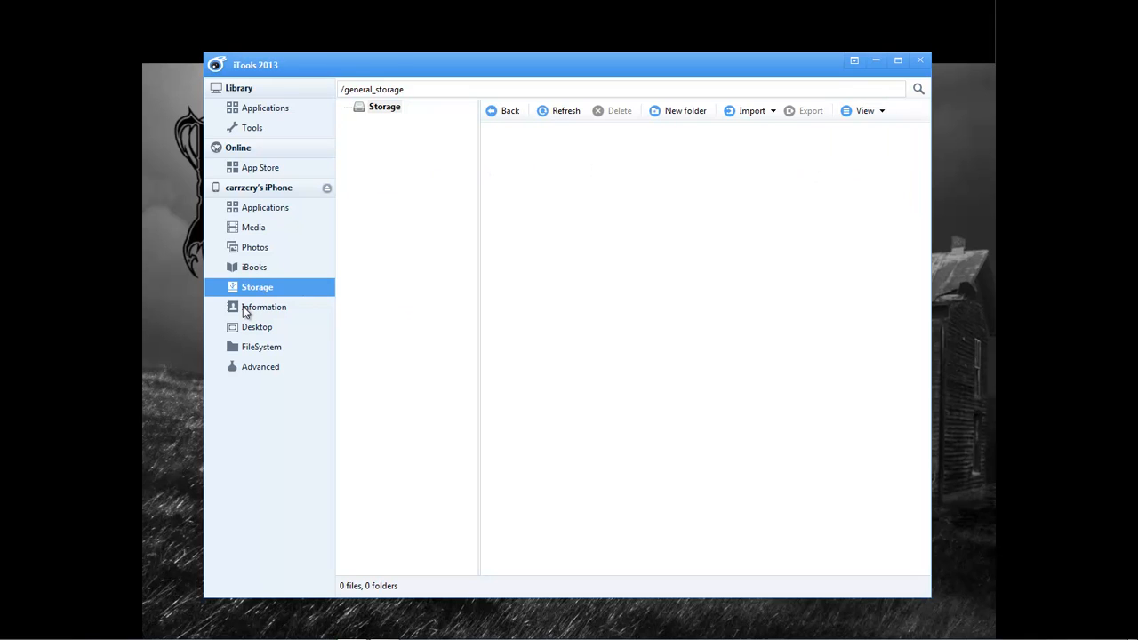
- Browse the Information section's contacts, messages, notes and bookmarks
{"action": "left_click", "coordinate": [263, 306]}
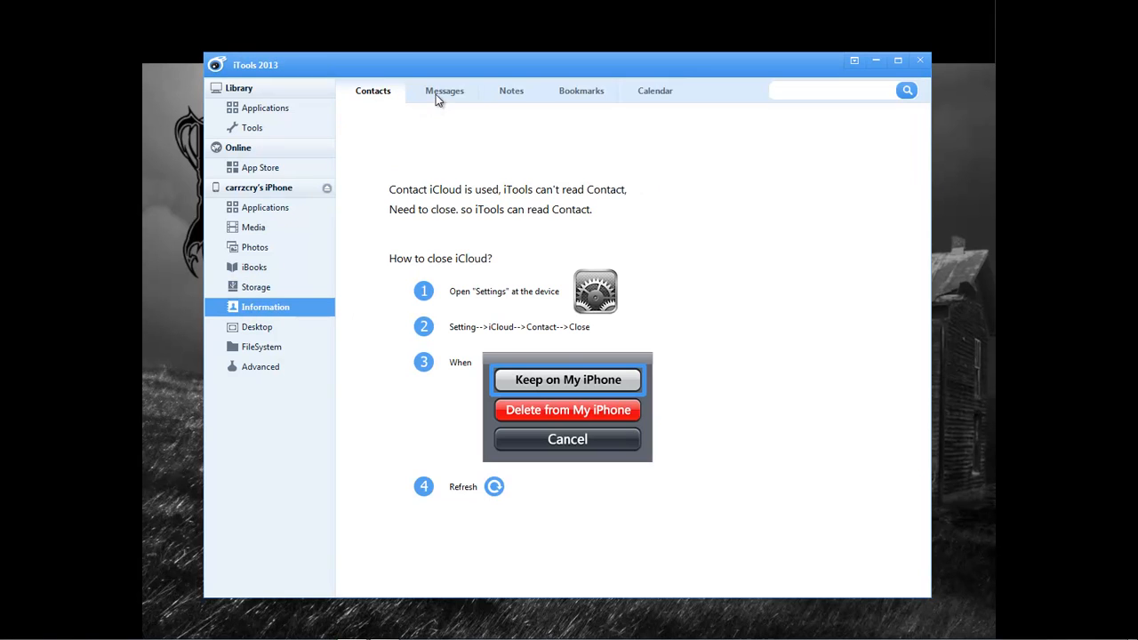
{"action": "left_click", "coordinate": [445, 90]}
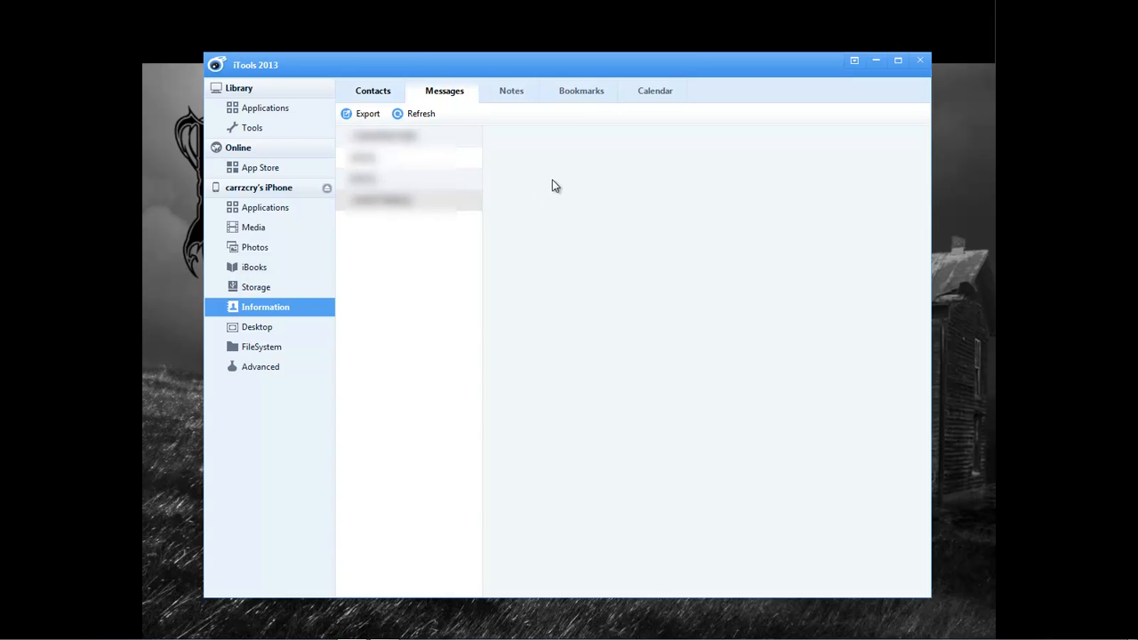
{"action": "mouse_move", "coordinate": [513, 100]}
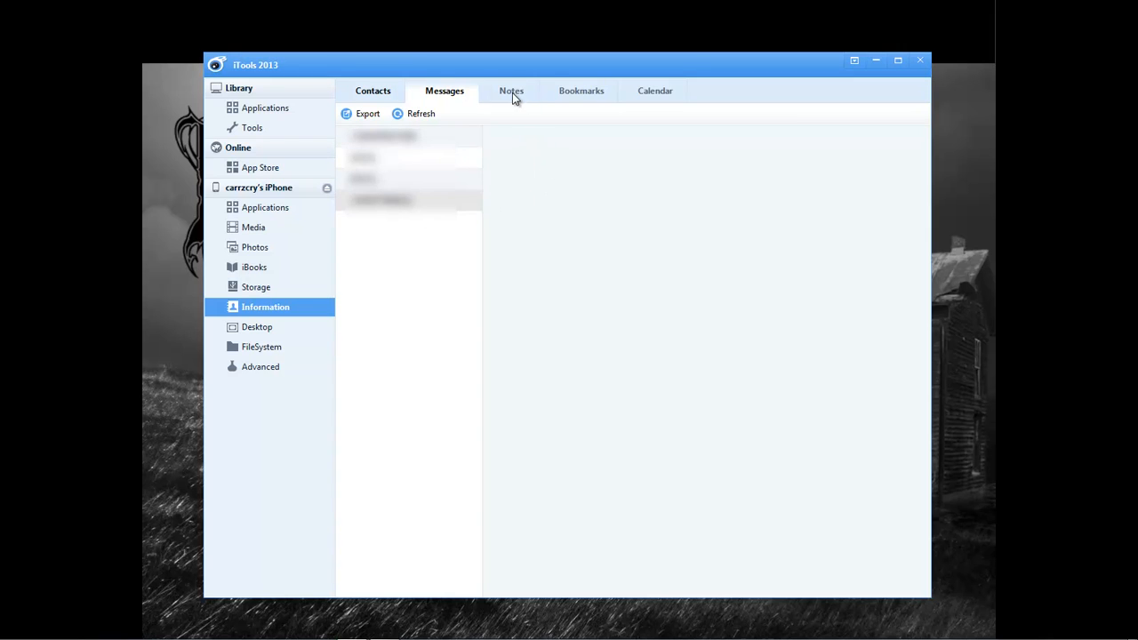
{"action": "left_click", "coordinate": [511, 91]}
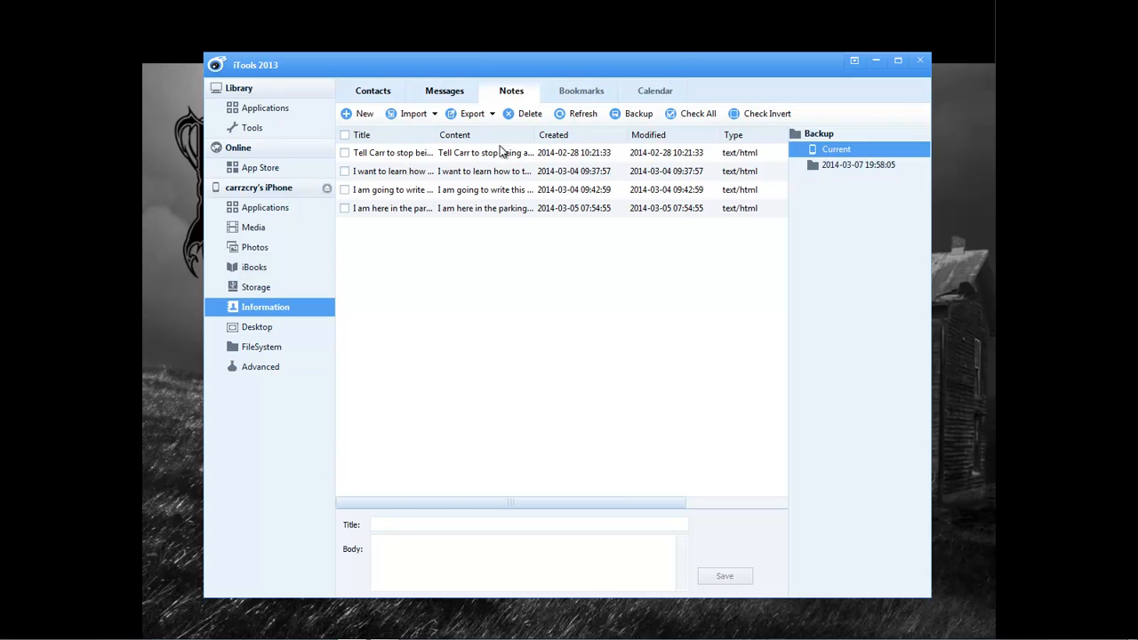
{"action": "left_click", "coordinate": [580, 91]}
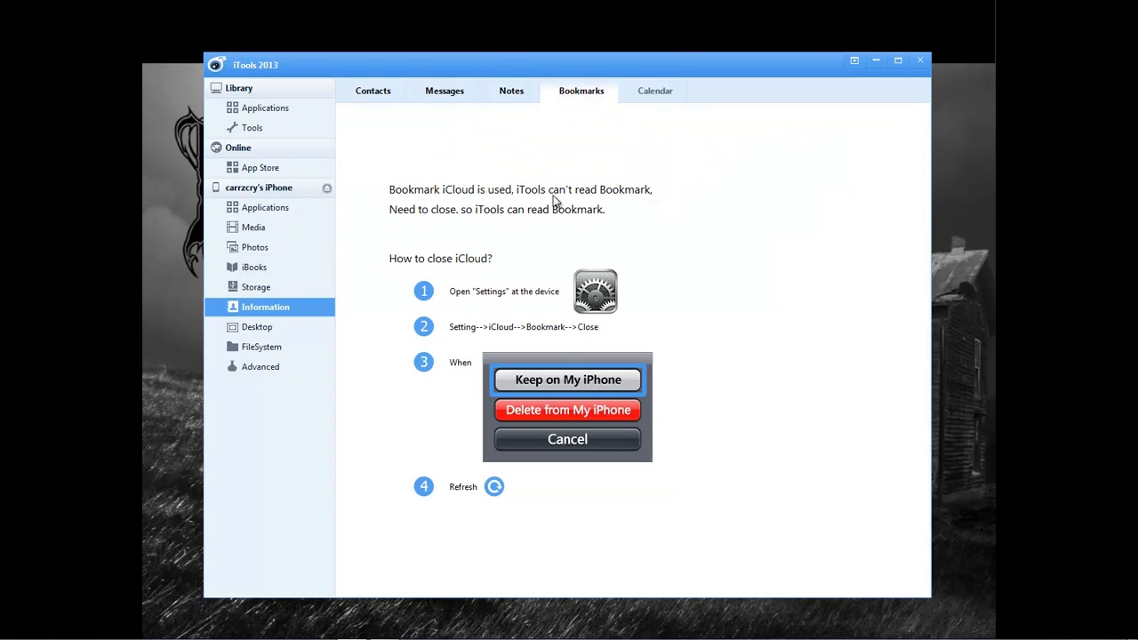
{"action": "mouse_move", "coordinate": [647, 203]}
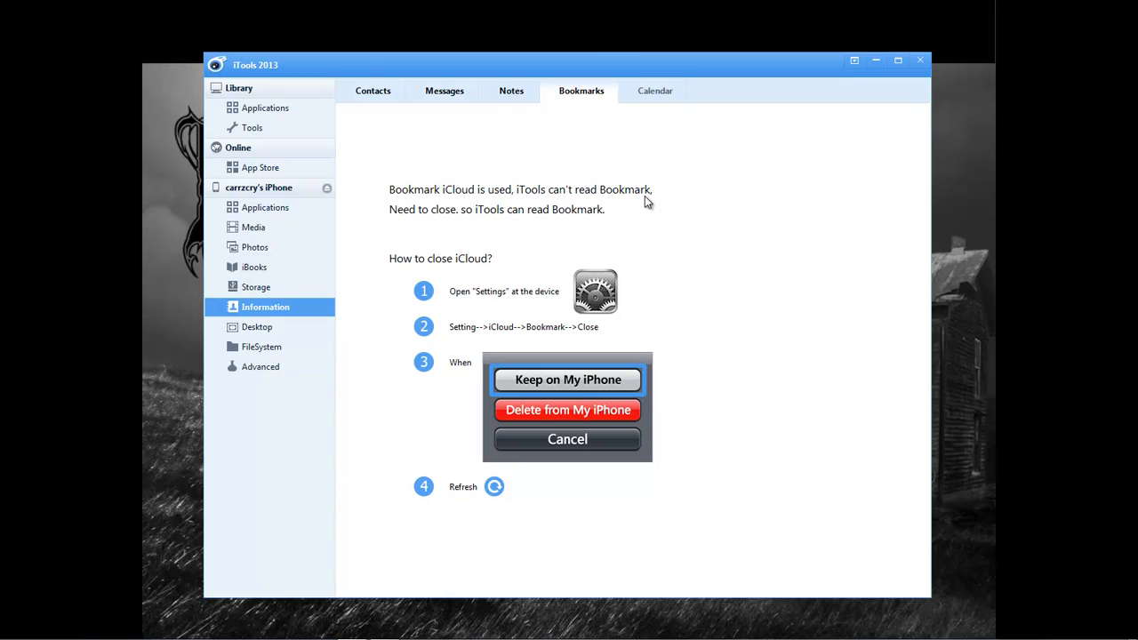
{"action": "mouse_move", "coordinate": [501, 220]}
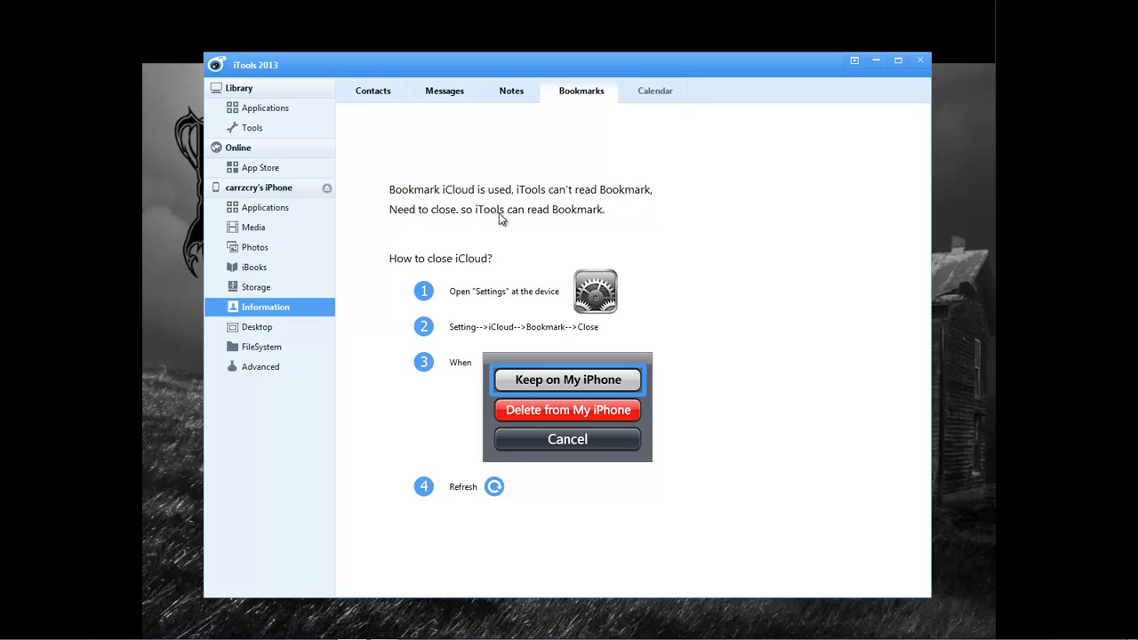
{"action": "mouse_move", "coordinate": [534, 199]}
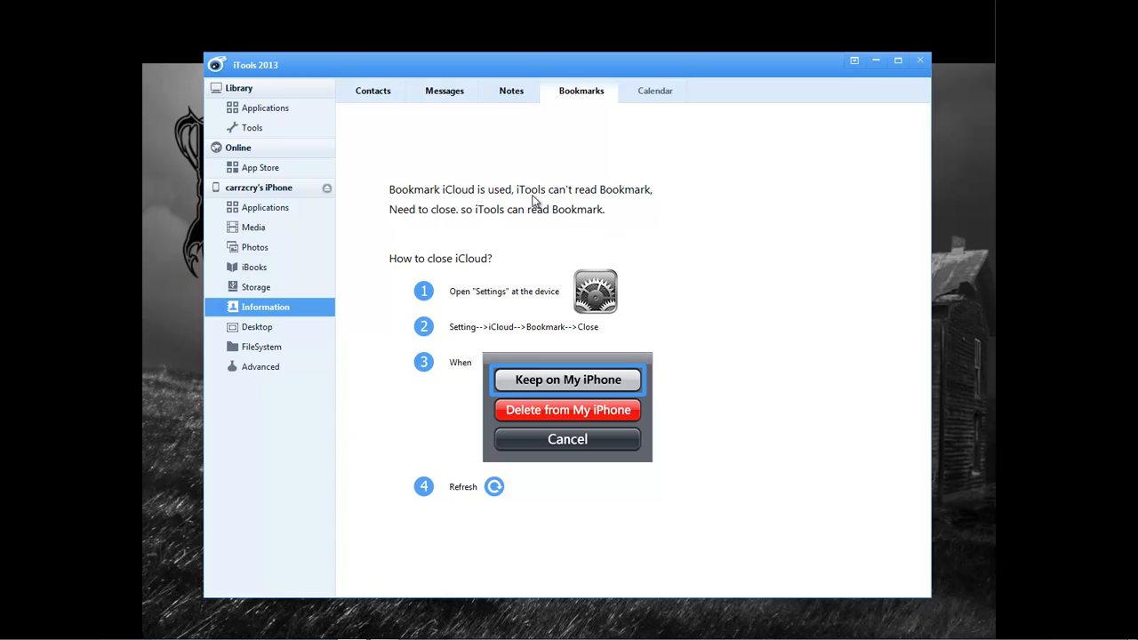
- Check the calendar and bookmarks, both unreadable because iCloud sync is on
{"action": "left_click", "coordinate": [655, 90]}
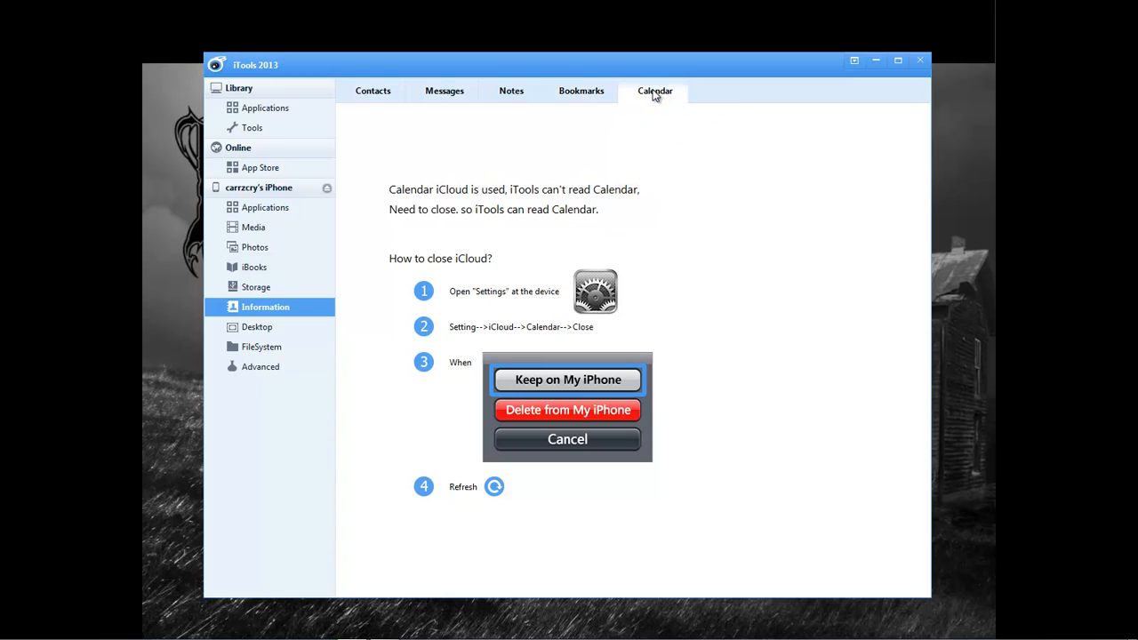
{"action": "left_click", "coordinate": [579, 91]}
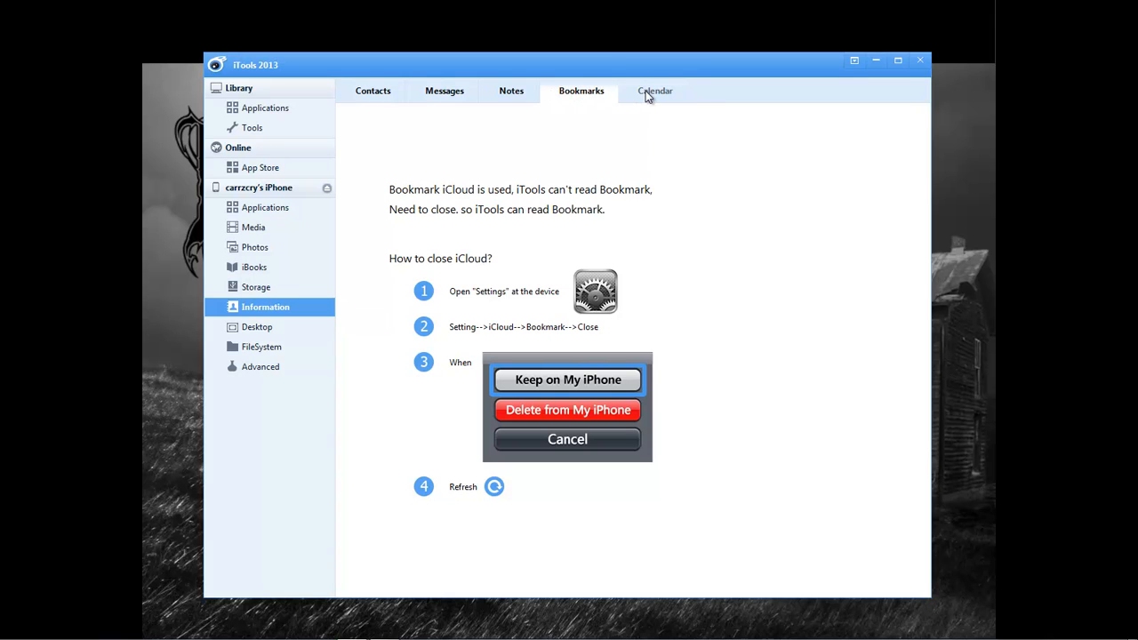
{"action": "mouse_move", "coordinate": [636, 89]}
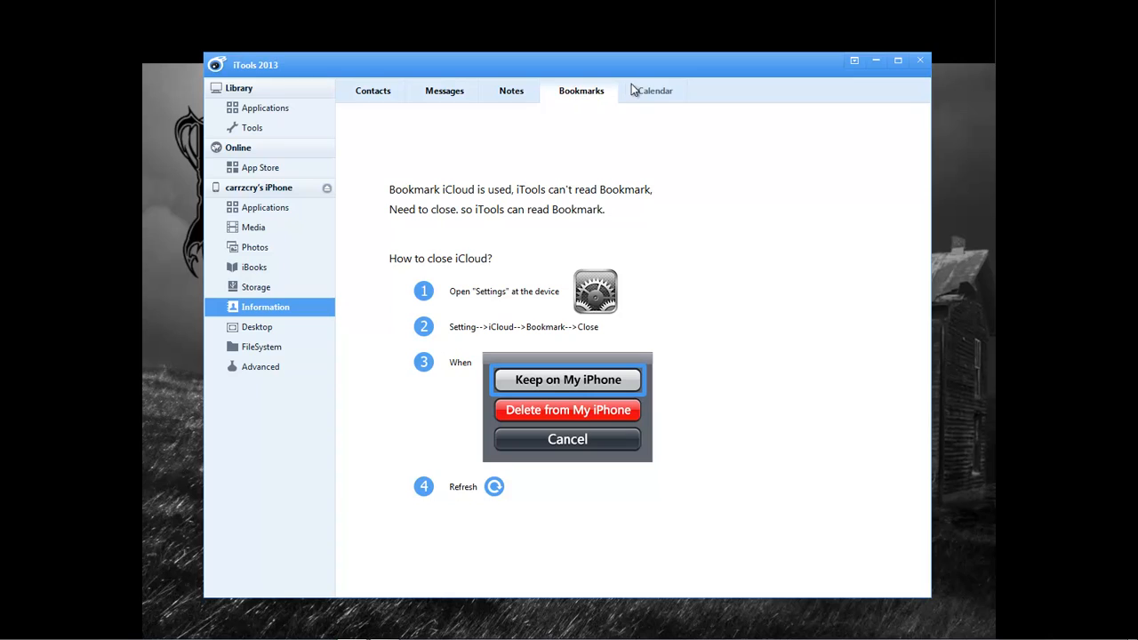
{"action": "mouse_move", "coordinate": [448, 199]}
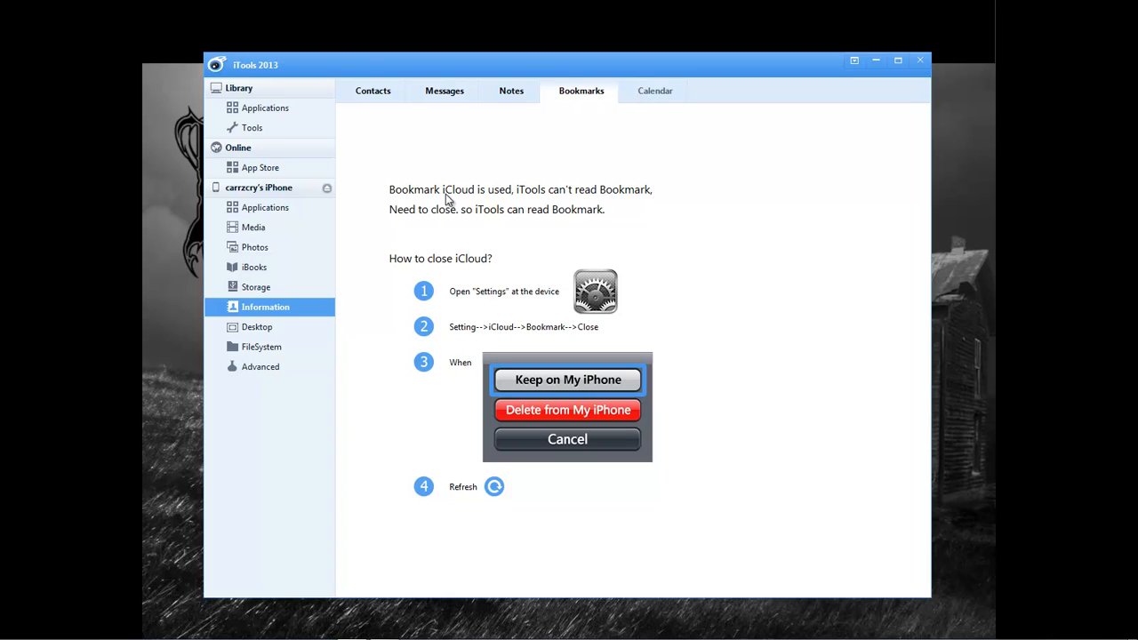
{"action": "left_click", "coordinate": [655, 89]}
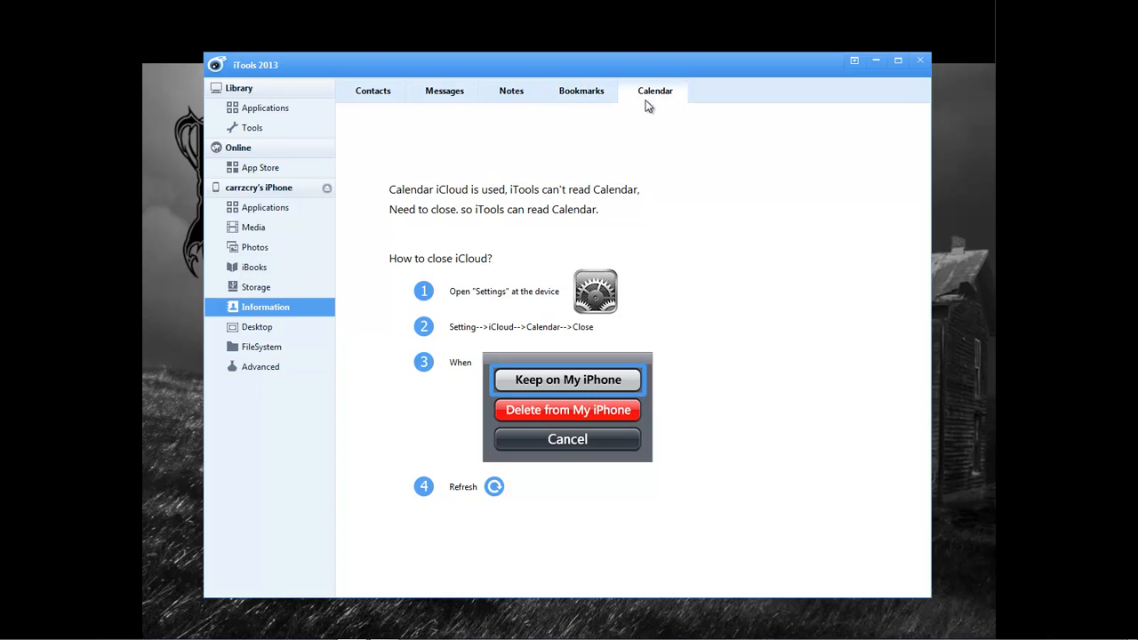
{"action": "mouse_move", "coordinate": [608, 135]}
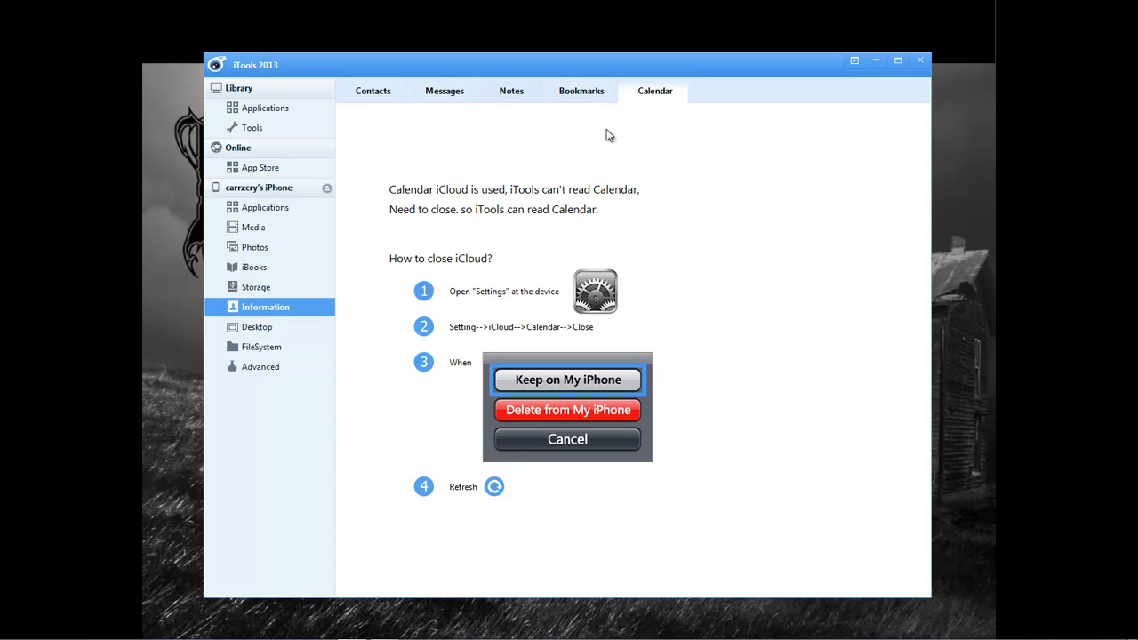
{"action": "mouse_move", "coordinate": [253, 332]}
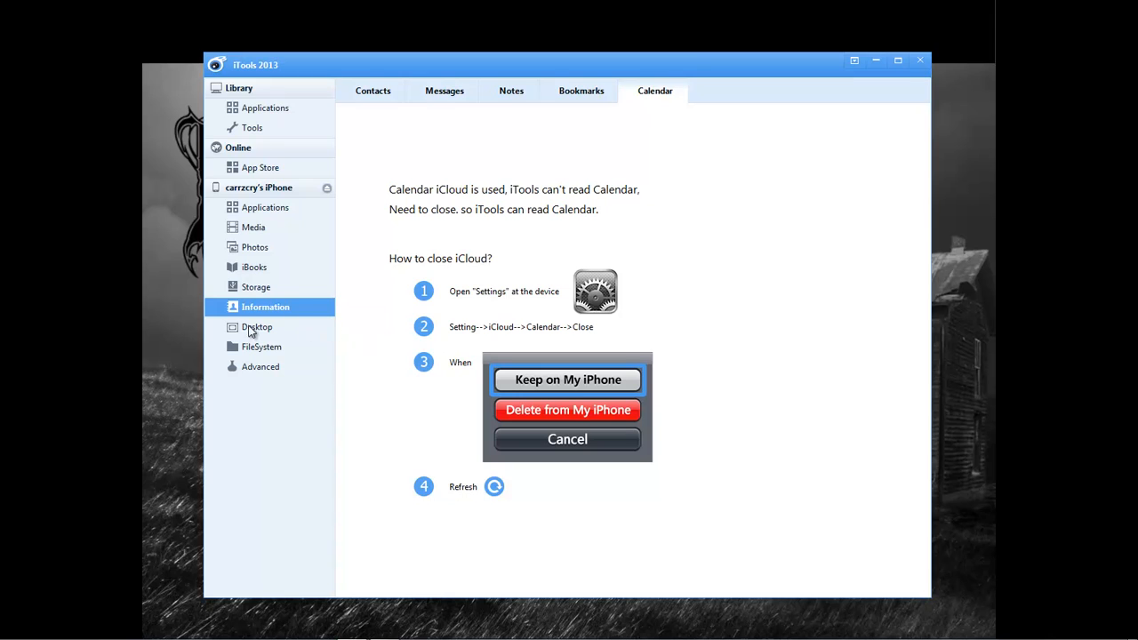
- Browse FileSystem into the Safari and voice memo Recordings folders, then go to Advanced tools
{"action": "left_click", "coordinate": [263, 347]}
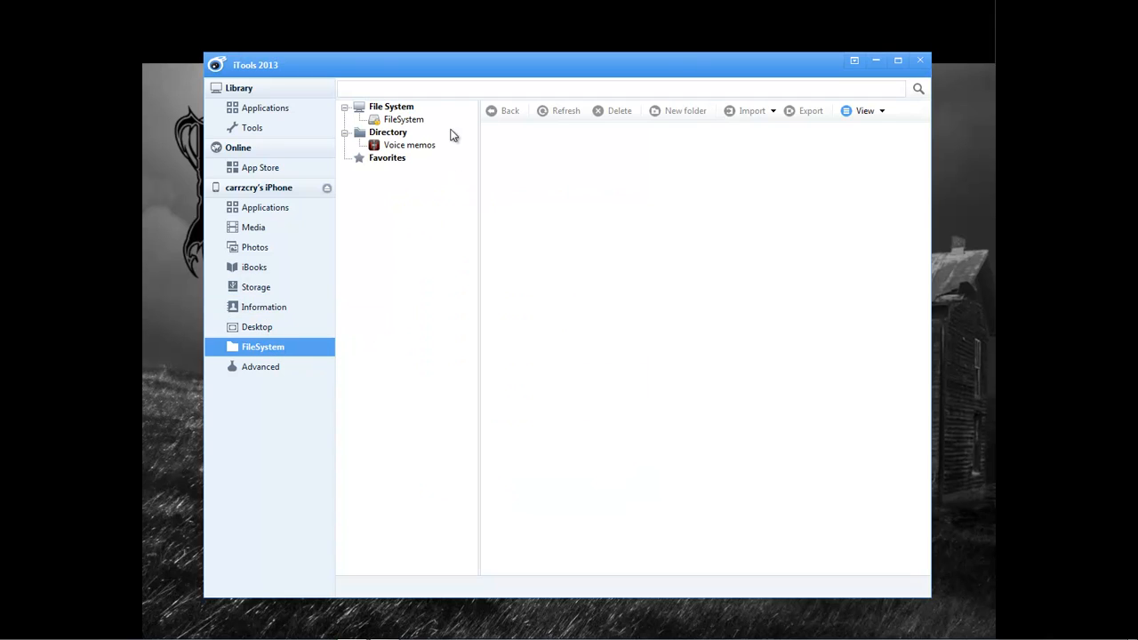
{"action": "left_click", "coordinate": [402, 119]}
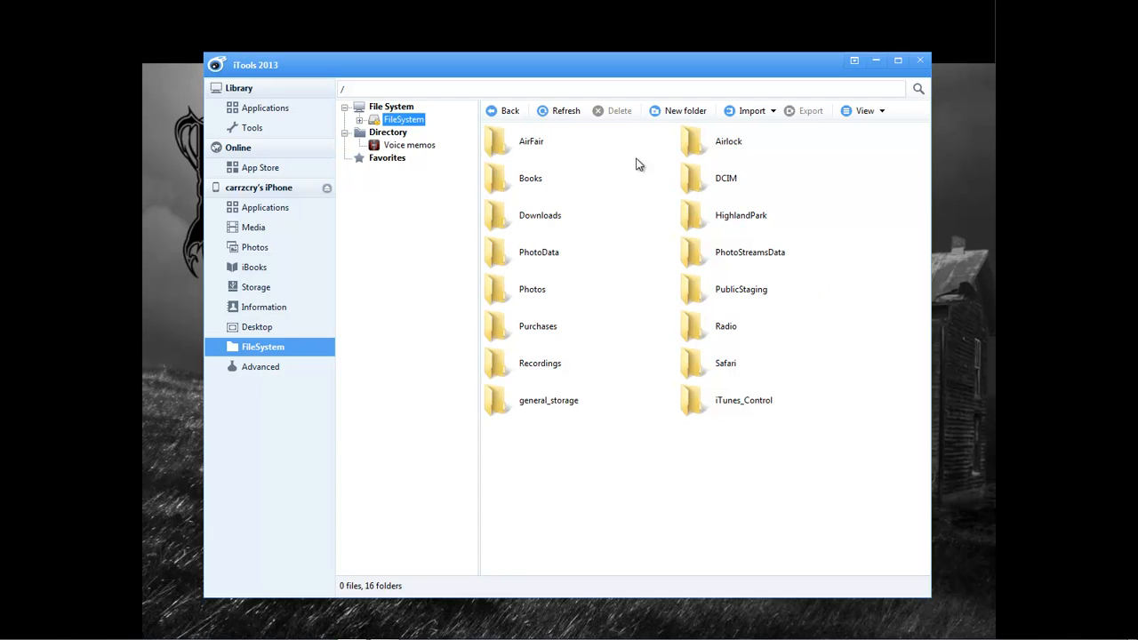
{"action": "left_click", "coordinate": [725, 363]}
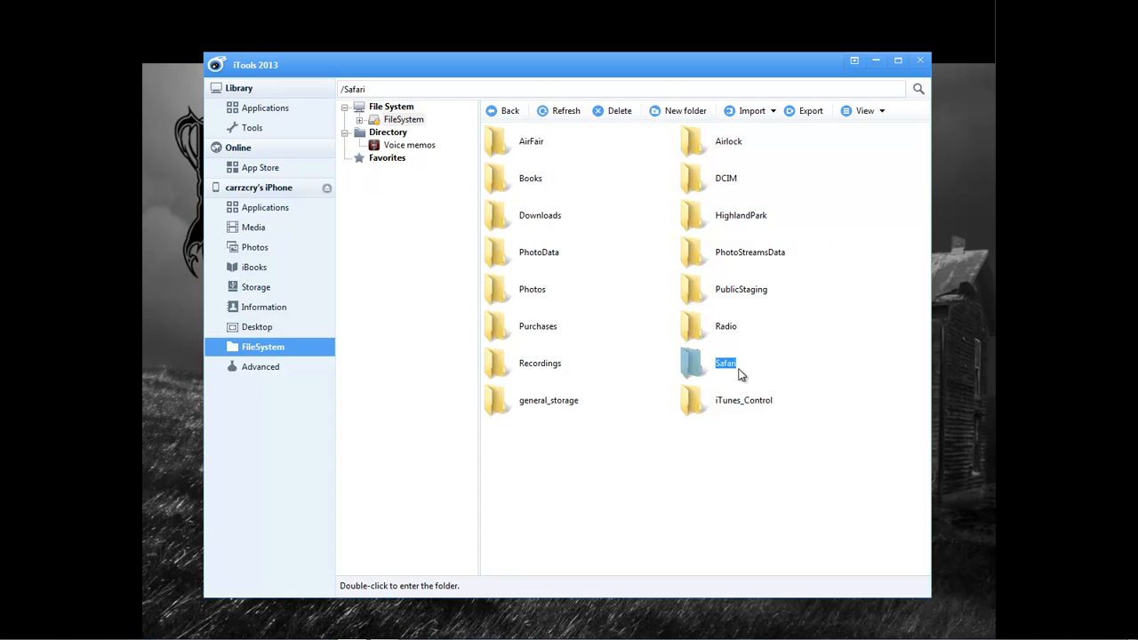
{"action": "left_click", "coordinate": [726, 325]}
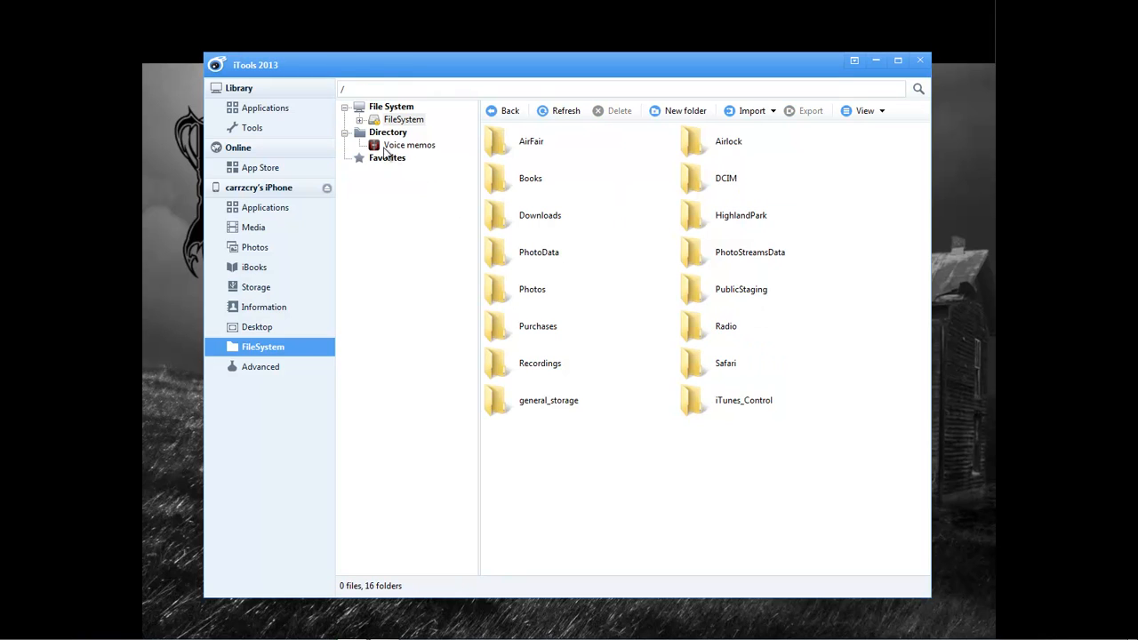
{"action": "left_click", "coordinate": [409, 146]}
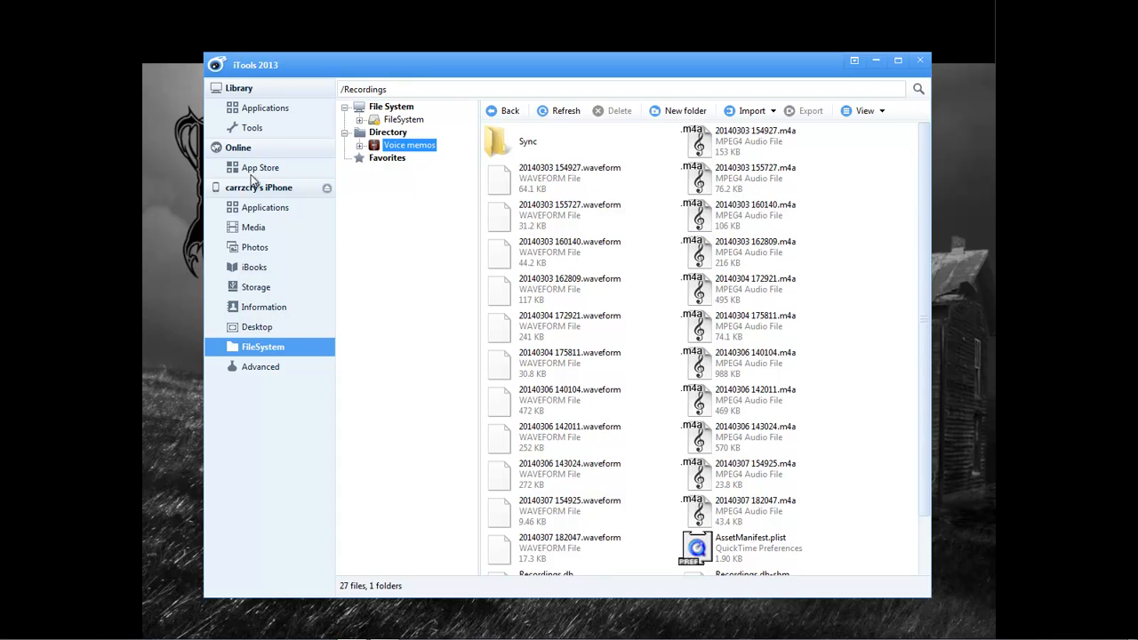
{"action": "left_click", "coordinate": [260, 366]}
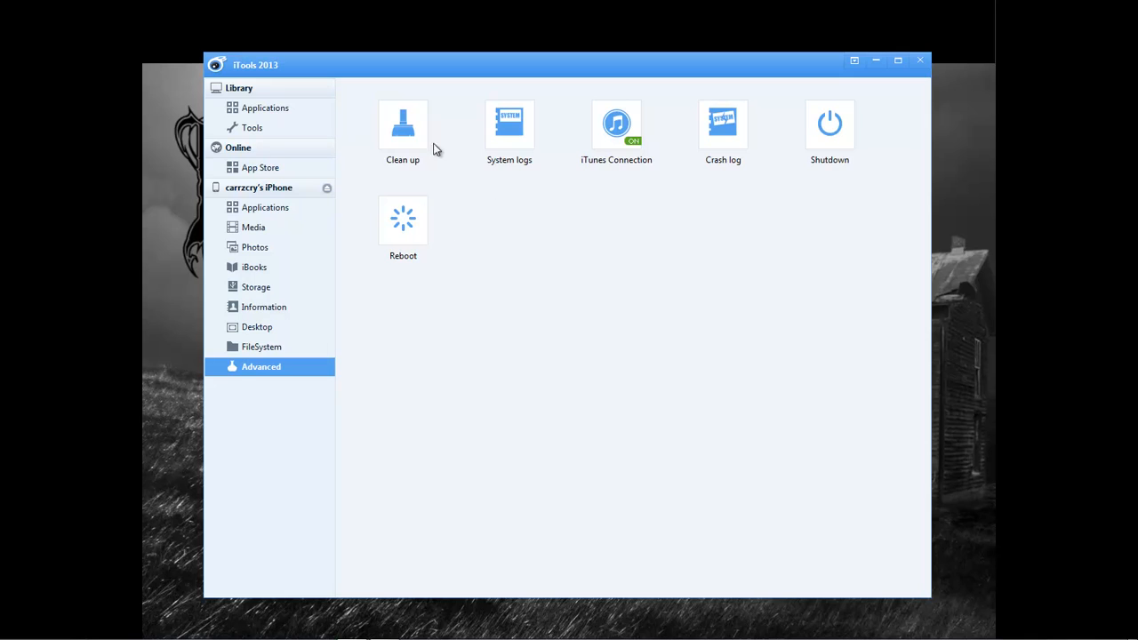
{"action": "mouse_move", "coordinate": [409, 133]}
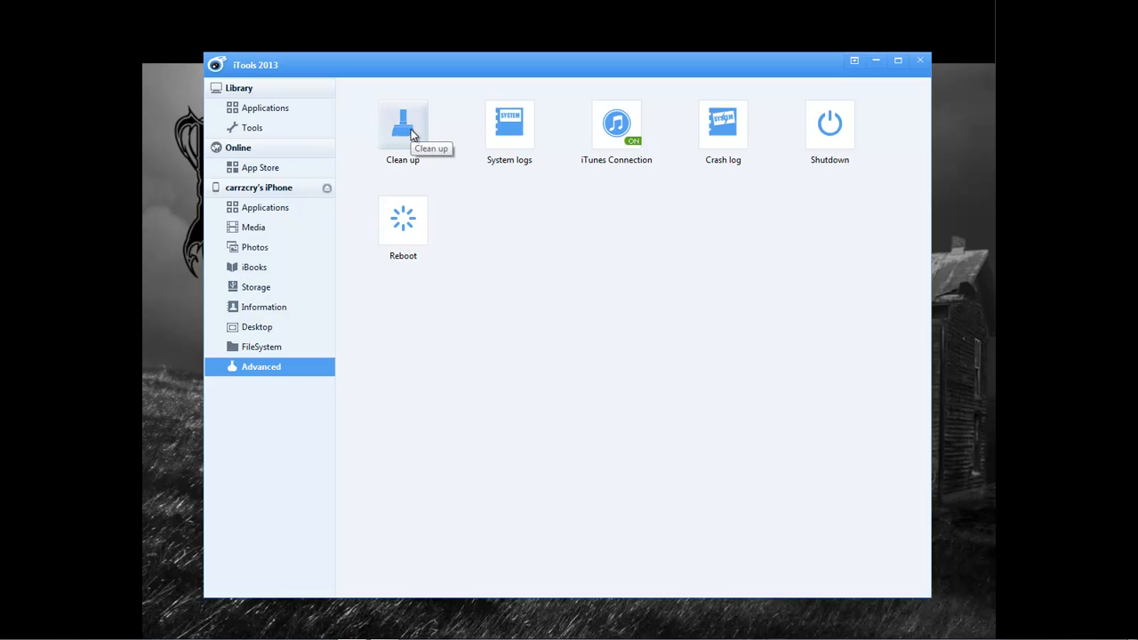
{"action": "mouse_move", "coordinate": [511, 143]}
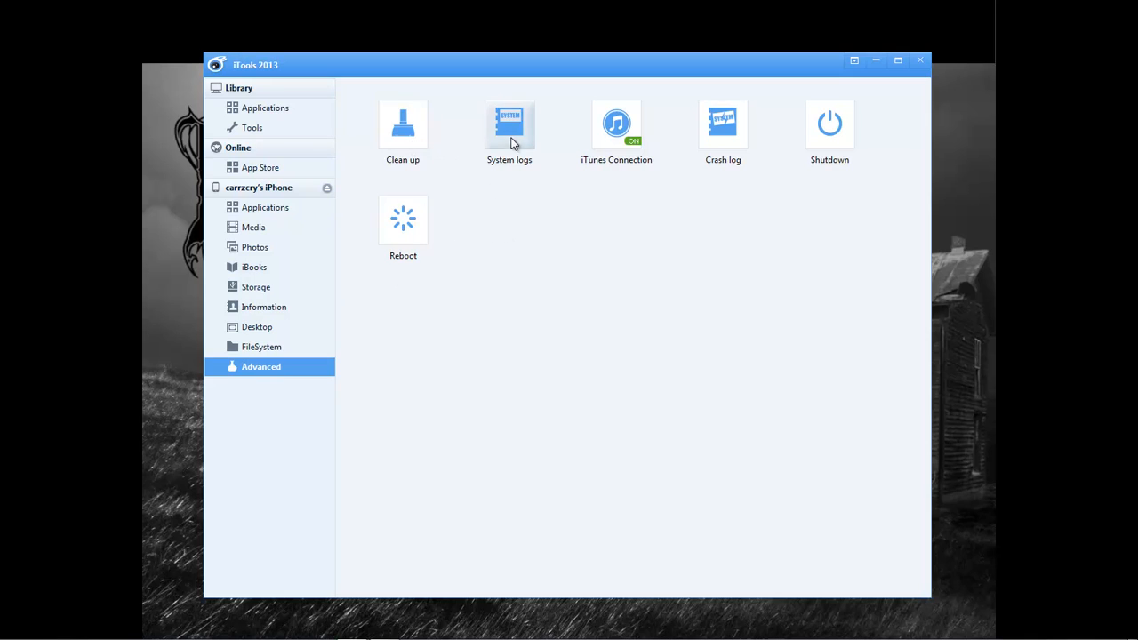
{"action": "left_click", "coordinate": [509, 124]}
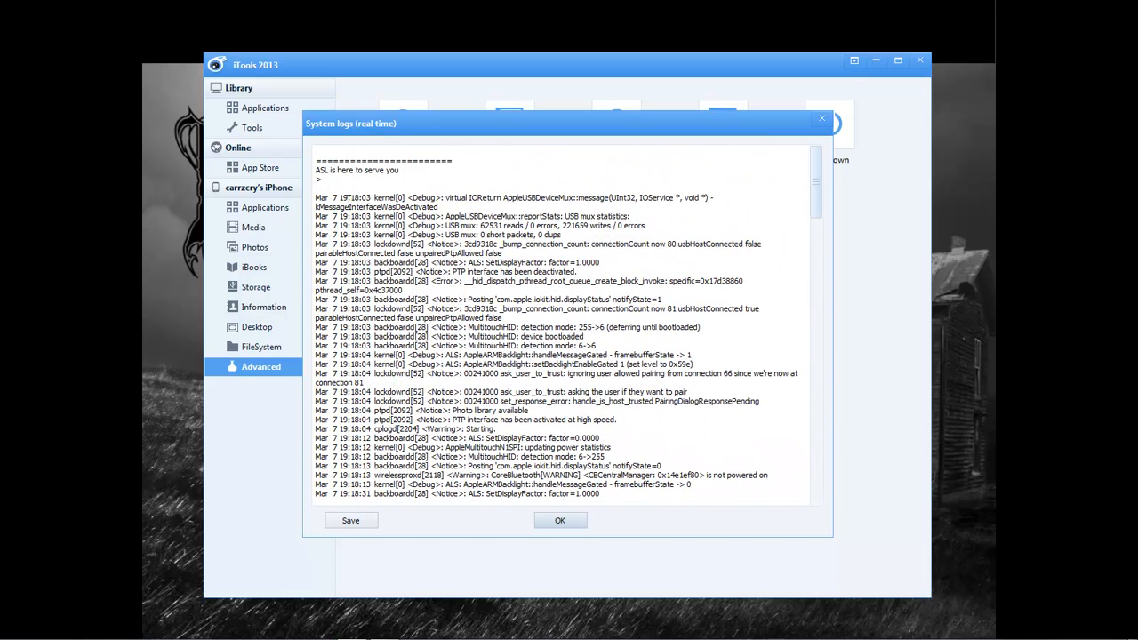
{"action": "mouse_move", "coordinate": [779, 194]}
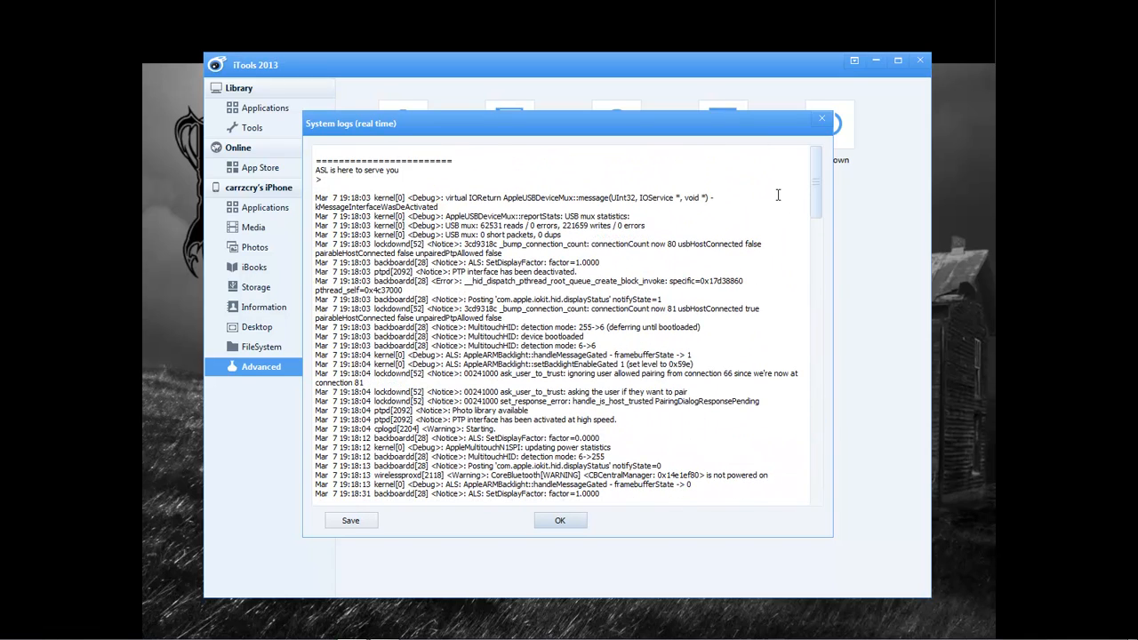
{"action": "scroll", "scroll_direction": "down", "scroll_amount": 3}
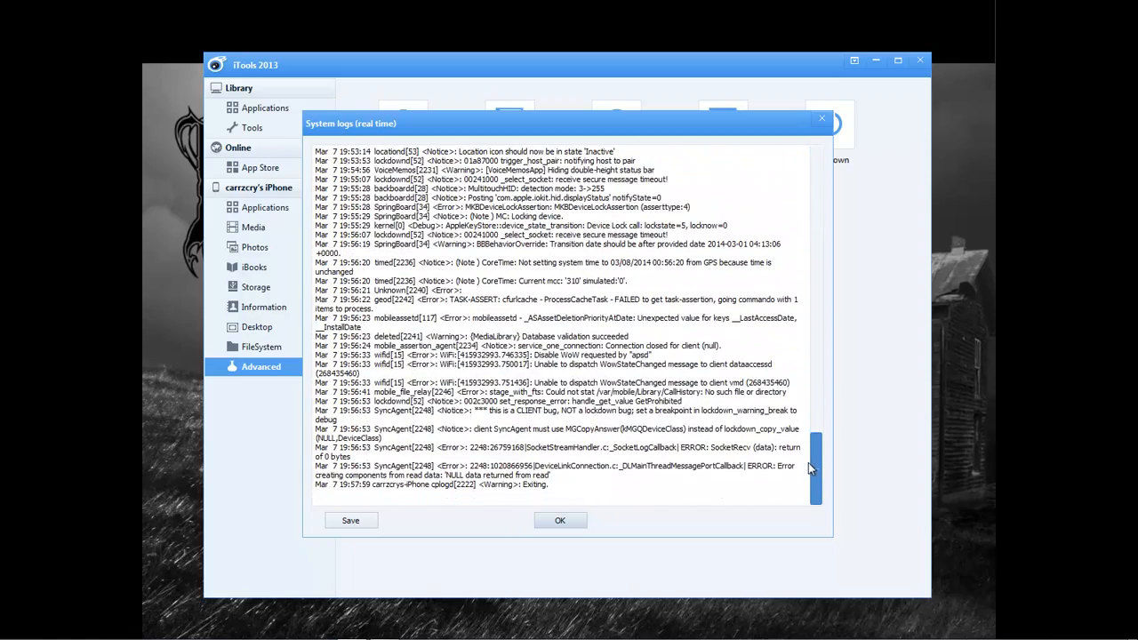
{"action": "scroll", "scroll_direction": "up", "scroll_amount": 3}
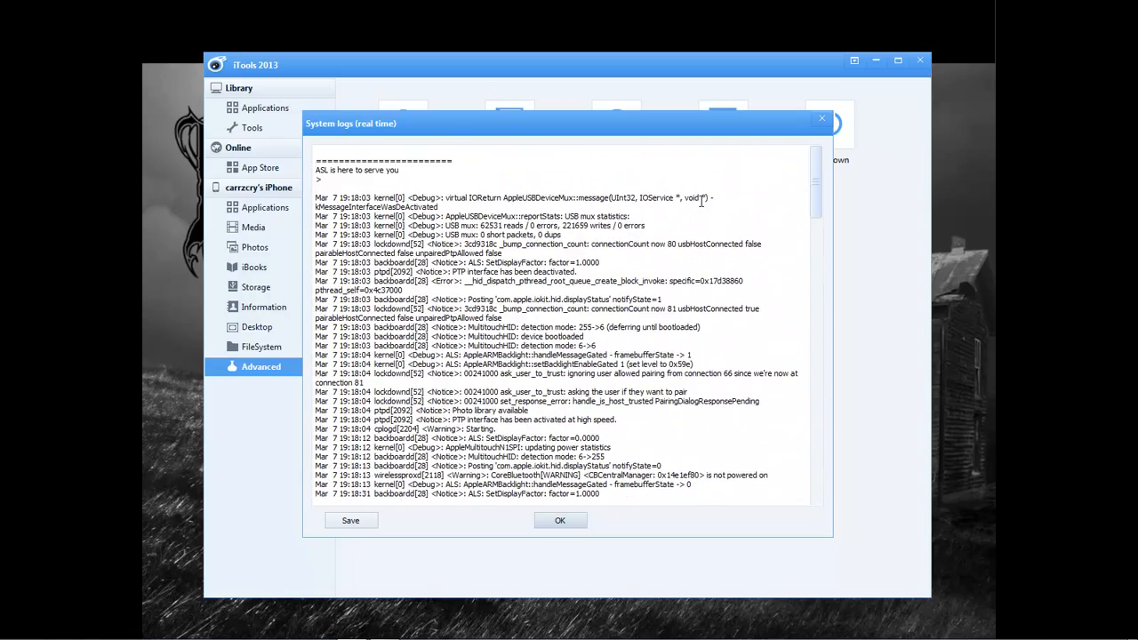
{"action": "mouse_move", "coordinate": [337, 183]}
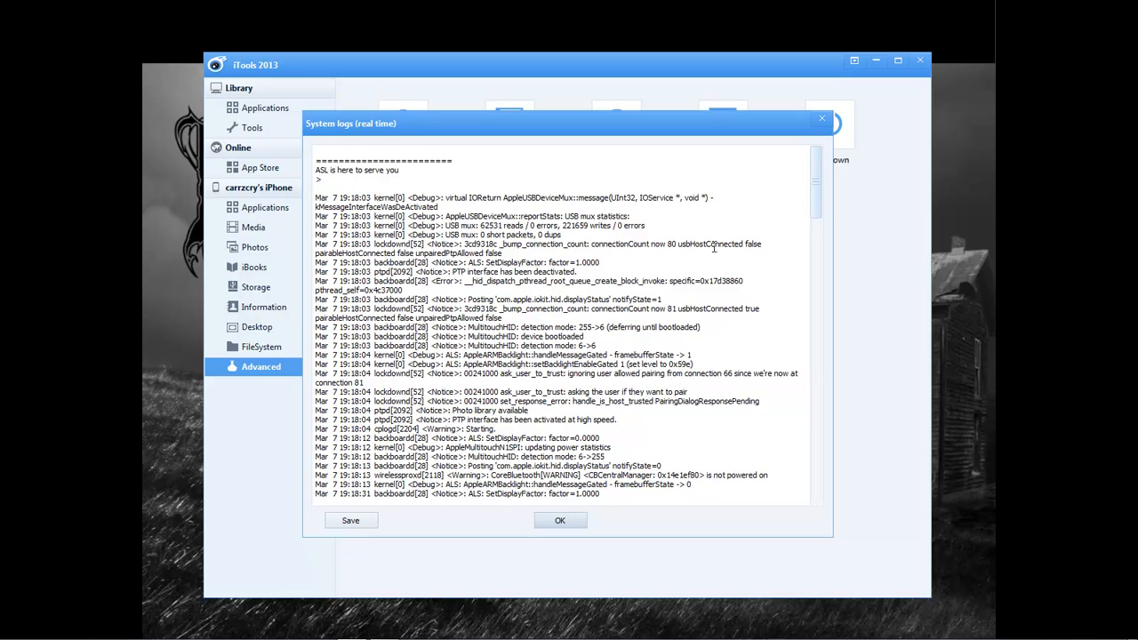
{"action": "scroll", "scroll_direction": "down", "scroll_amount": 3}
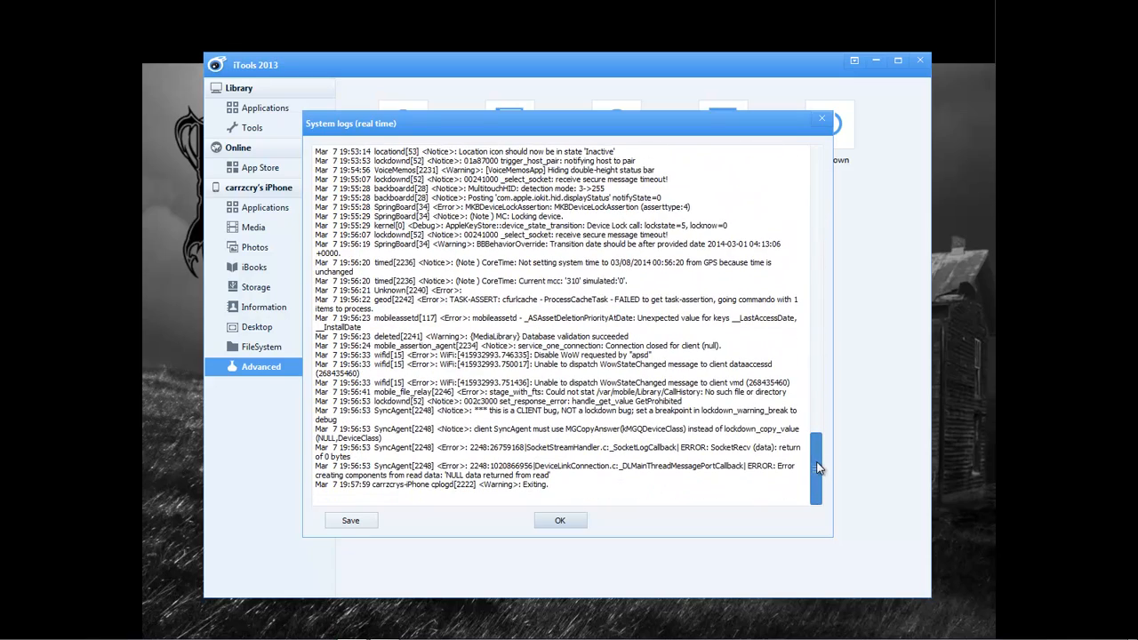
{"action": "scroll", "scroll_direction": "up", "scroll_amount": 3}
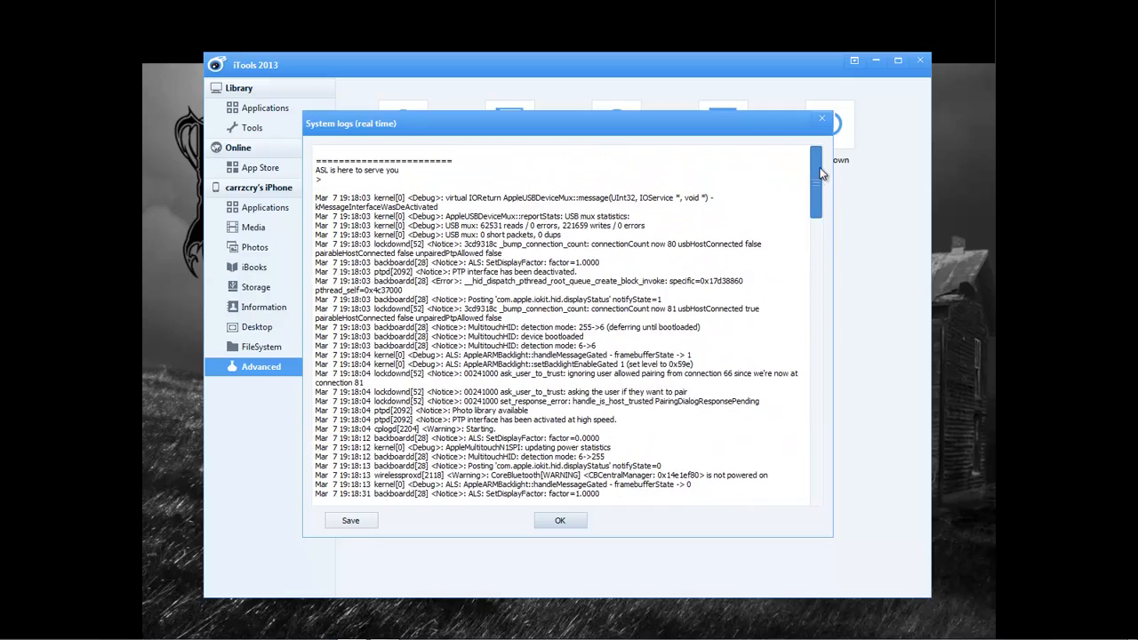
{"action": "scroll", "scroll_direction": "down", "scroll_amount": 3}
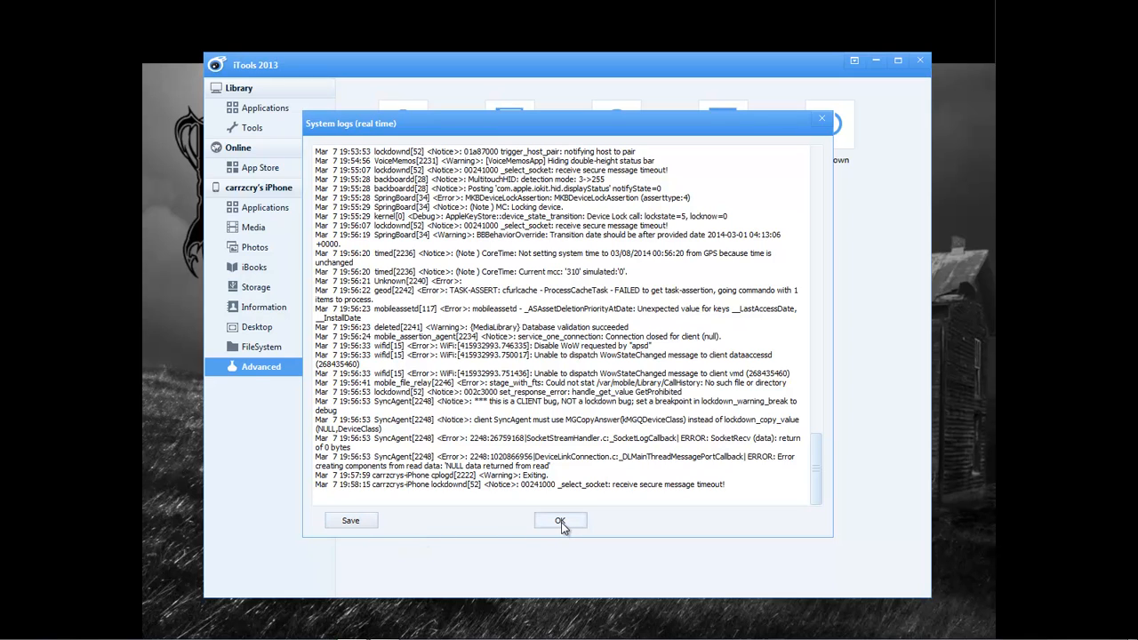
{"action": "left_click", "coordinate": [560, 520]}
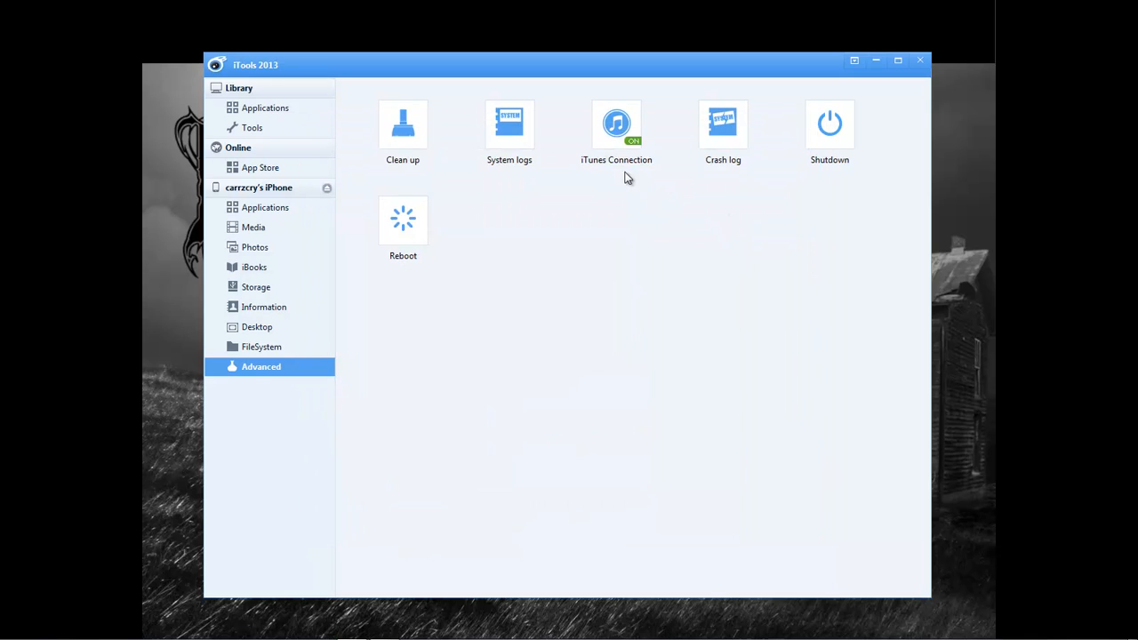
{"action": "mouse_move", "coordinate": [615, 133]}
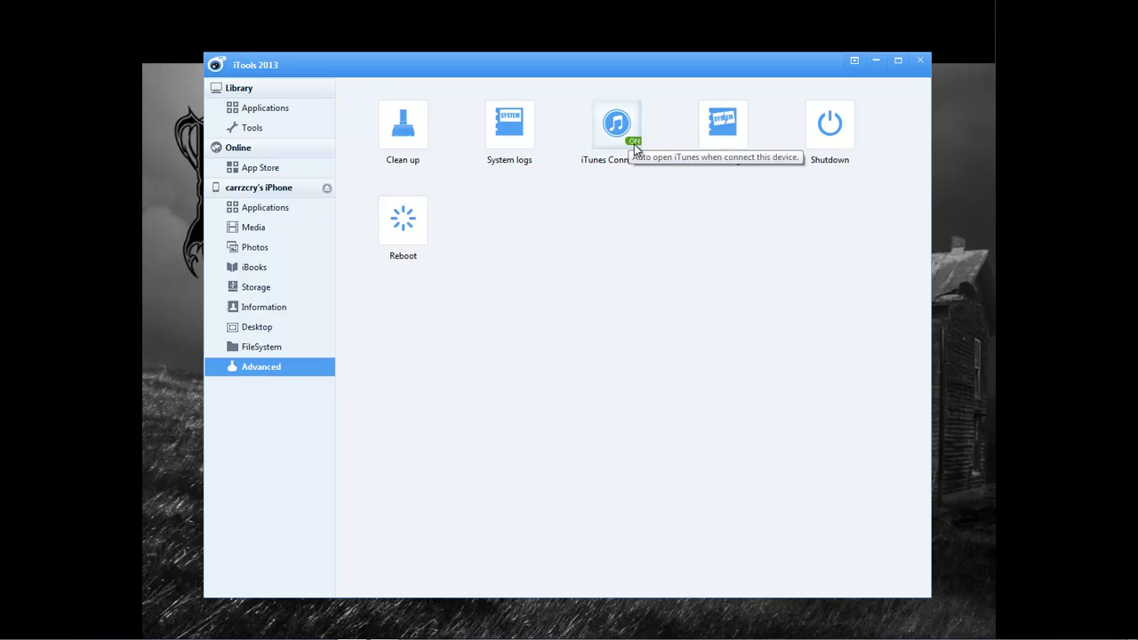
{"action": "mouse_move", "coordinate": [722, 125]}
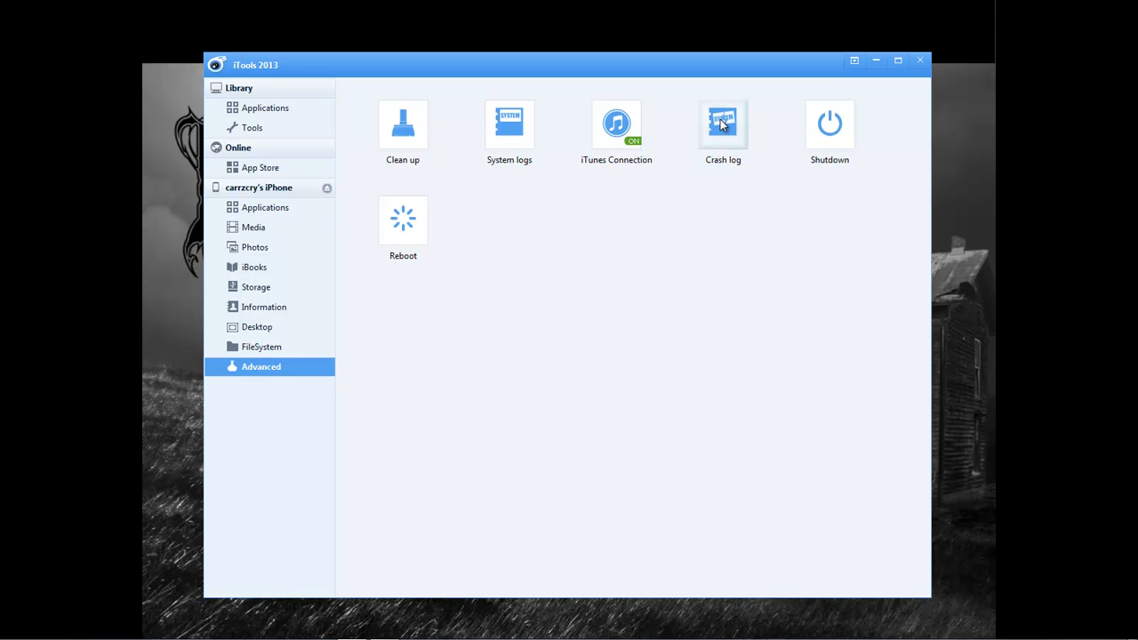
- Enter the Crash log's Message folder and fail to open the in-use accountsd-latest.log
{"action": "left_click", "coordinate": [722, 125]}
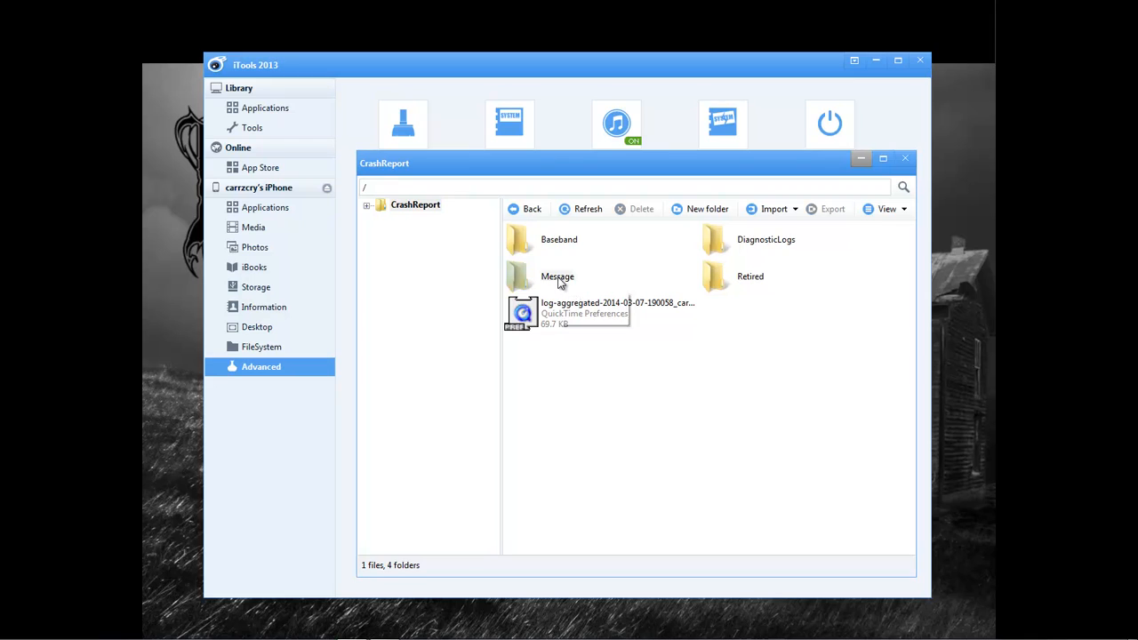
{"action": "double_click", "coordinate": [558, 277]}
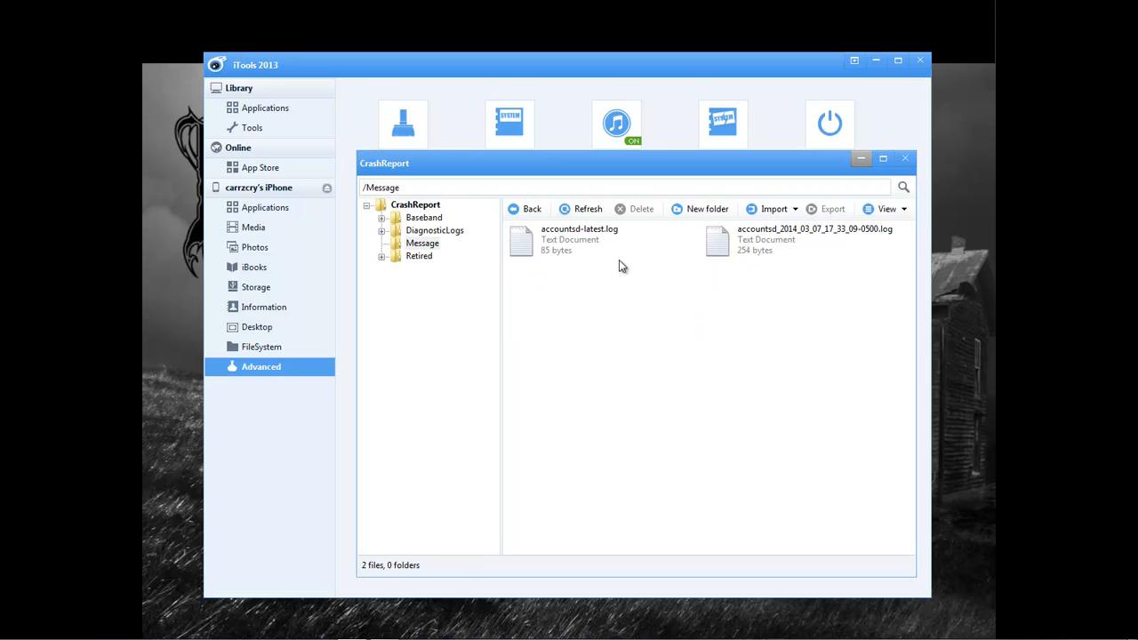
{"action": "double_click", "coordinate": [580, 240]}
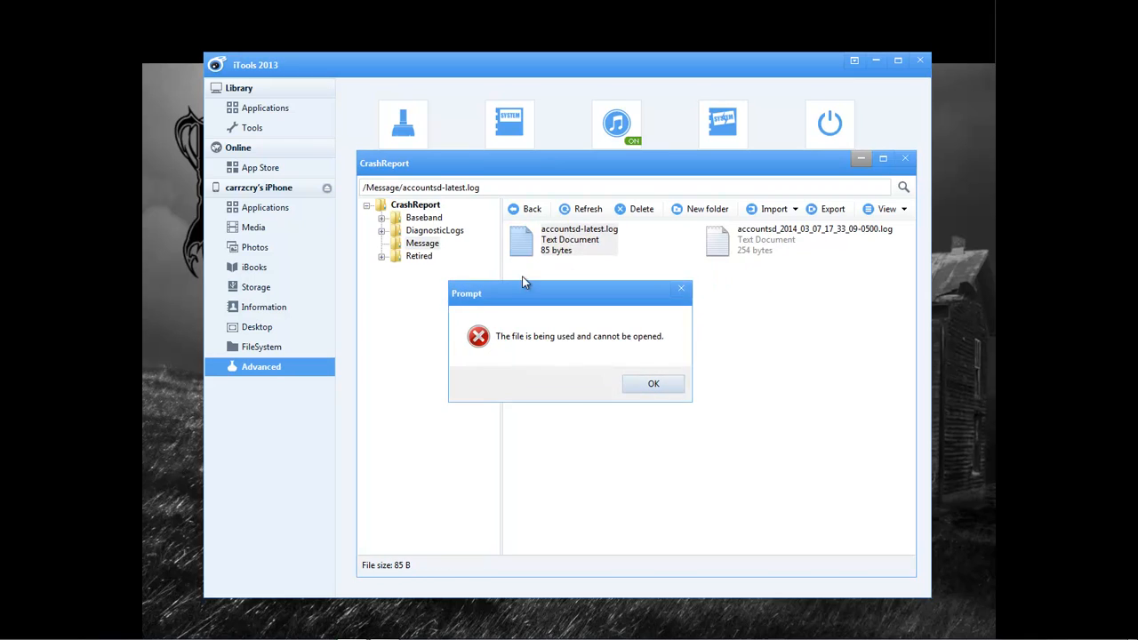
{"action": "mouse_move", "coordinate": [641, 336]}
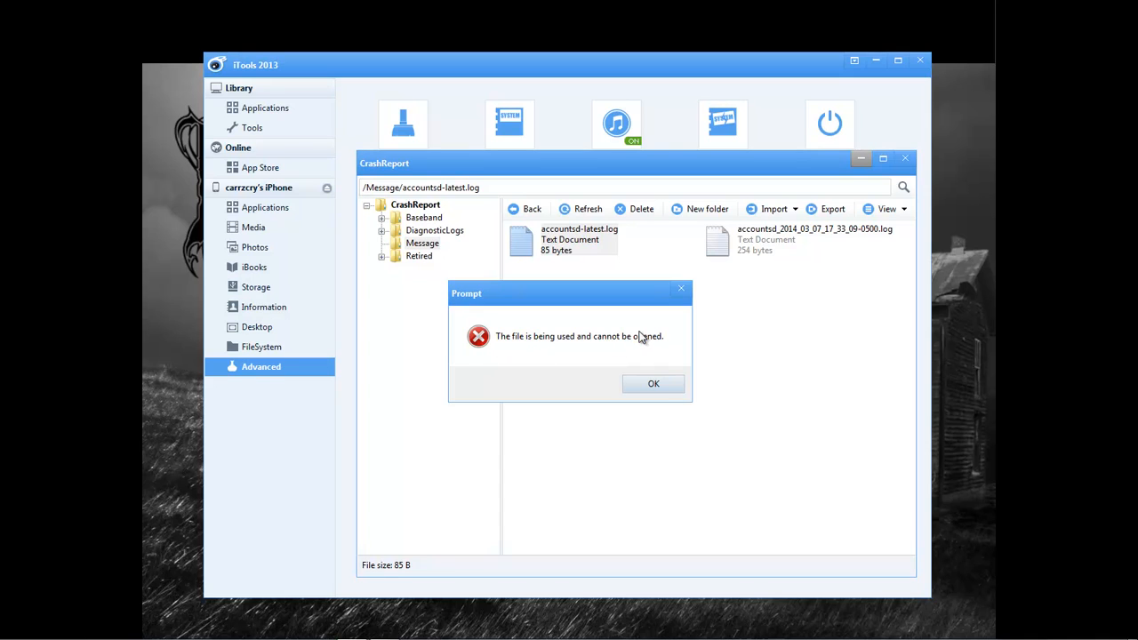
{"action": "left_click", "coordinate": [655, 384]}
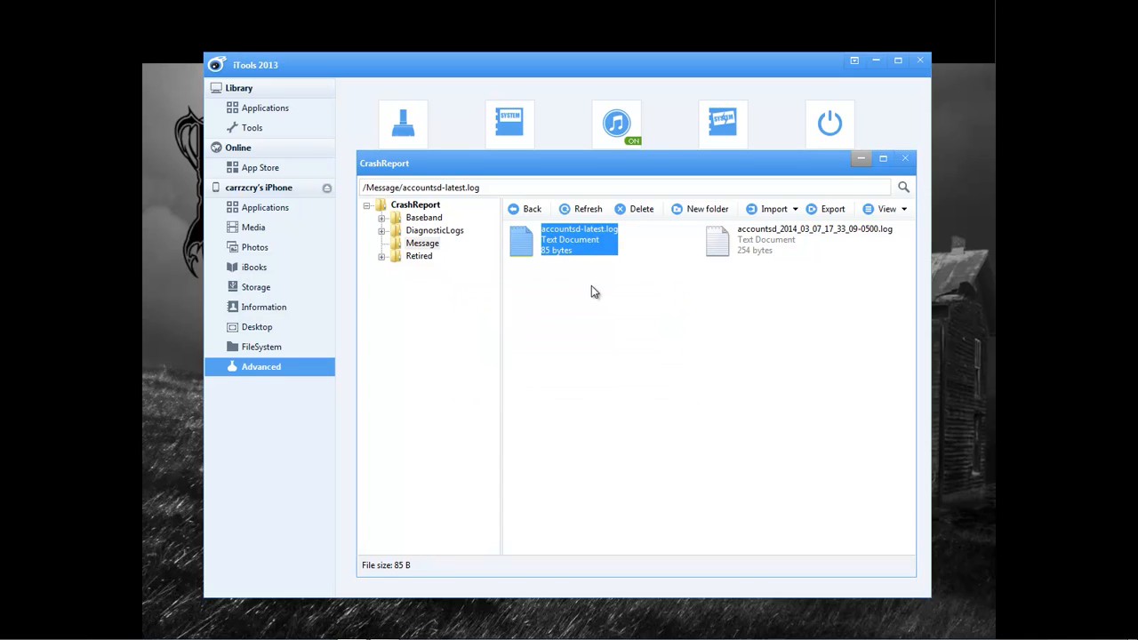
{"action": "mouse_move", "coordinate": [579, 240]}
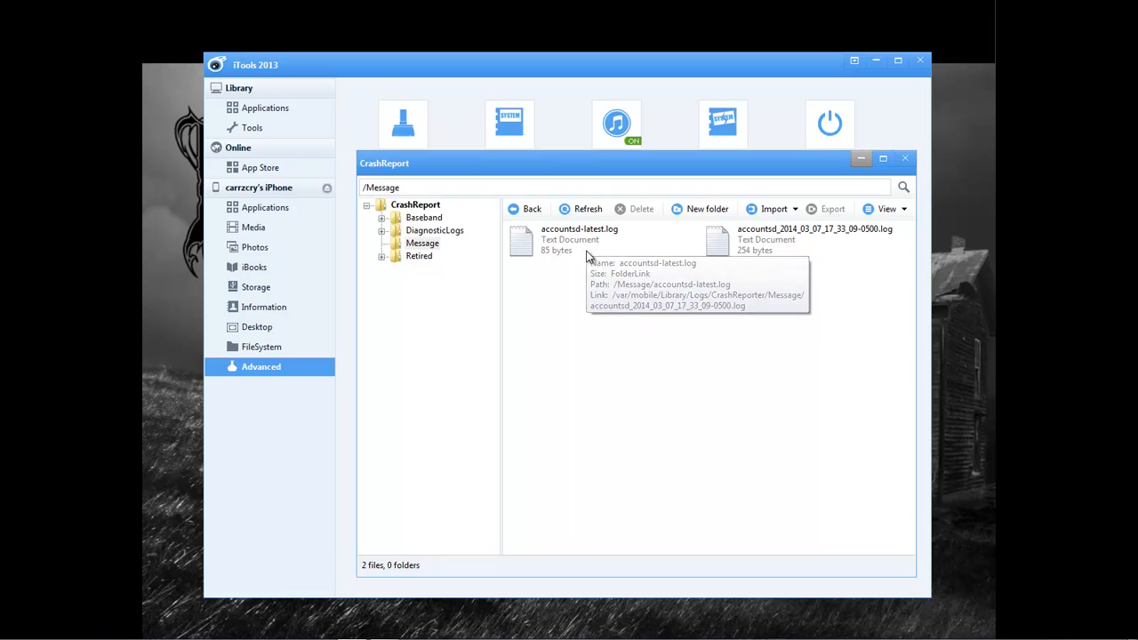
{"action": "mouse_move", "coordinate": [761, 253]}
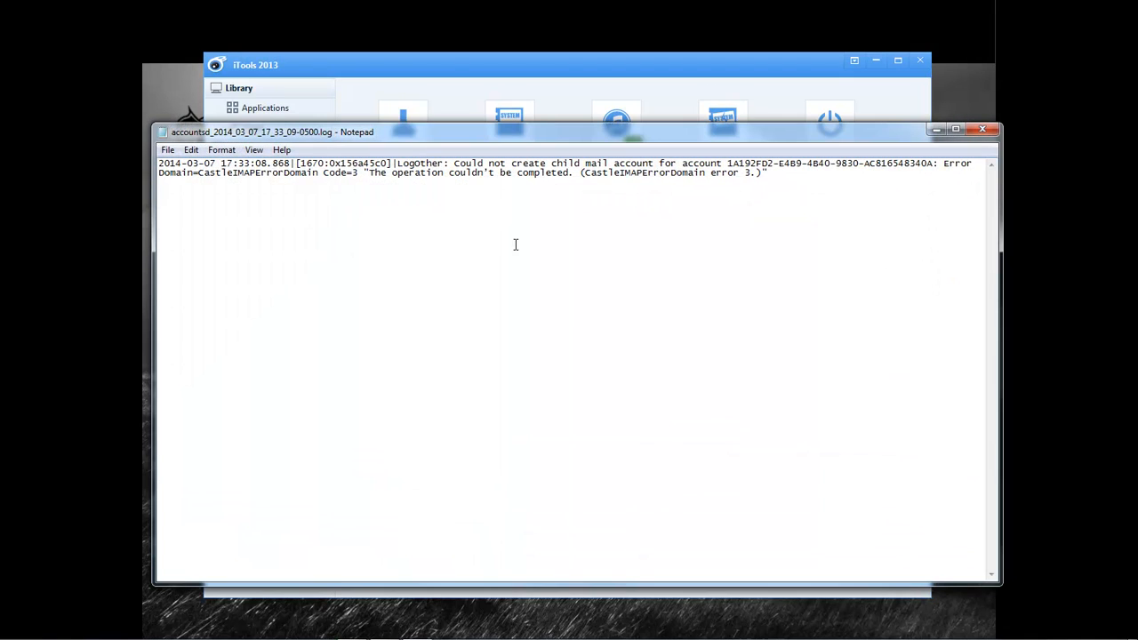
{"action": "mouse_move", "coordinate": [584, 183]}
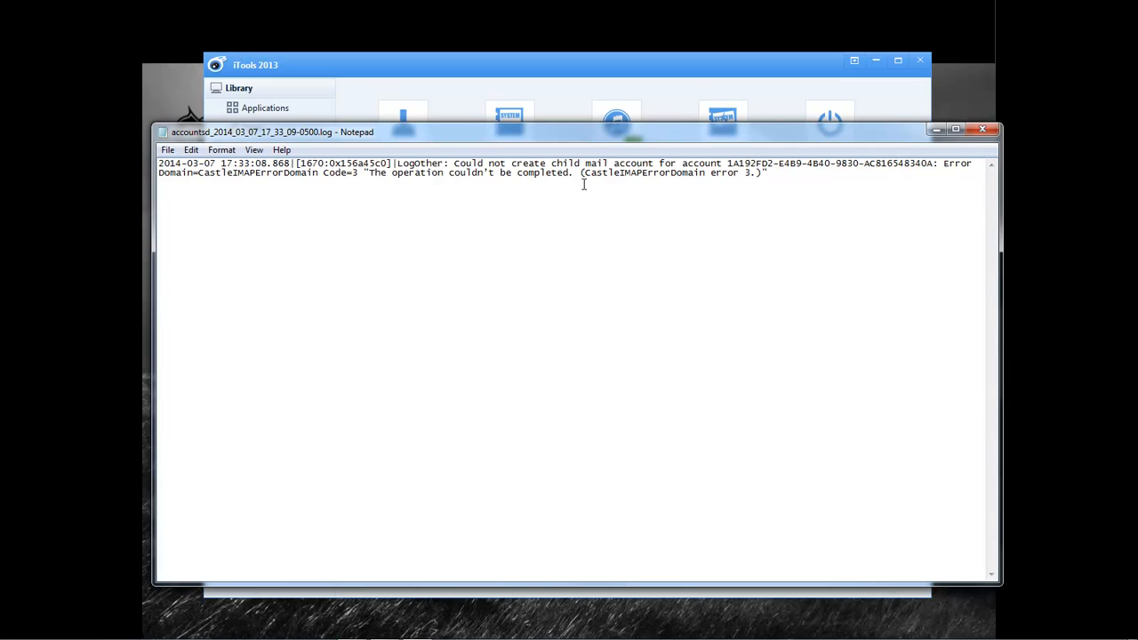
{"action": "mouse_move", "coordinate": [907, 188]}
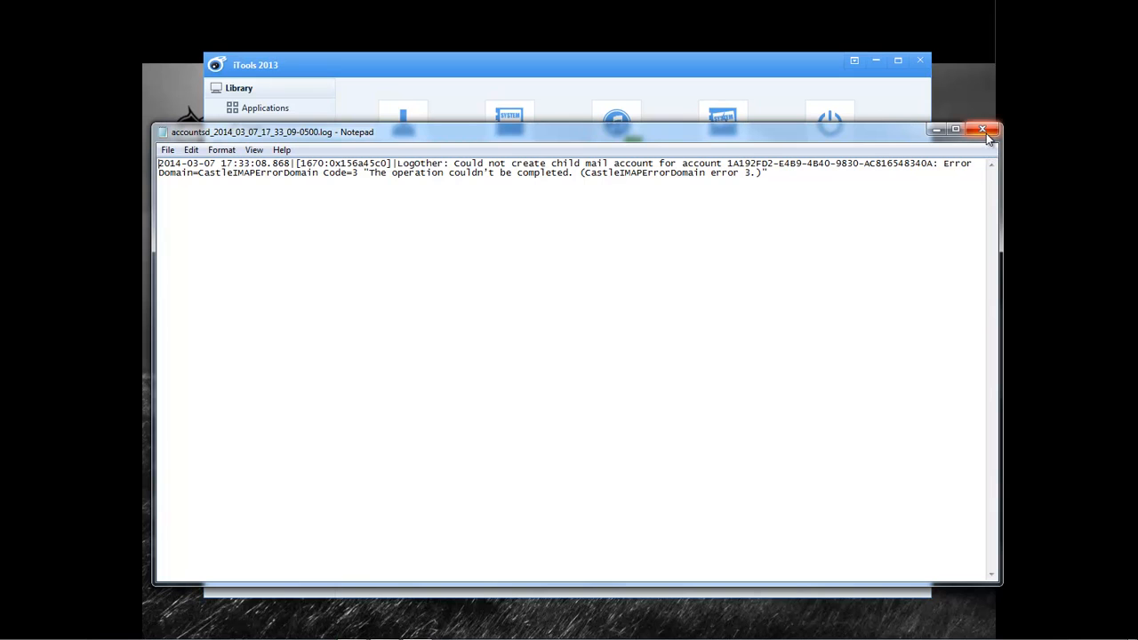
- Close the accountsd crash log in Notepad to return to the Advanced tools page
{"action": "left_click", "coordinate": [984, 130]}
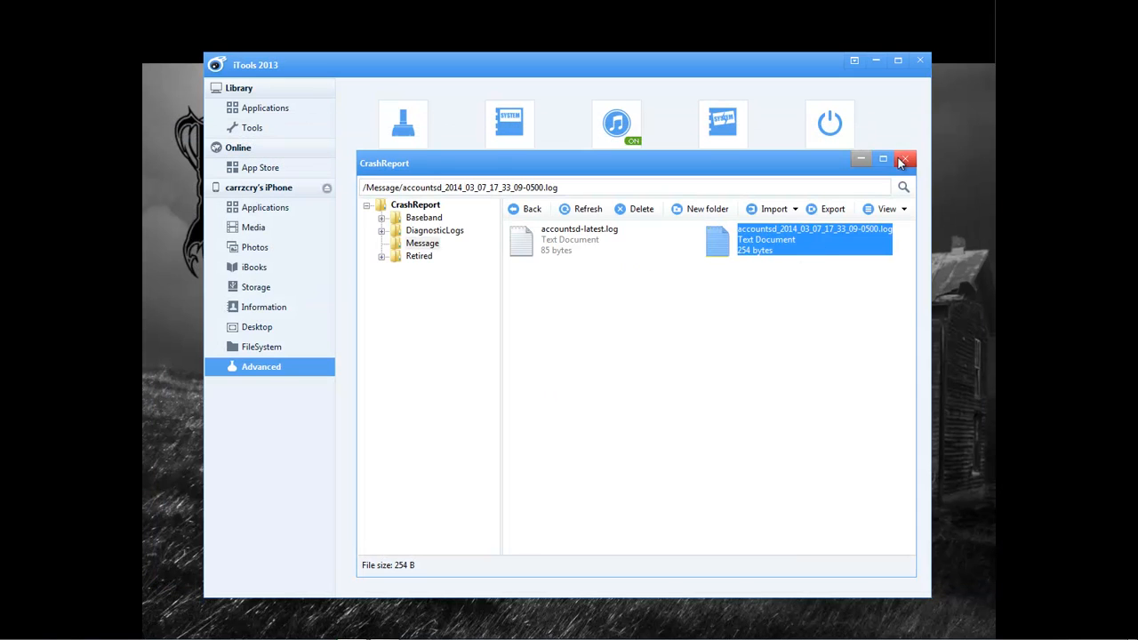
{"action": "left_click", "coordinate": [905, 160]}
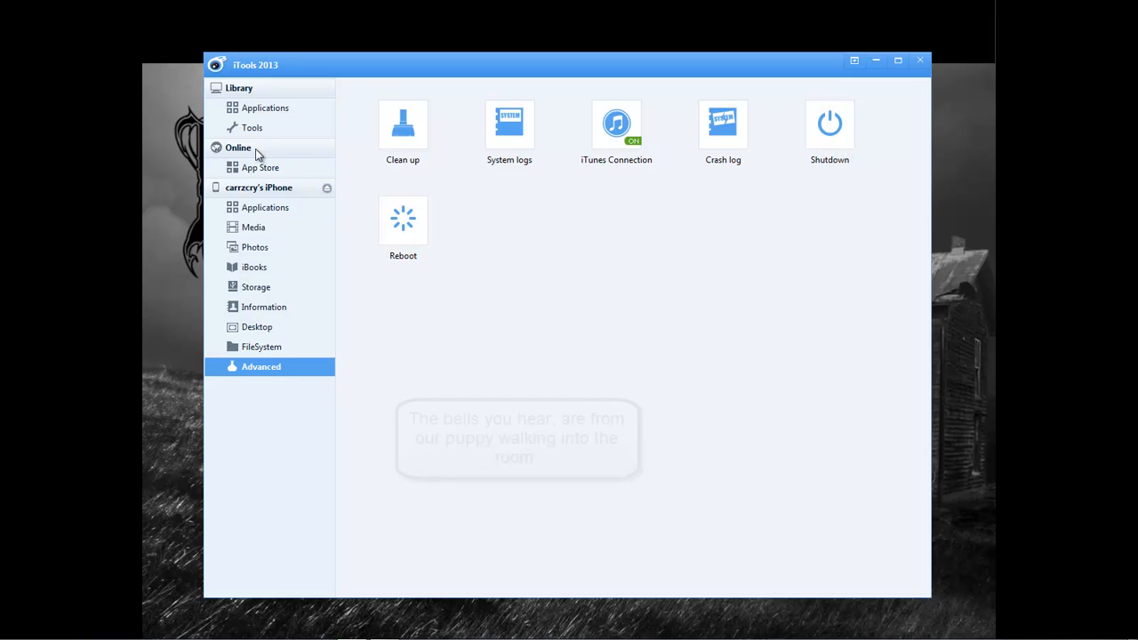
- Browse the online App Store's featured games, featured apps and top charts
{"action": "left_click", "coordinate": [259, 167]}
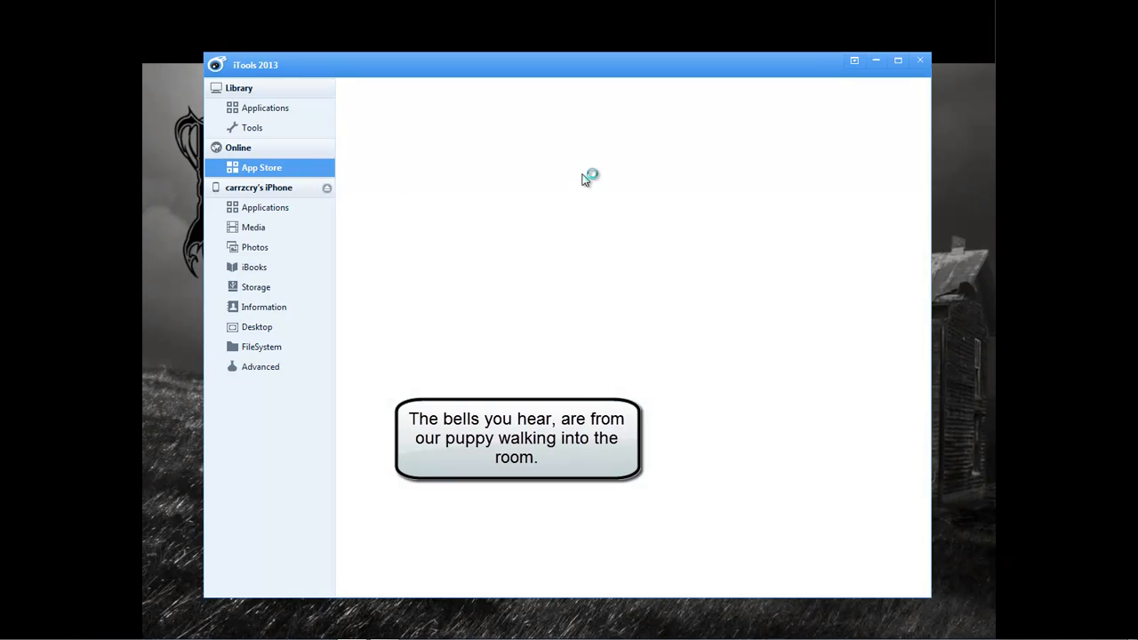
{"action": "left_click", "coordinate": [262, 167]}
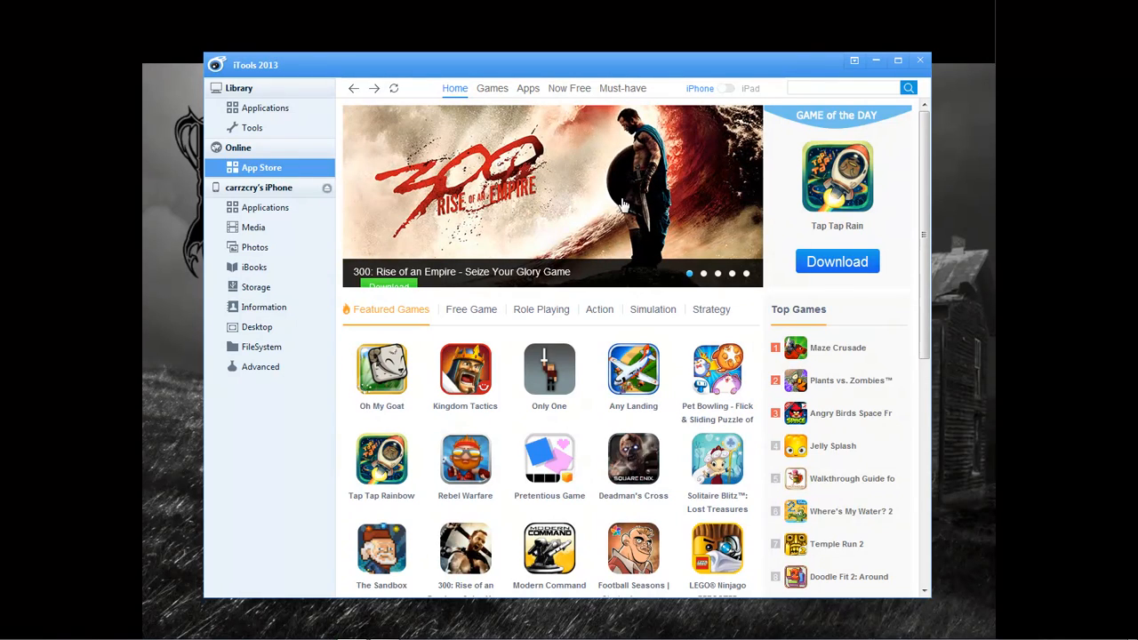
{"action": "mouse_move", "coordinate": [666, 256]}
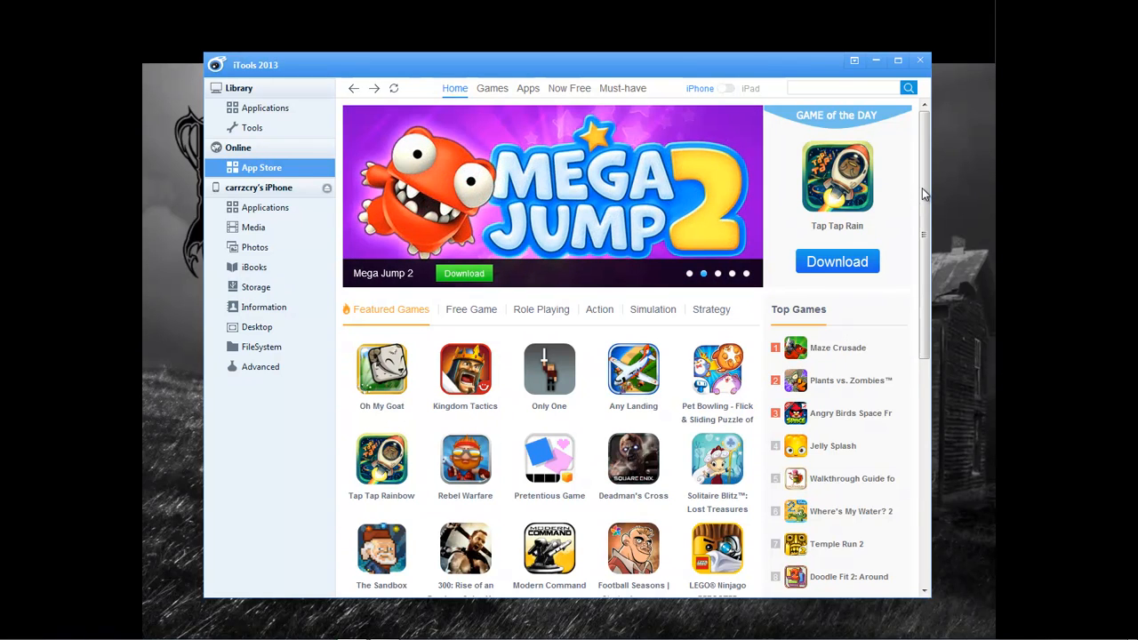
{"action": "scroll", "scroll_direction": "down", "scroll_amount": 3}
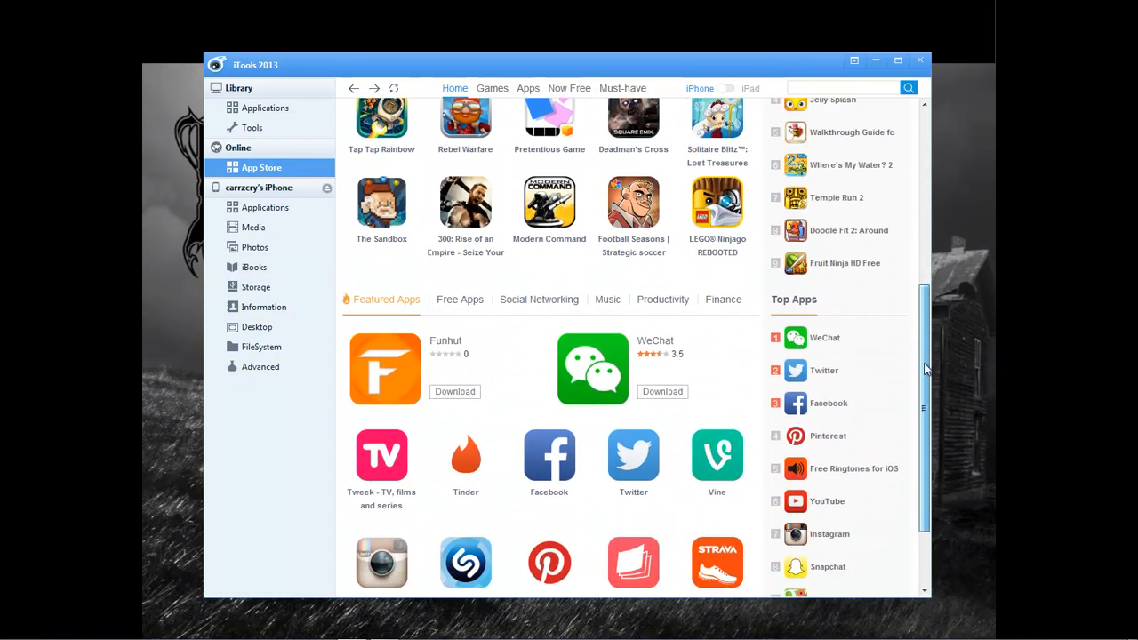
{"action": "scroll", "scroll_direction": "up", "scroll_amount": 3}
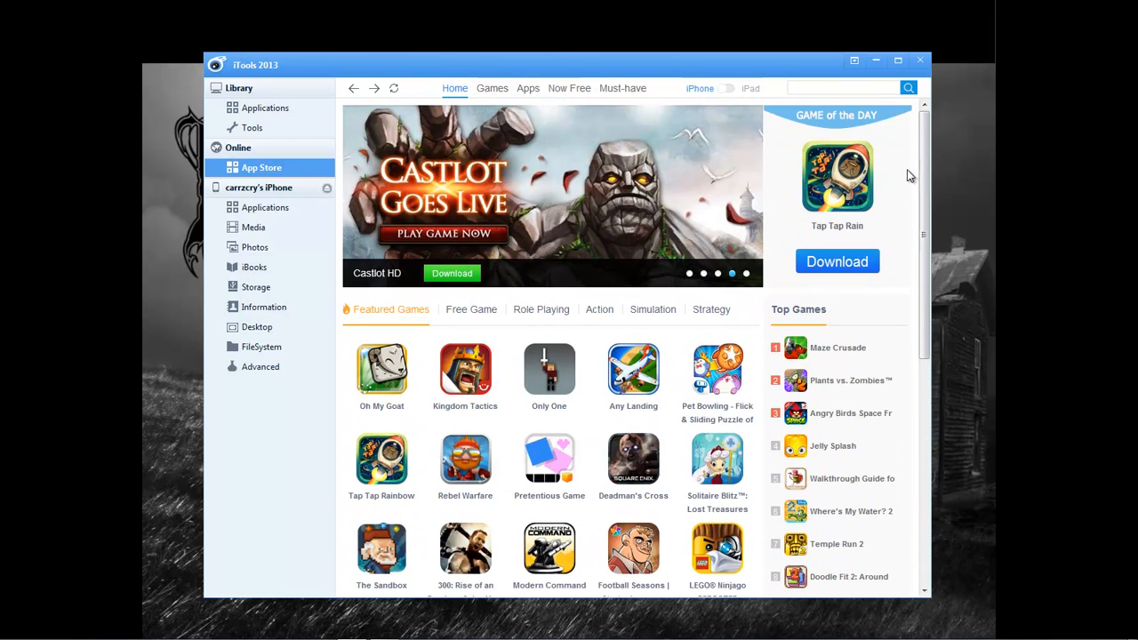
{"action": "mouse_move", "coordinate": [302, 124]}
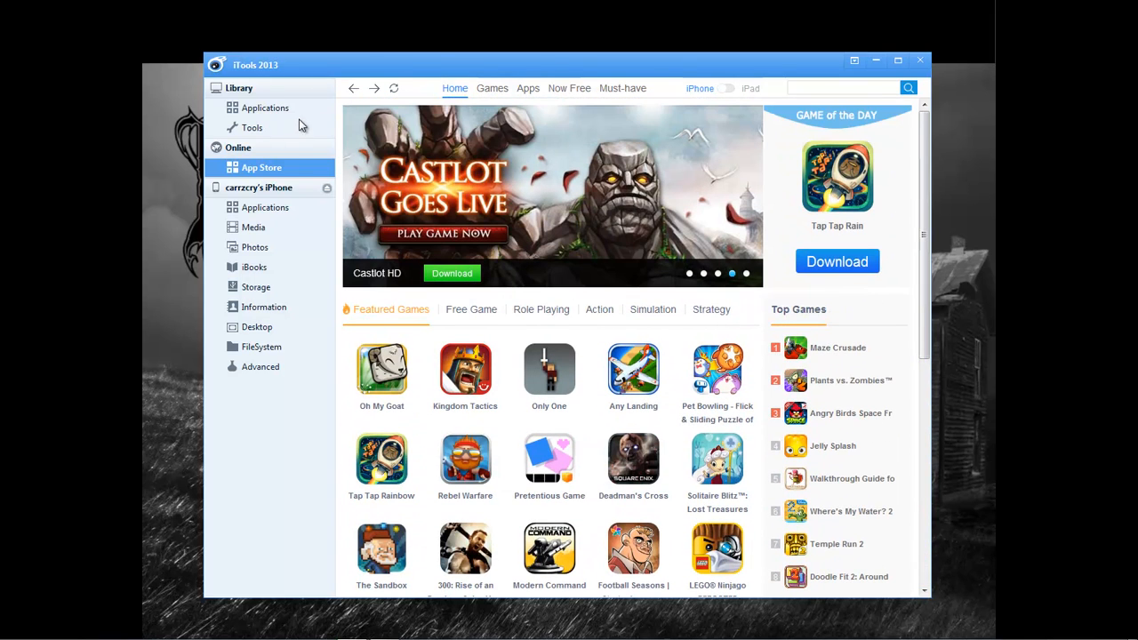
- View the library's applications, then the iPad and Update lists showing all apps are current
{"action": "left_click", "coordinate": [265, 109]}
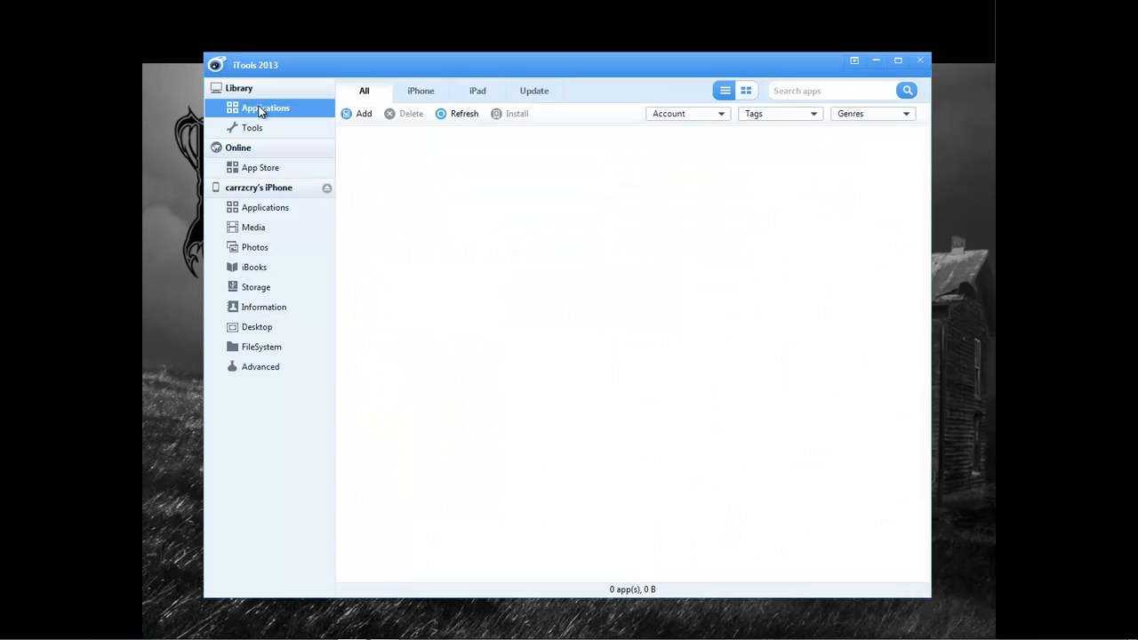
{"action": "left_click", "coordinate": [477, 89]}
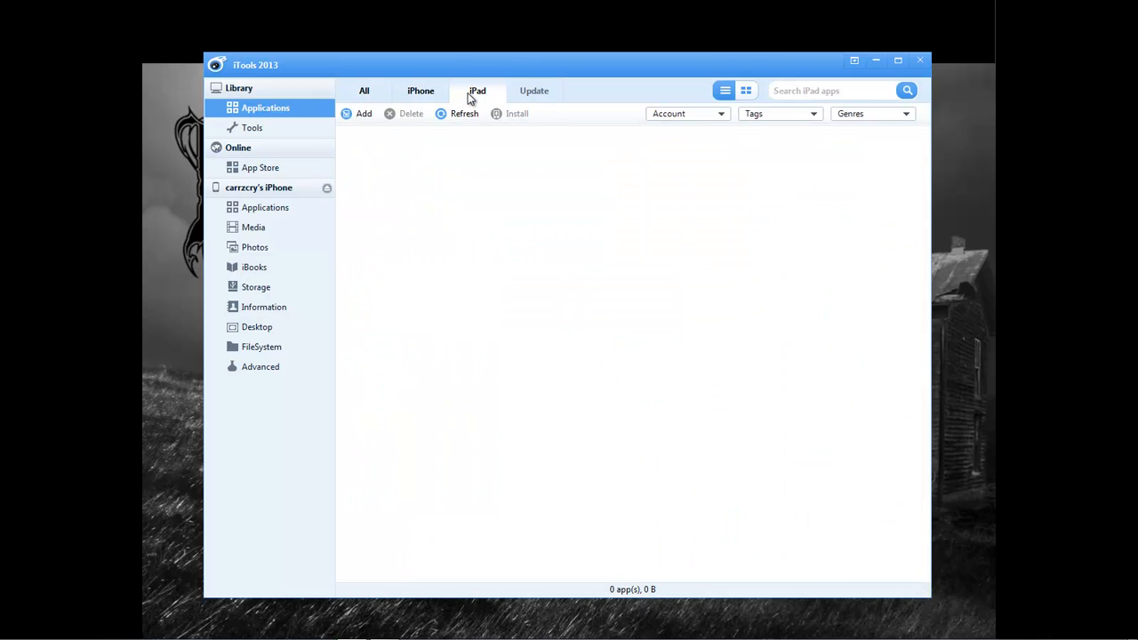
{"action": "left_click", "coordinate": [533, 89]}
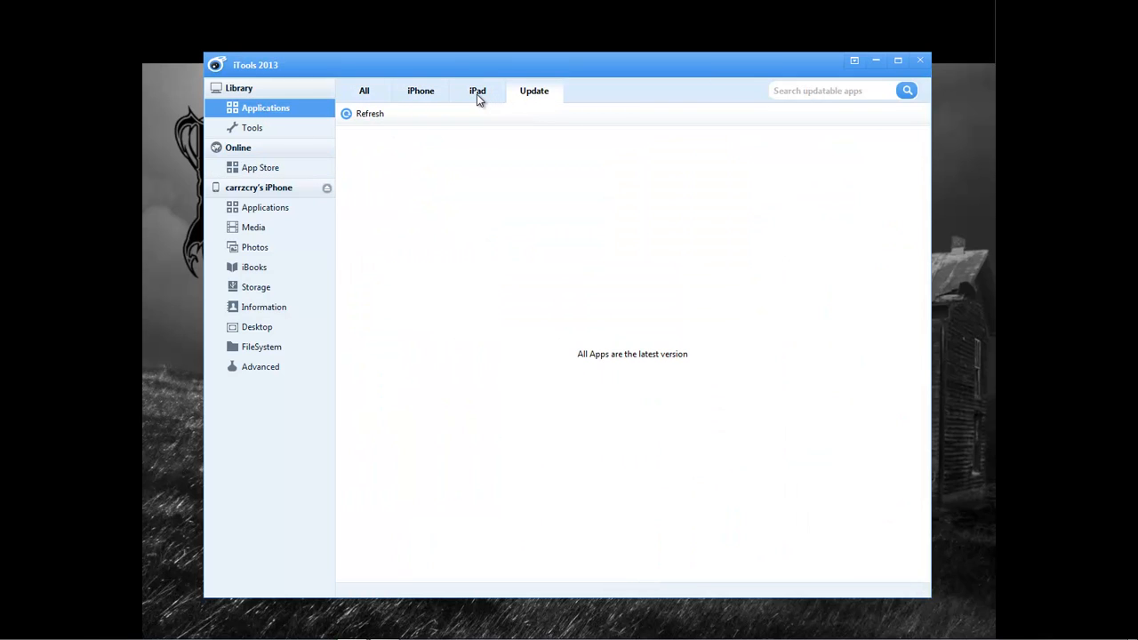
{"action": "mouse_move", "coordinate": [605, 385]}
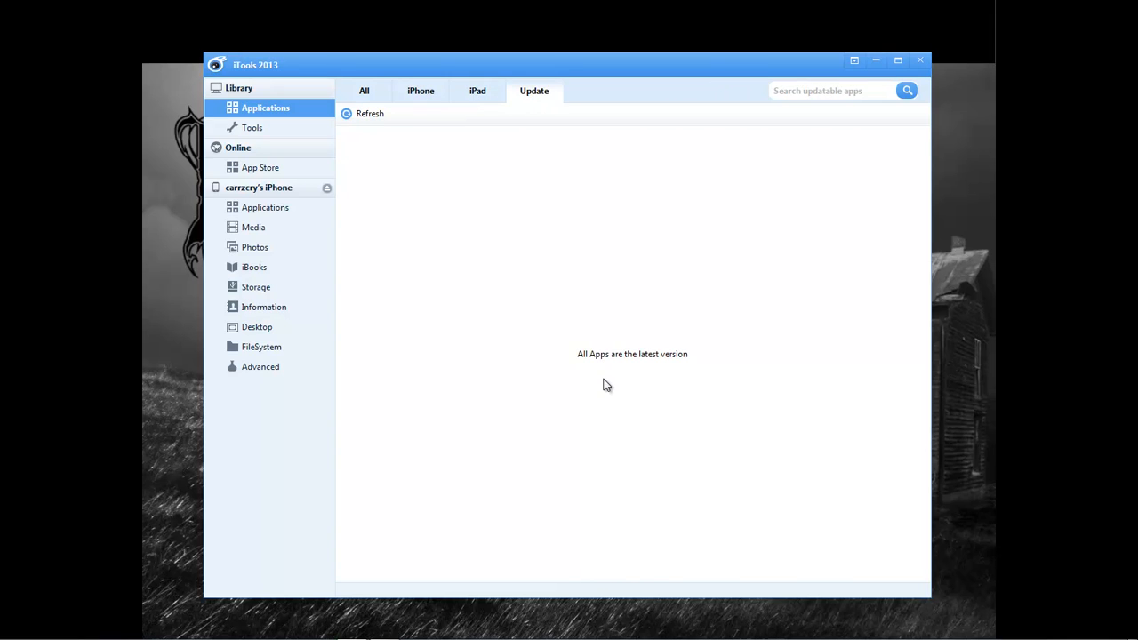
{"action": "mouse_move", "coordinate": [480, 109]}
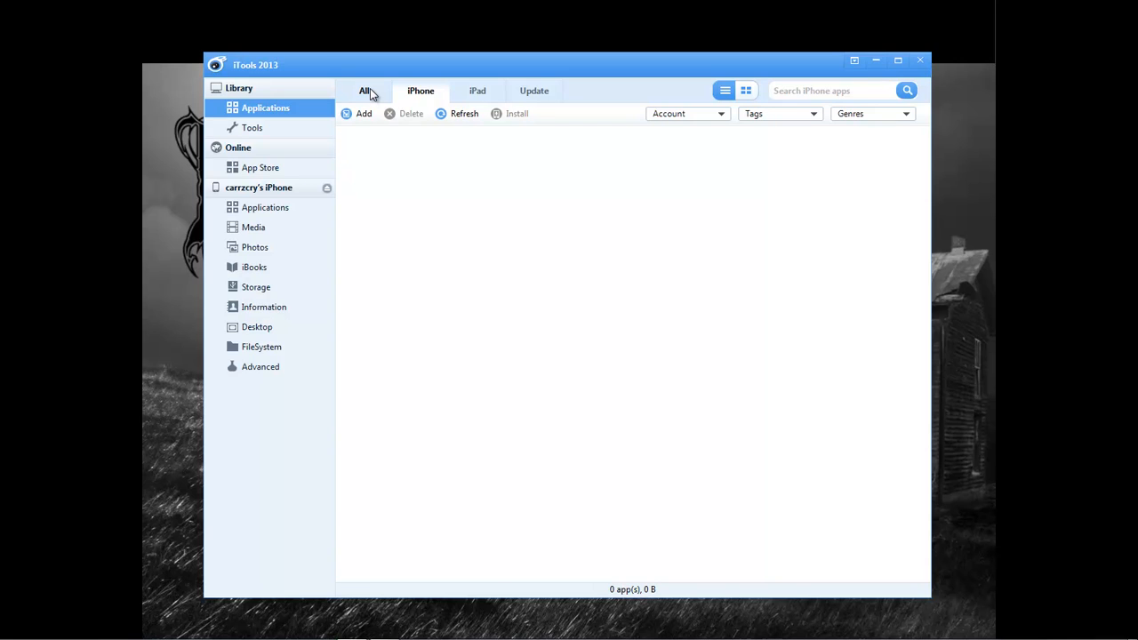
{"action": "mouse_move", "coordinate": [411, 73]}
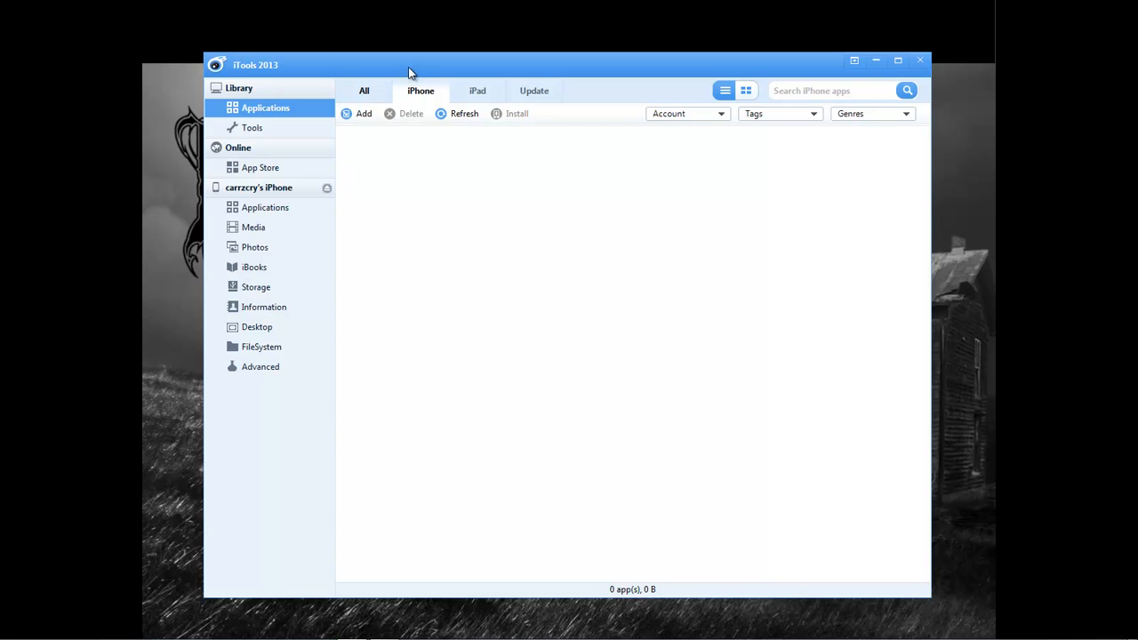
{"action": "mouse_move", "coordinate": [472, 92]}
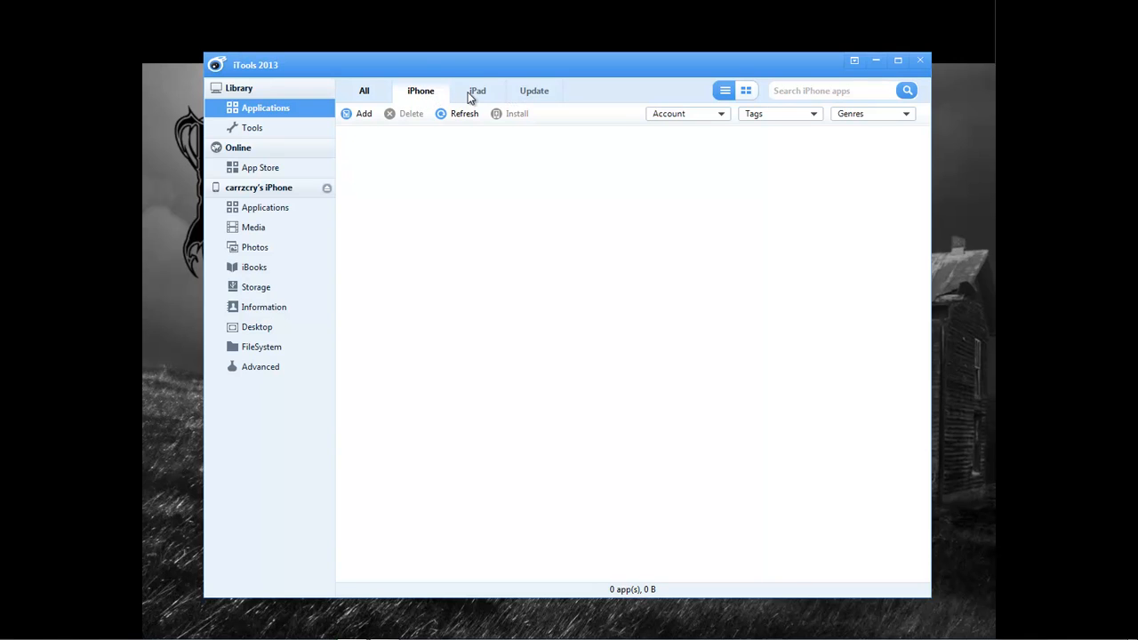
{"action": "mouse_move", "coordinate": [540, 134]}
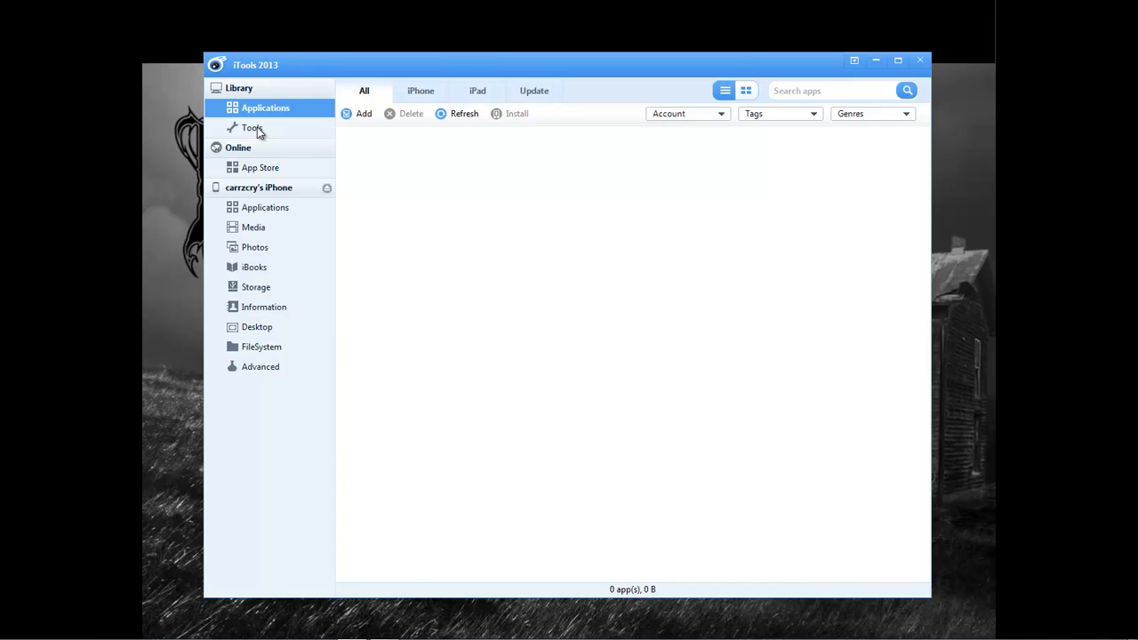
- View the library Tools, the iPhone's Desktop pages, then its overview with iOS 7.0.6 details
{"action": "left_click", "coordinate": [253, 128]}
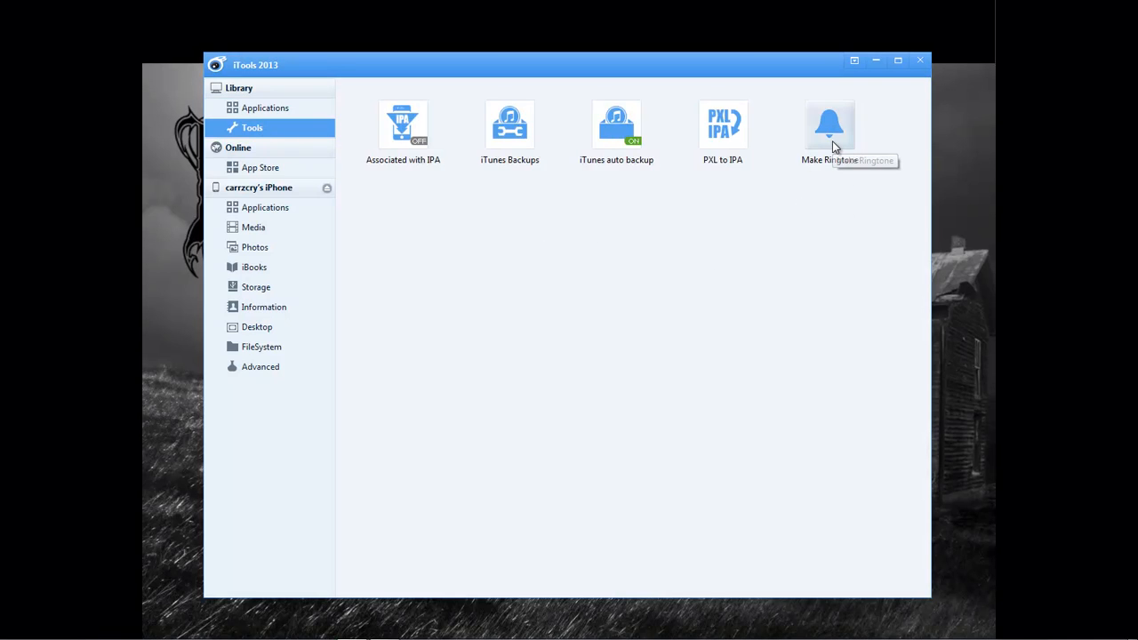
{"action": "mouse_move", "coordinate": [715, 176]}
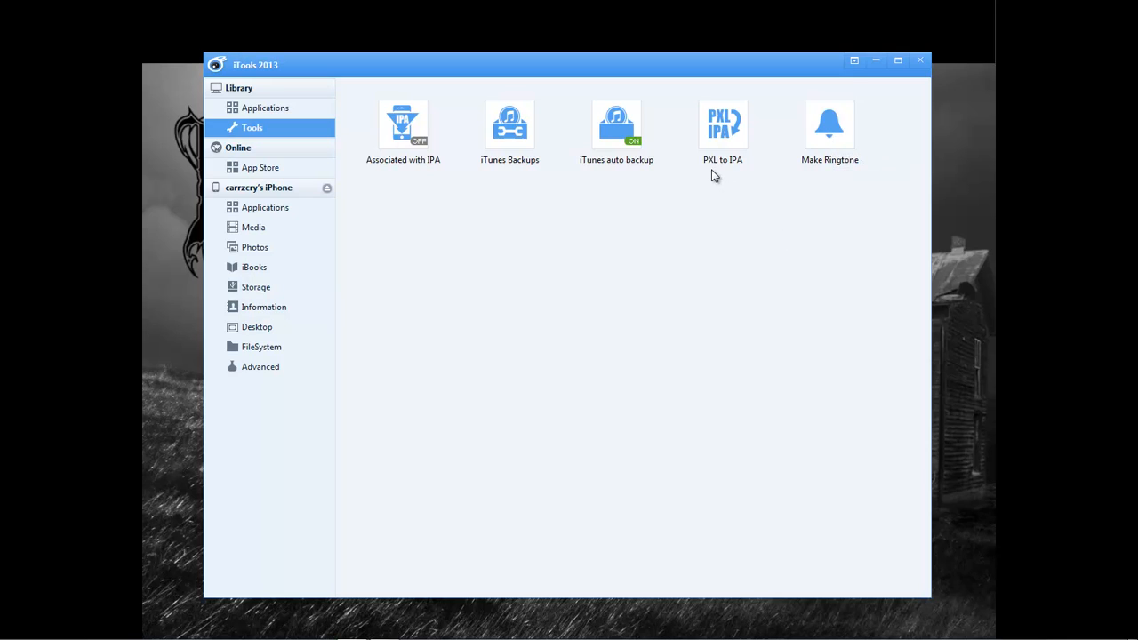
{"action": "mouse_move", "coordinate": [735, 169]}
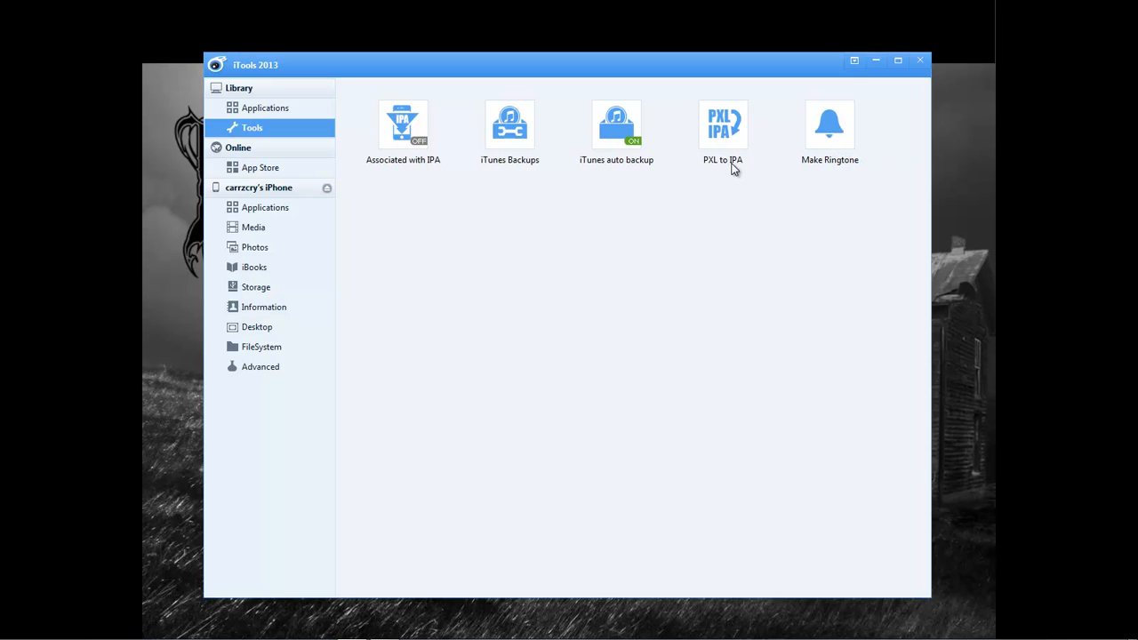
{"action": "mouse_move", "coordinate": [629, 174]}
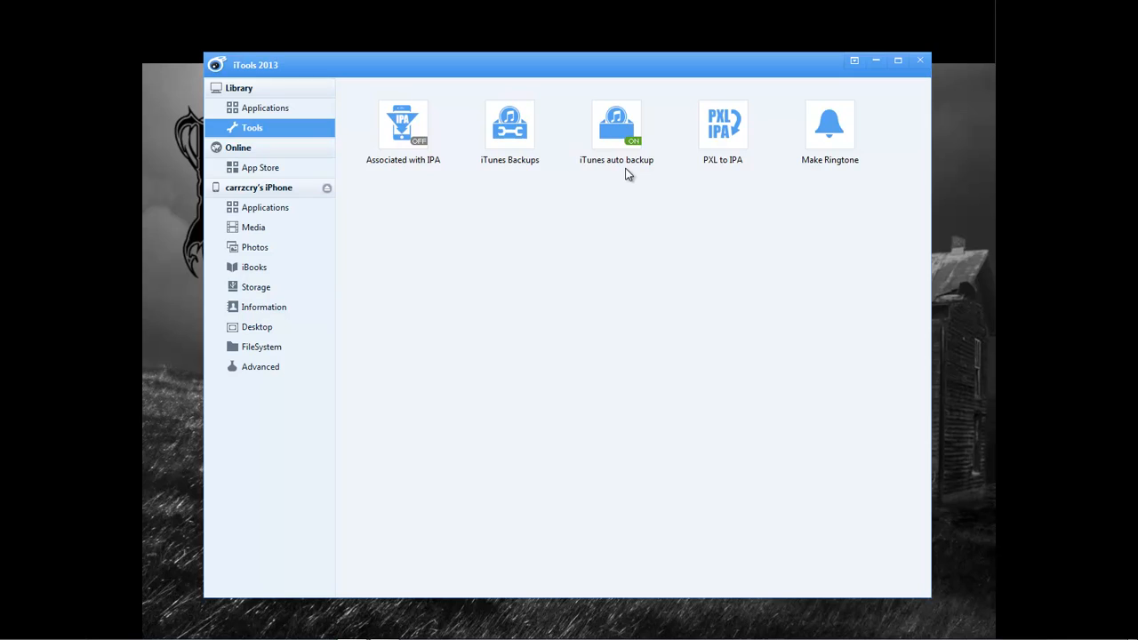
{"action": "mouse_move", "coordinate": [536, 179]}
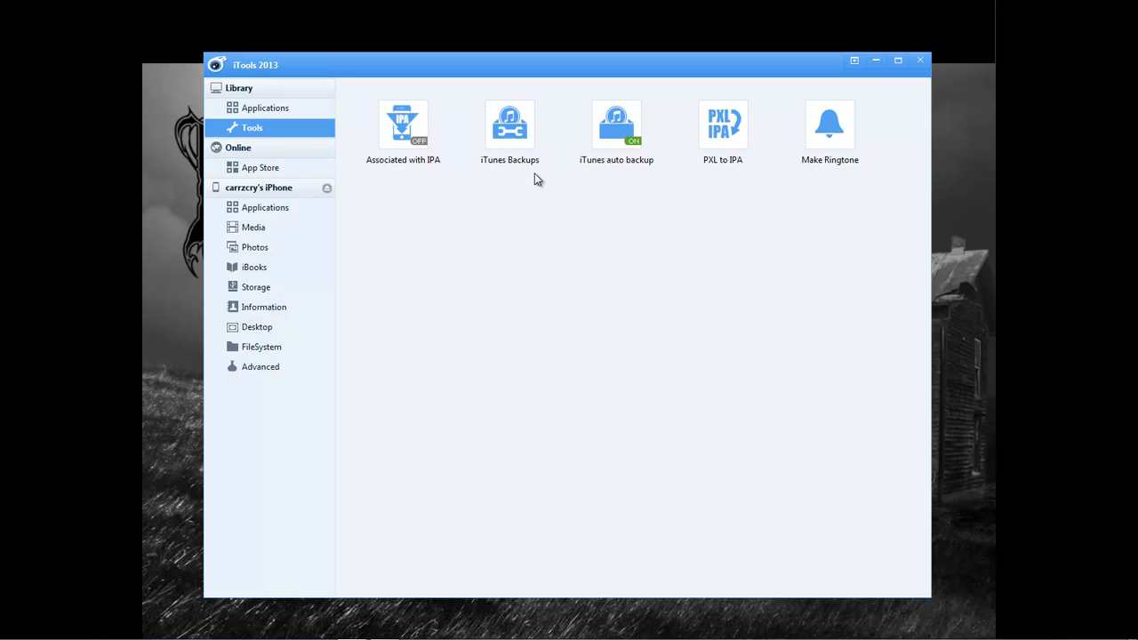
{"action": "mouse_move", "coordinate": [436, 171]}
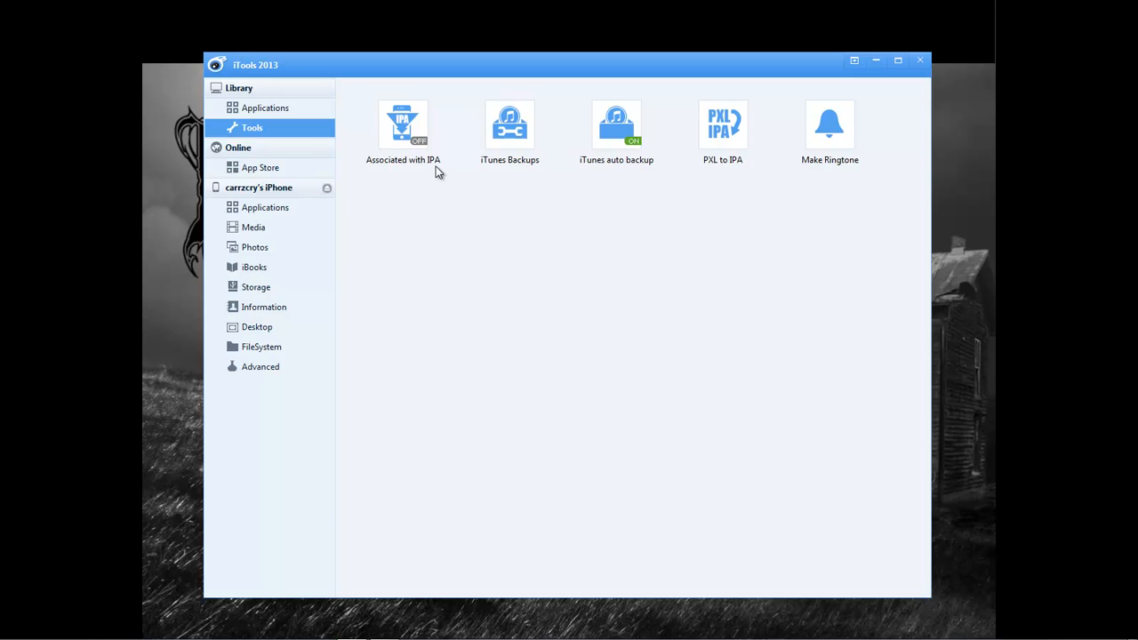
{"action": "mouse_move", "coordinate": [296, 285]}
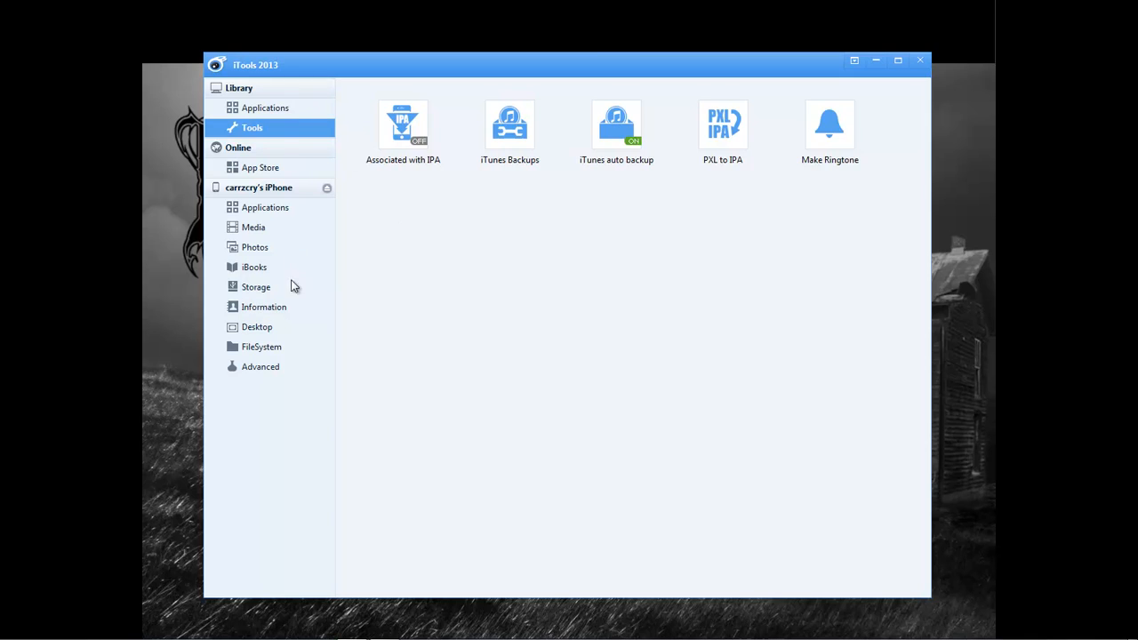
{"action": "mouse_move", "coordinate": [424, 355]}
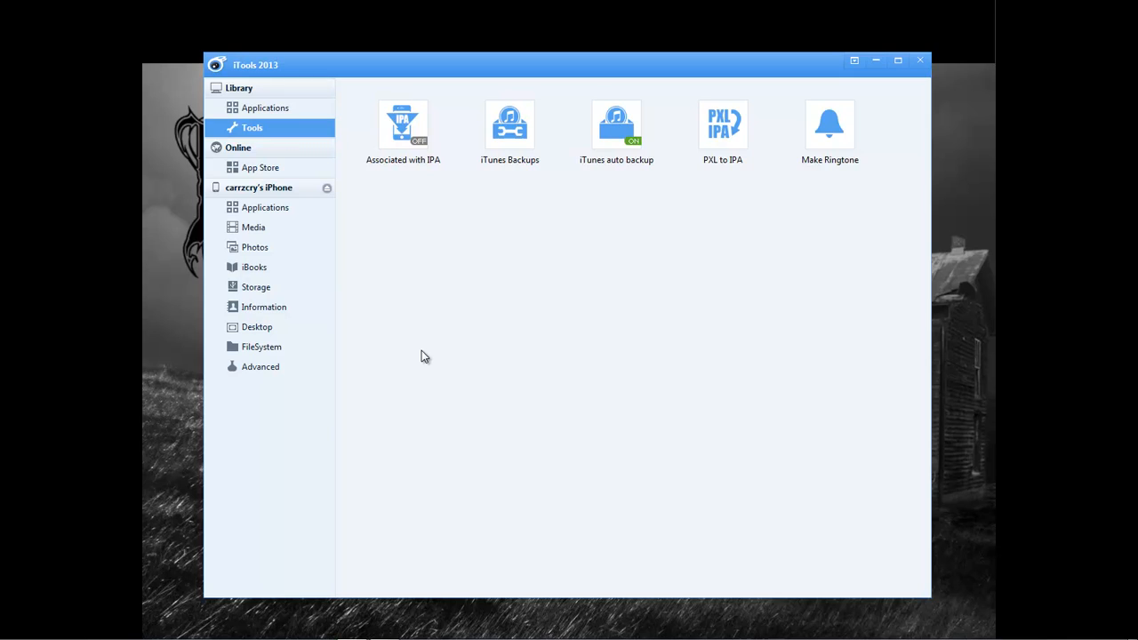
{"action": "mouse_move", "coordinate": [769, 356]}
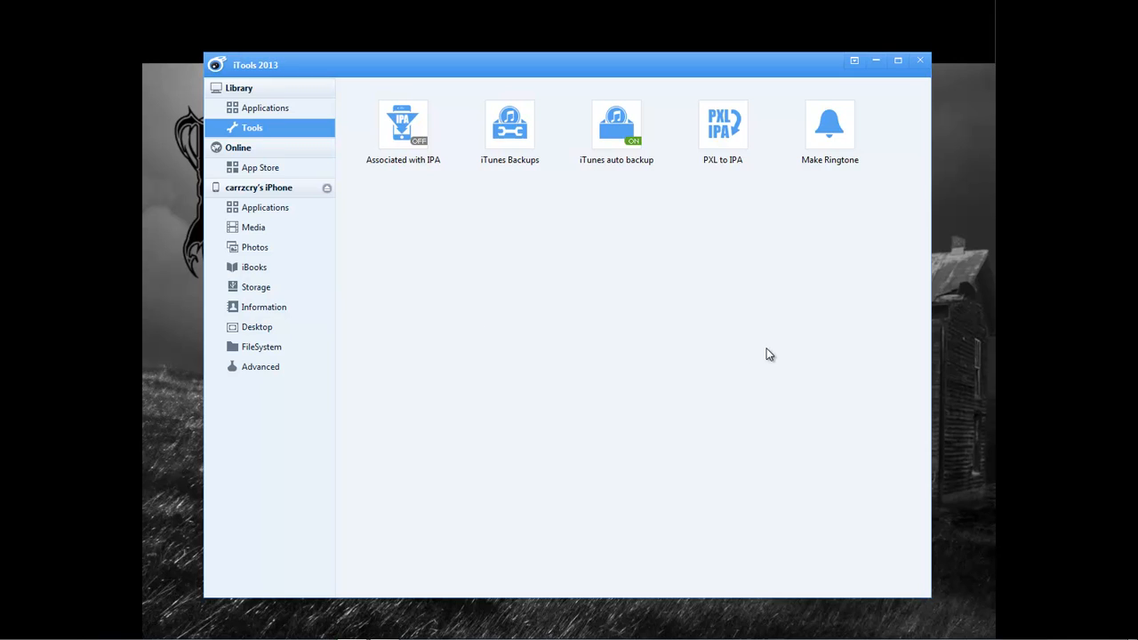
{"action": "left_click", "coordinate": [258, 327]}
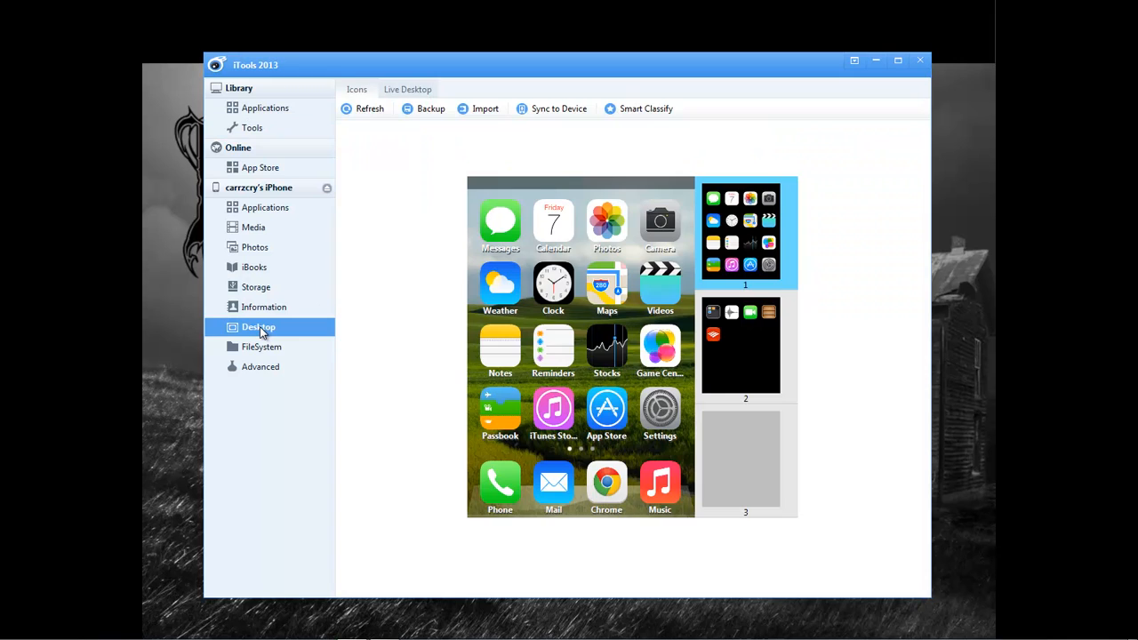
{"action": "mouse_move", "coordinate": [811, 364]}
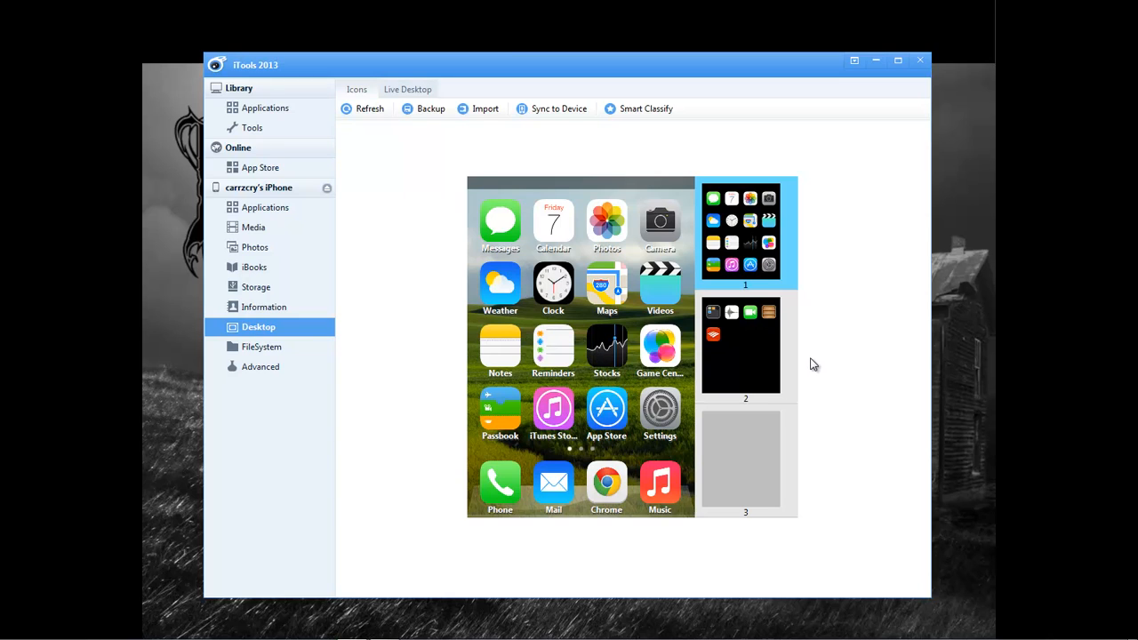
{"action": "left_click", "coordinate": [260, 189]}
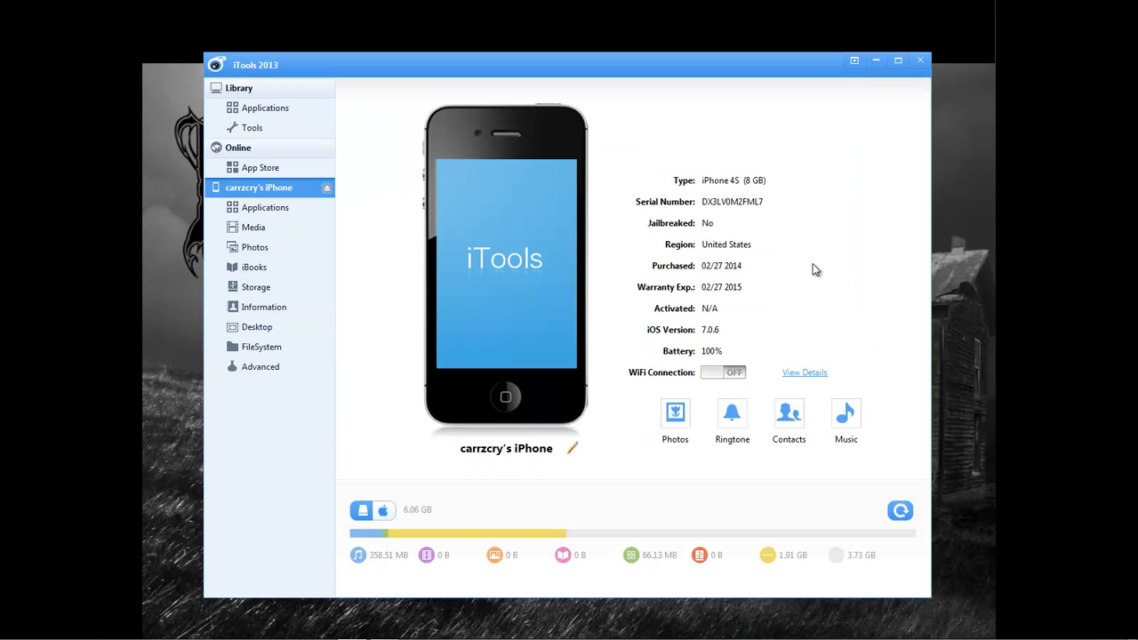